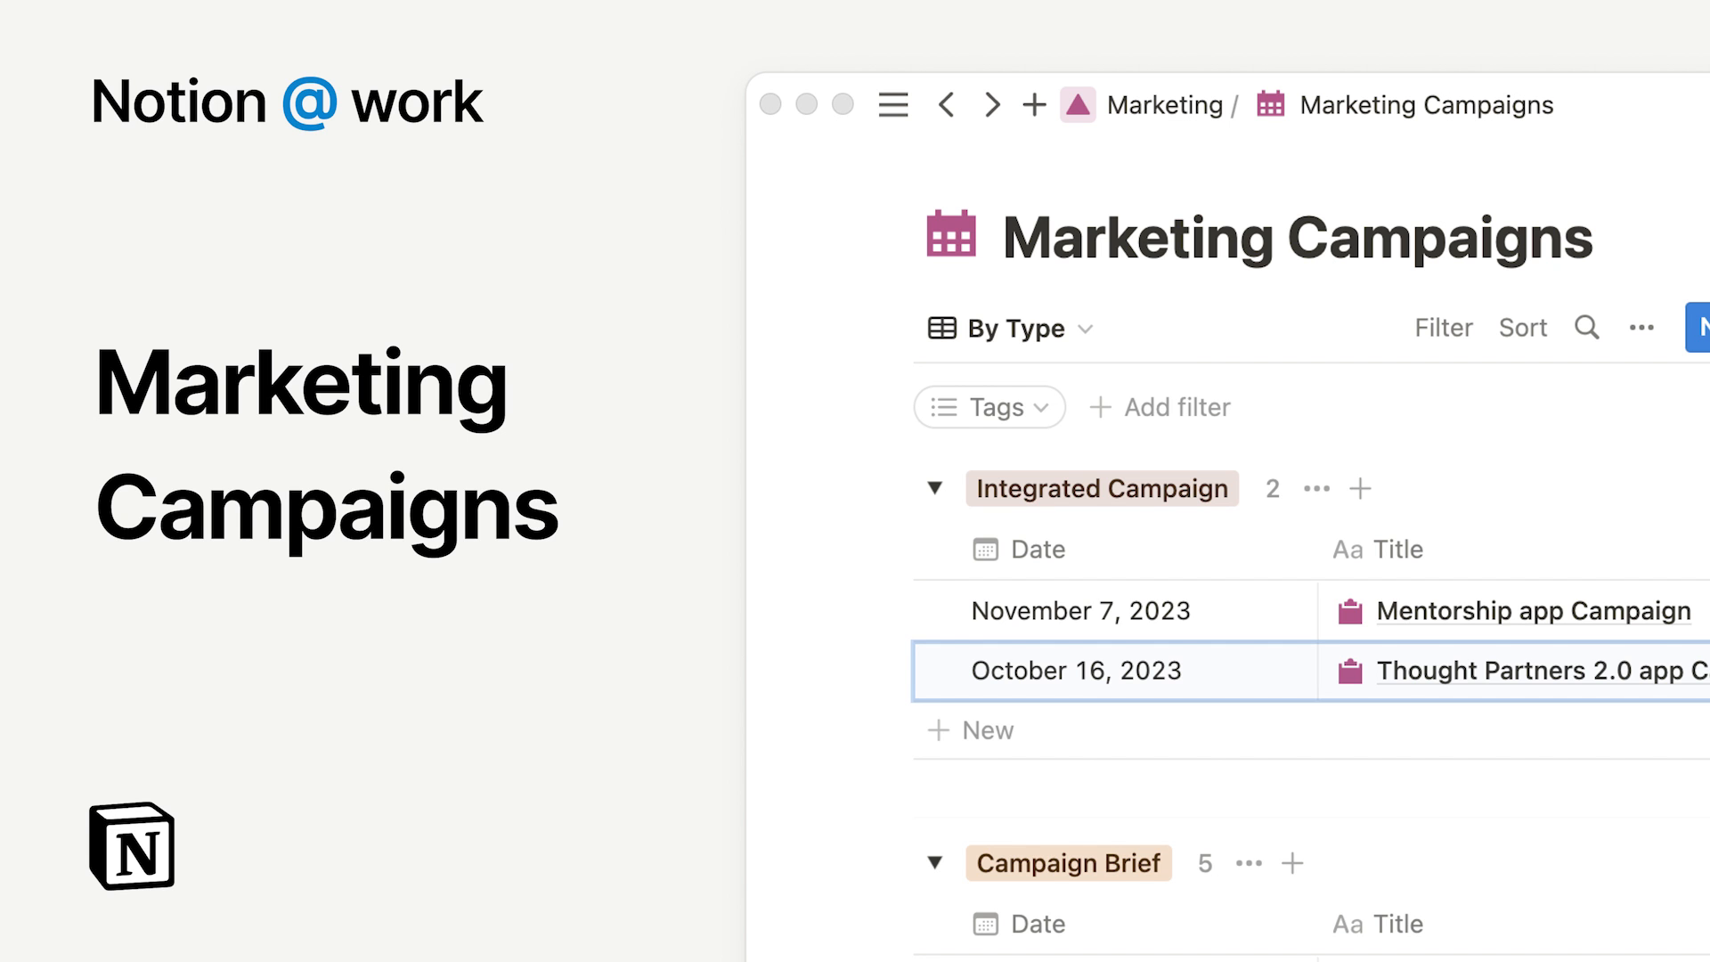
- Review the Campaigns database's Campaign Homepage template in edit mode
left_click(1555, 670)
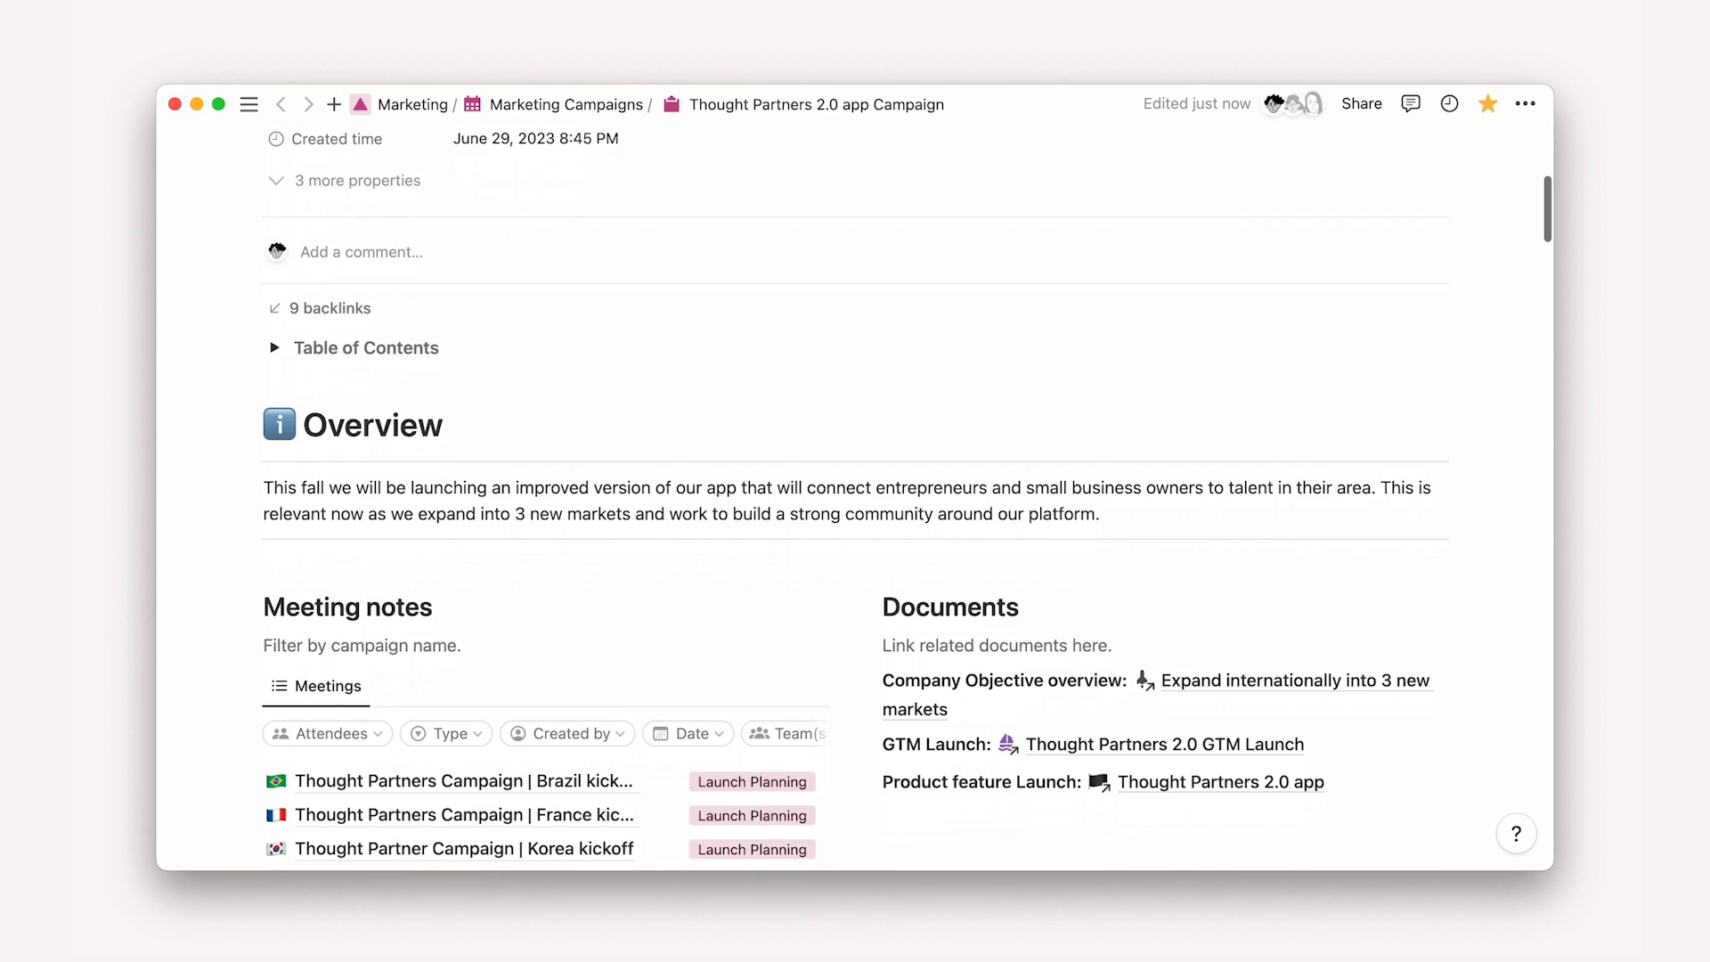
scroll("down", 3)
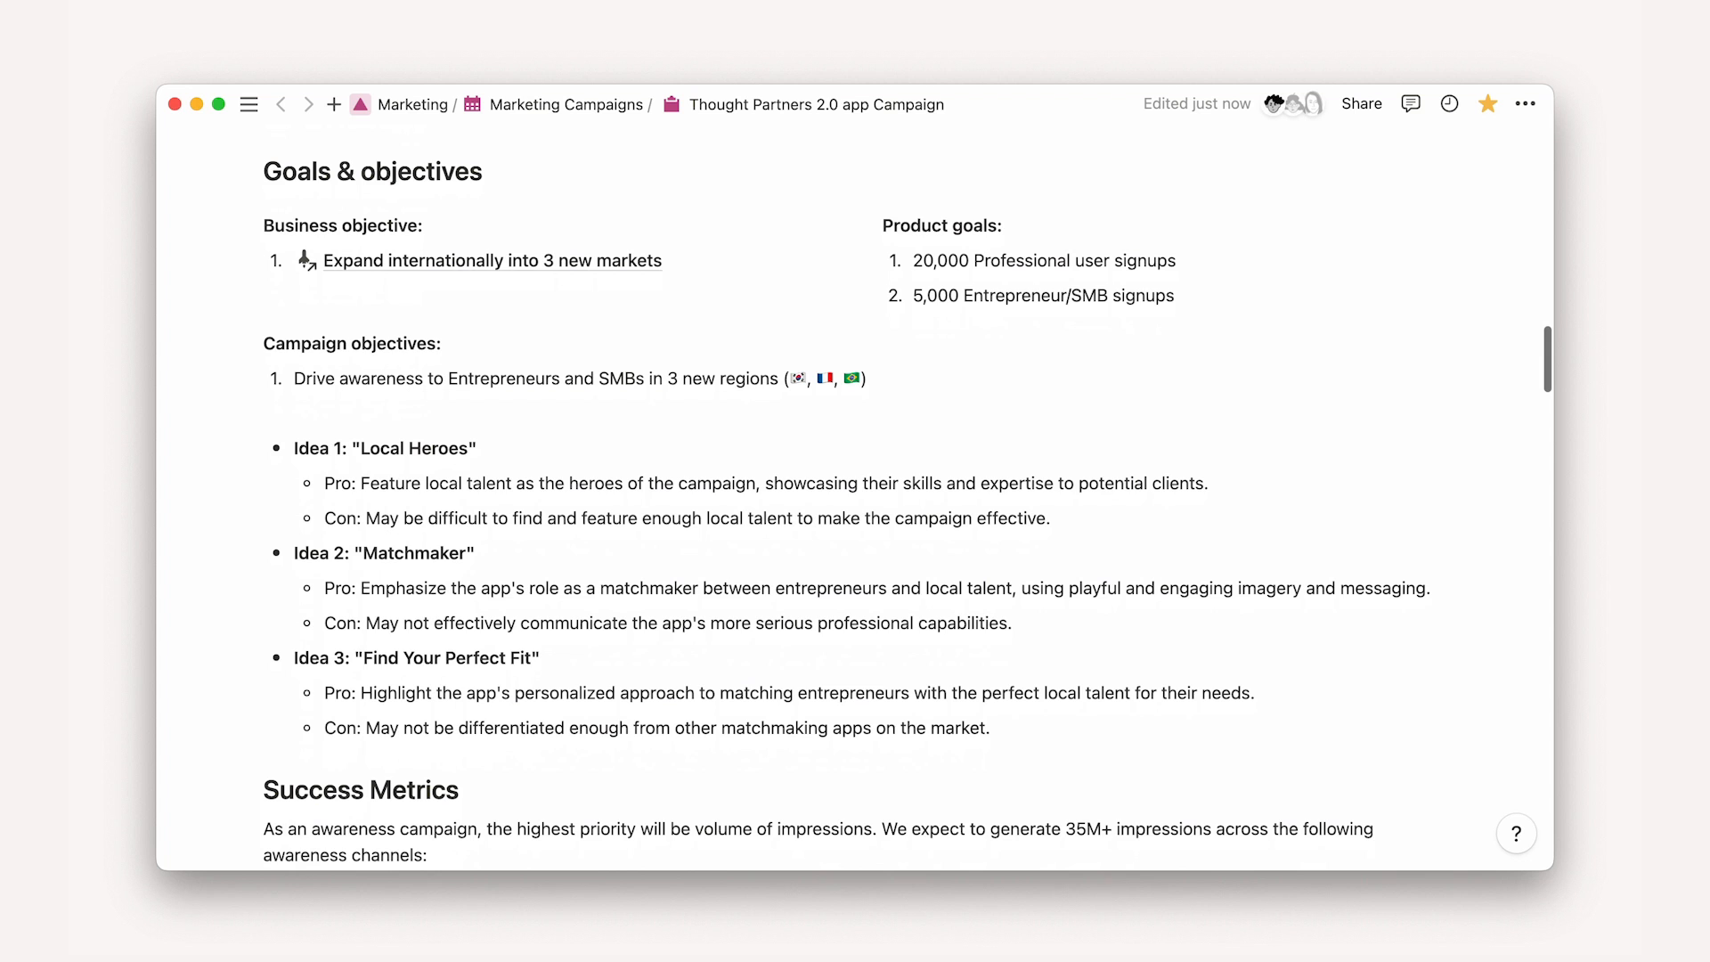
left_click(566, 103)
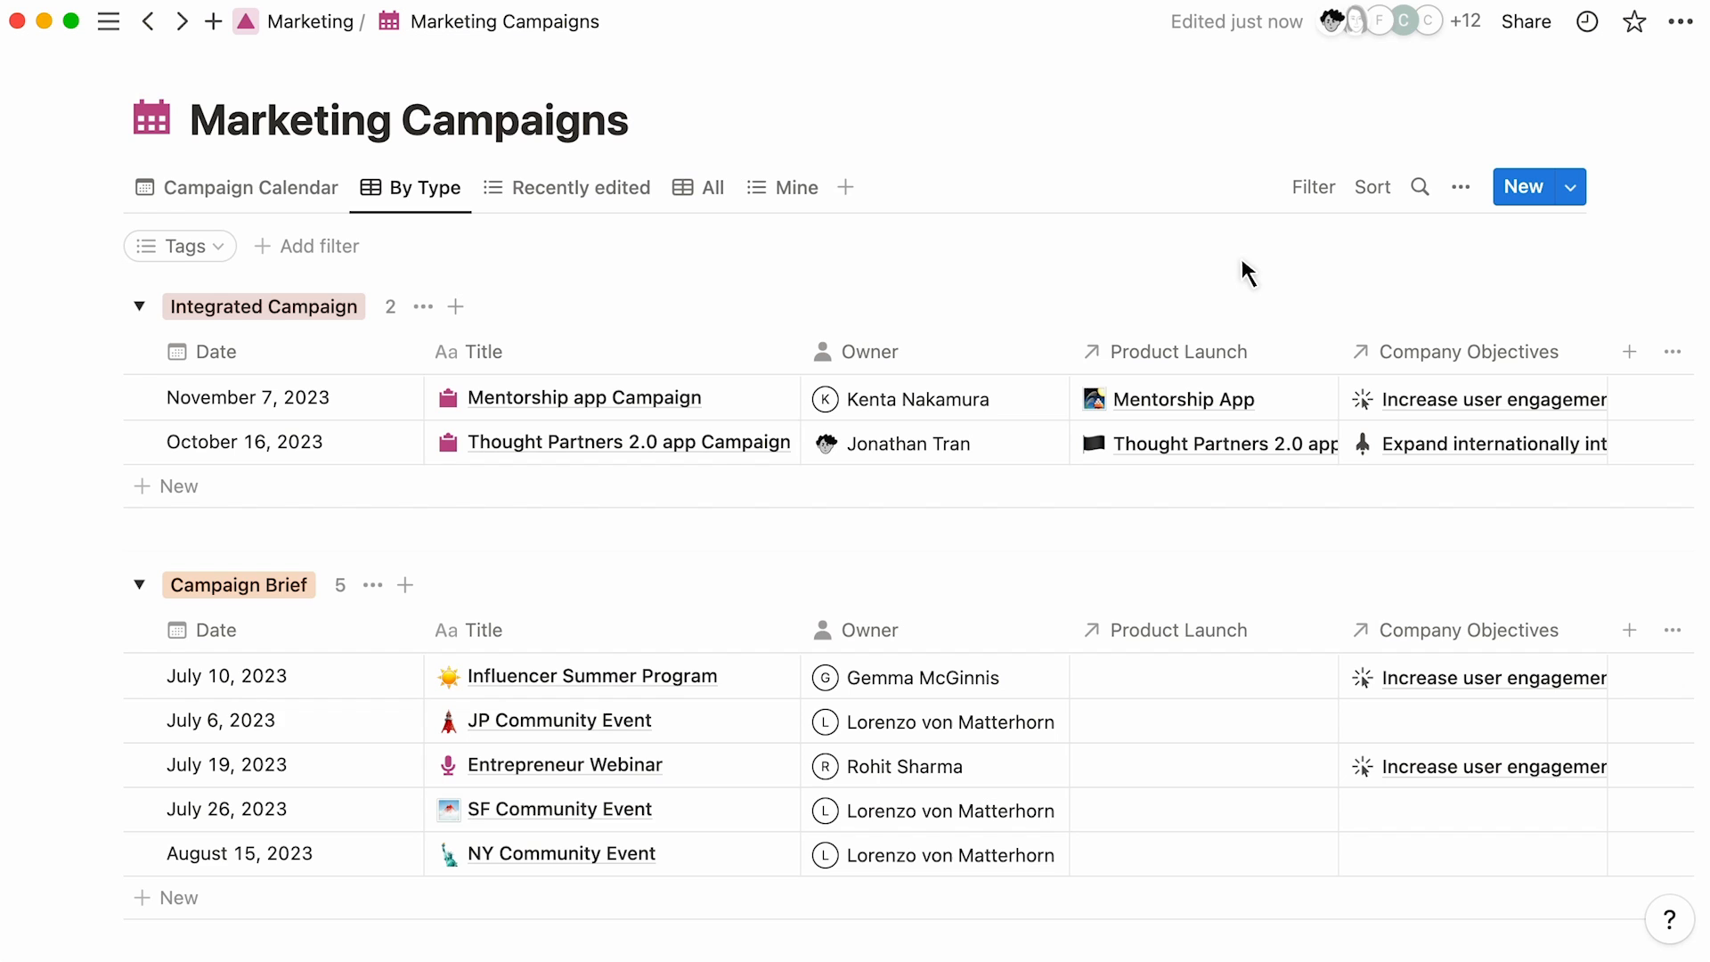
mouse_move(1526, 239)
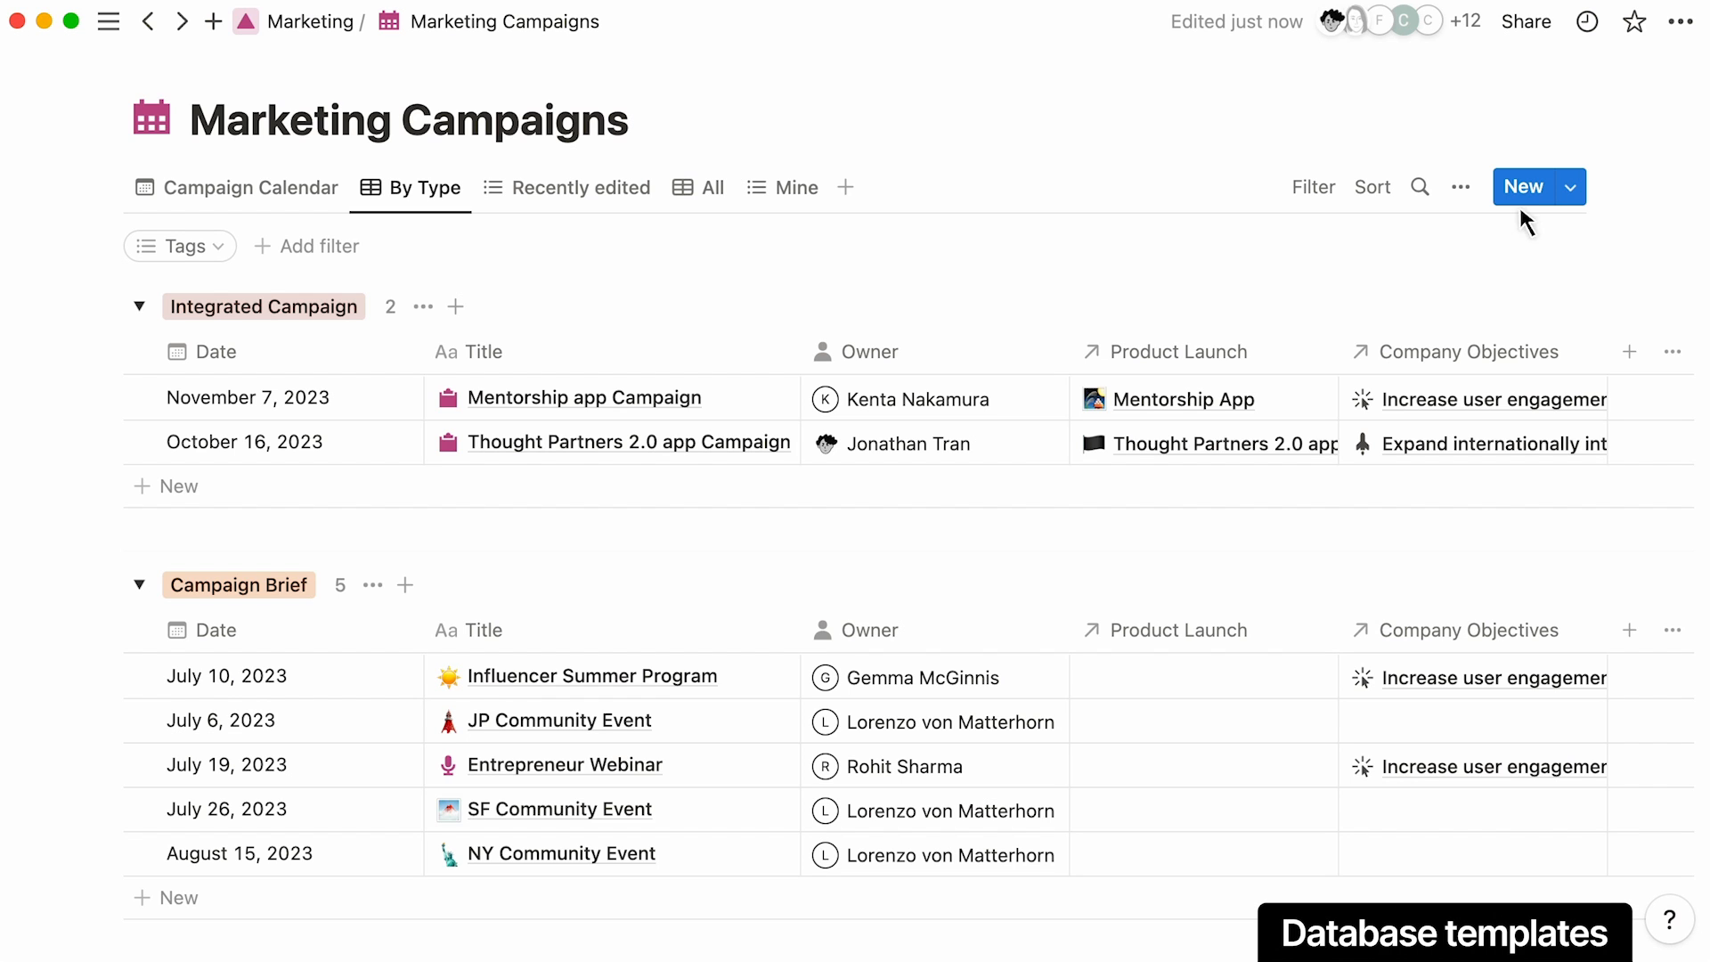
left_click(1571, 187)
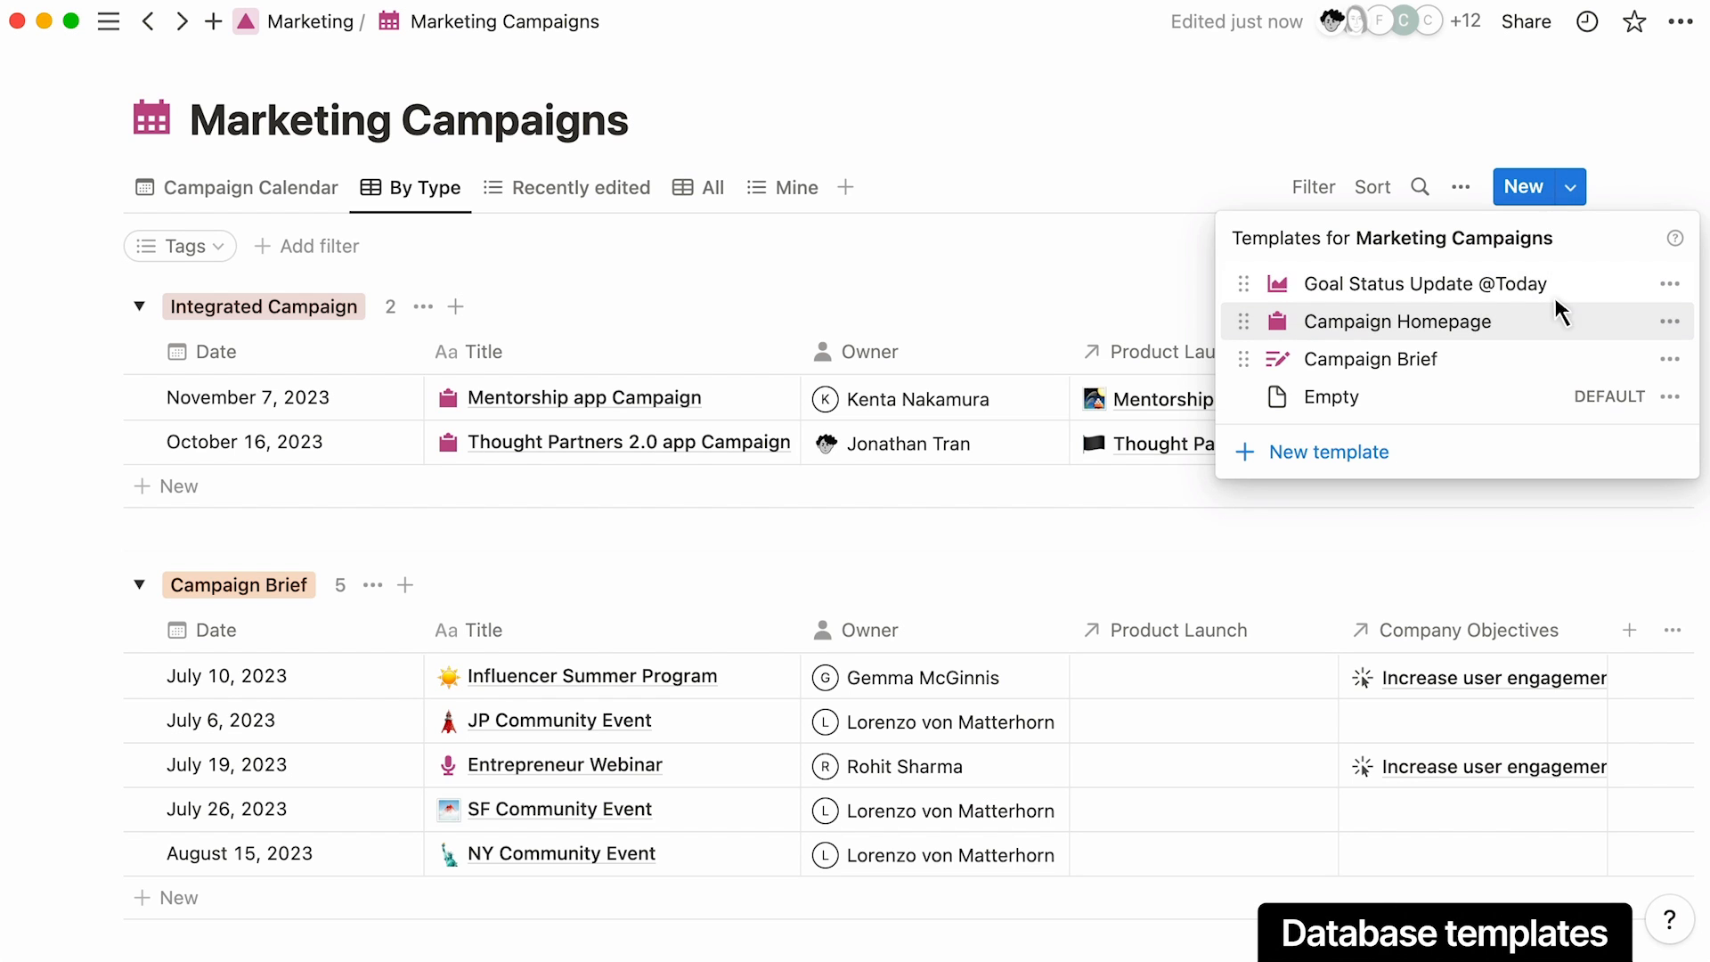
left_click(1670, 320)
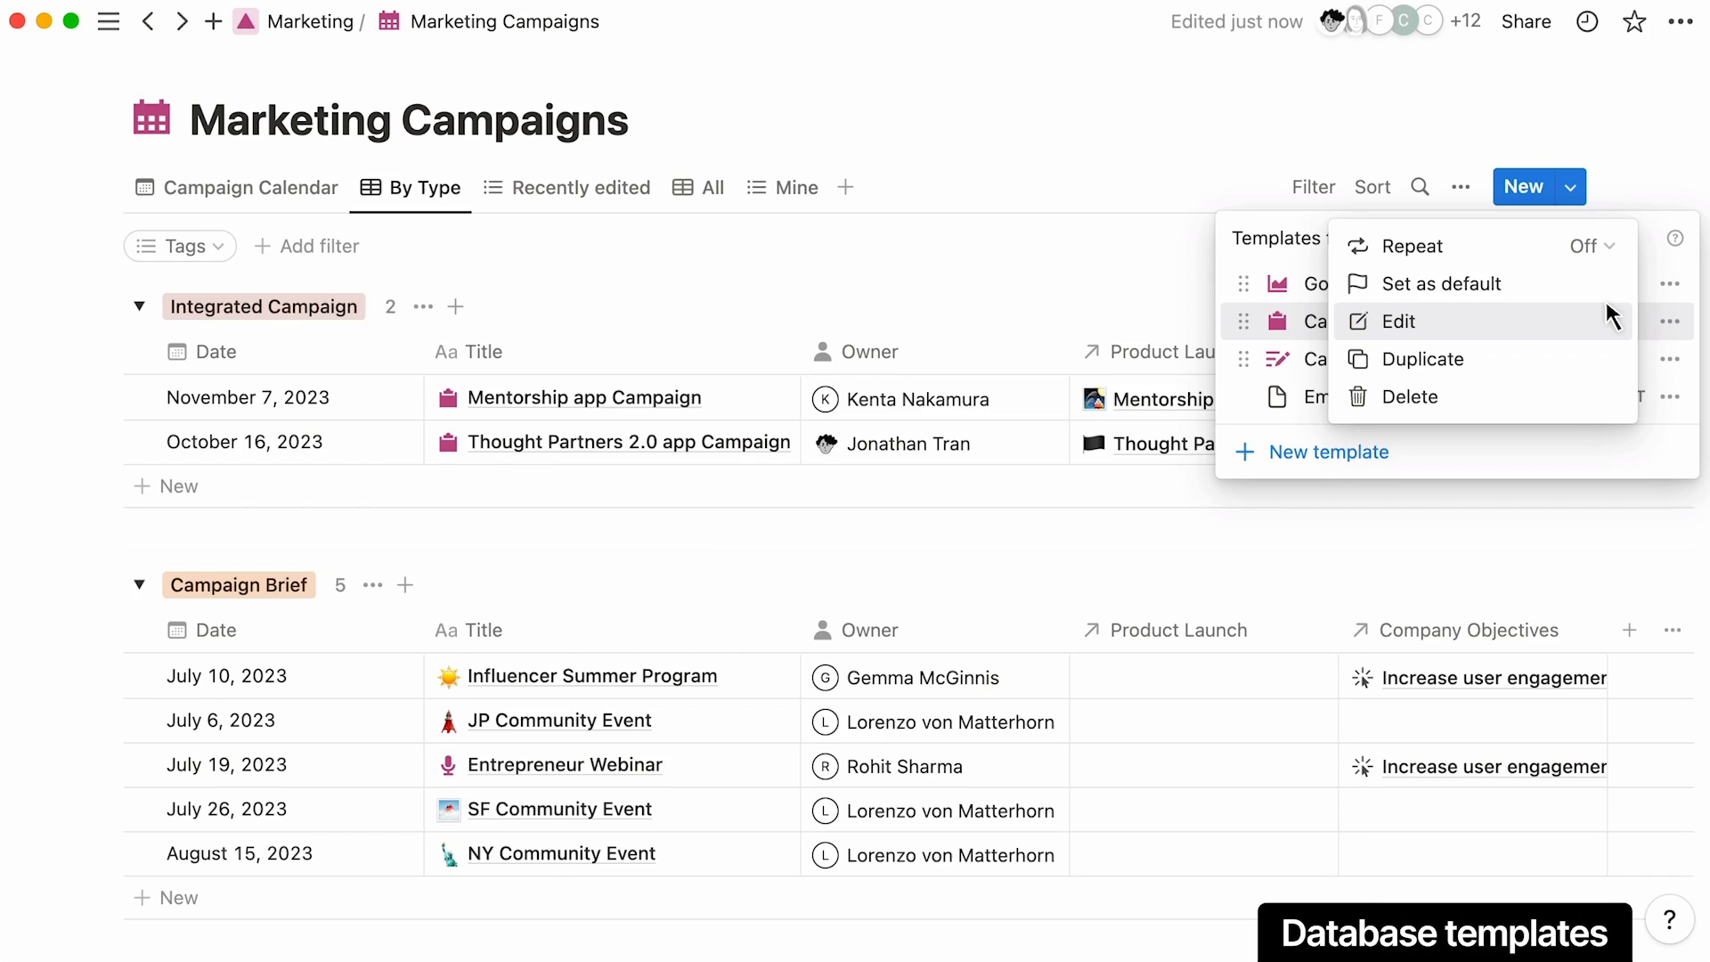
left_click(1398, 320)
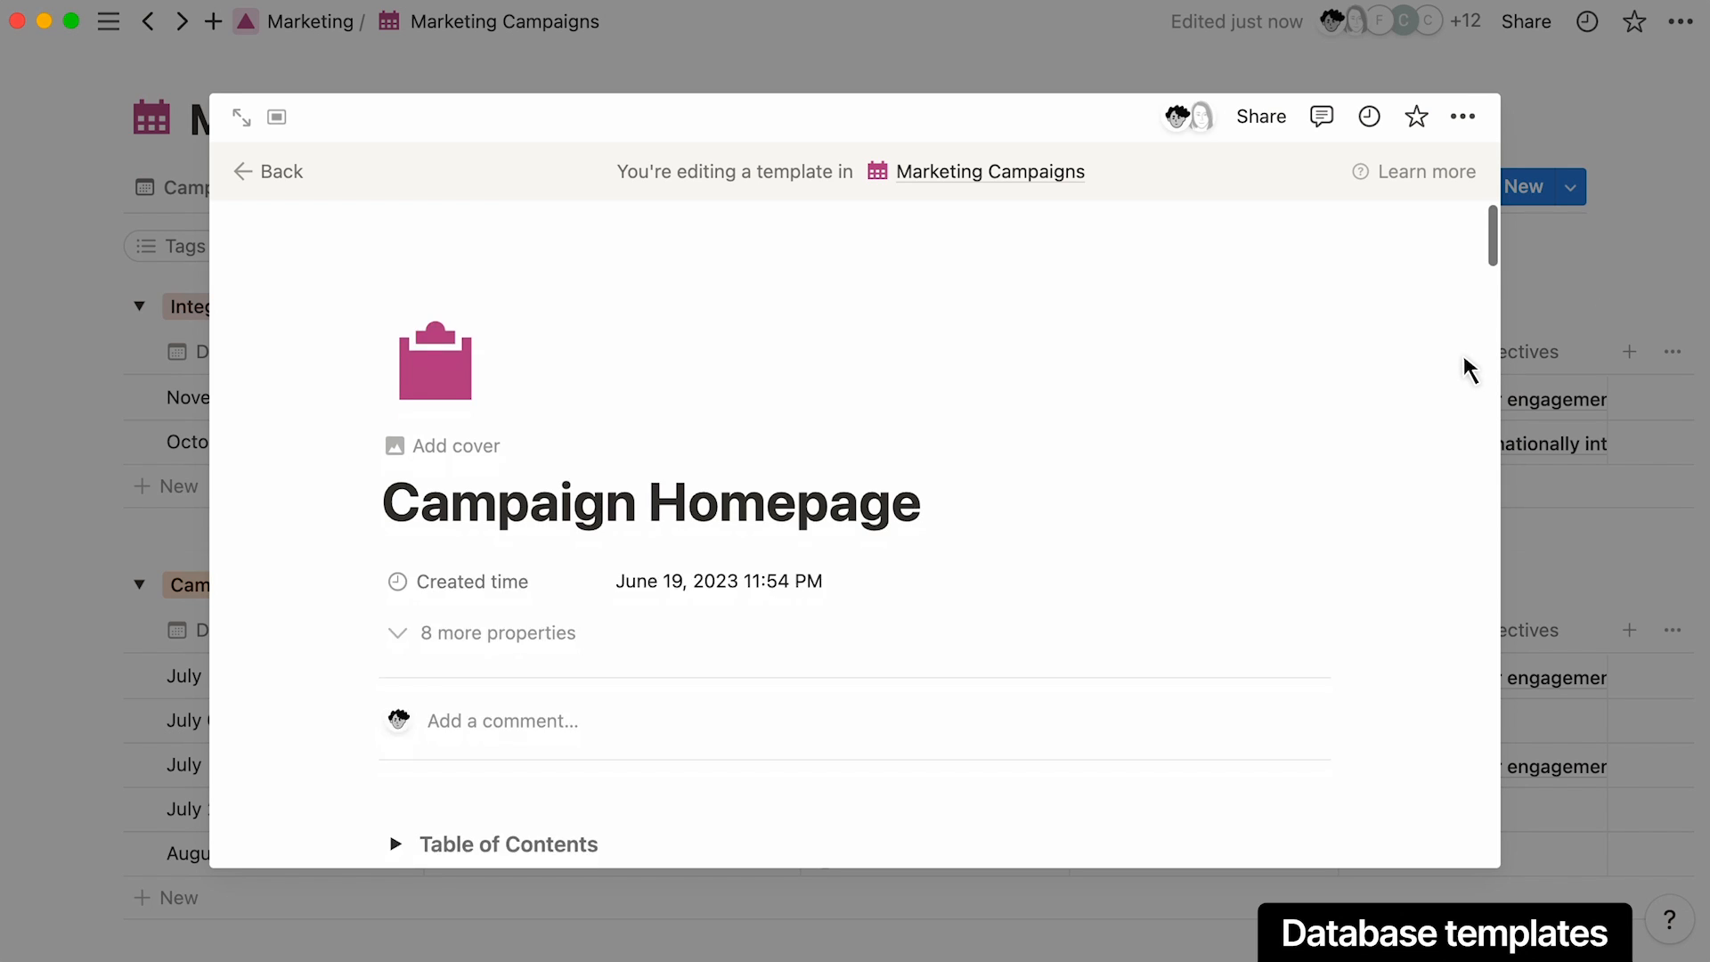
- Scroll through the Campaign Homepage template's sections and return to the database
scroll("down", 3)
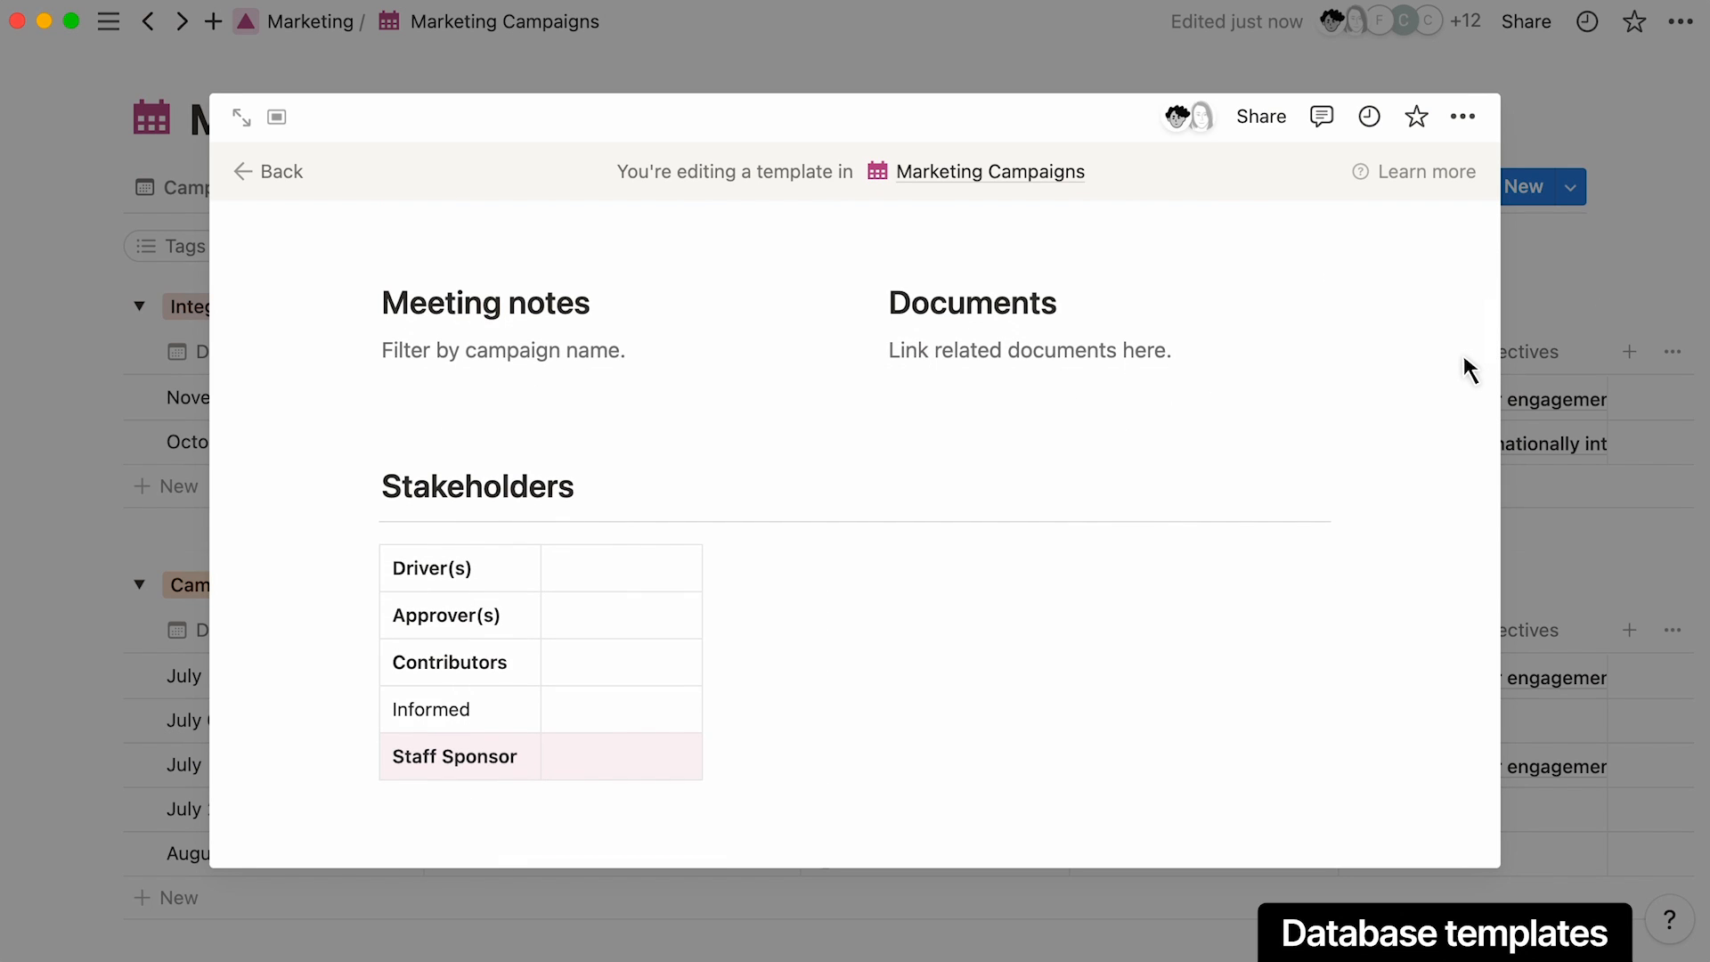
scroll("down", 3)
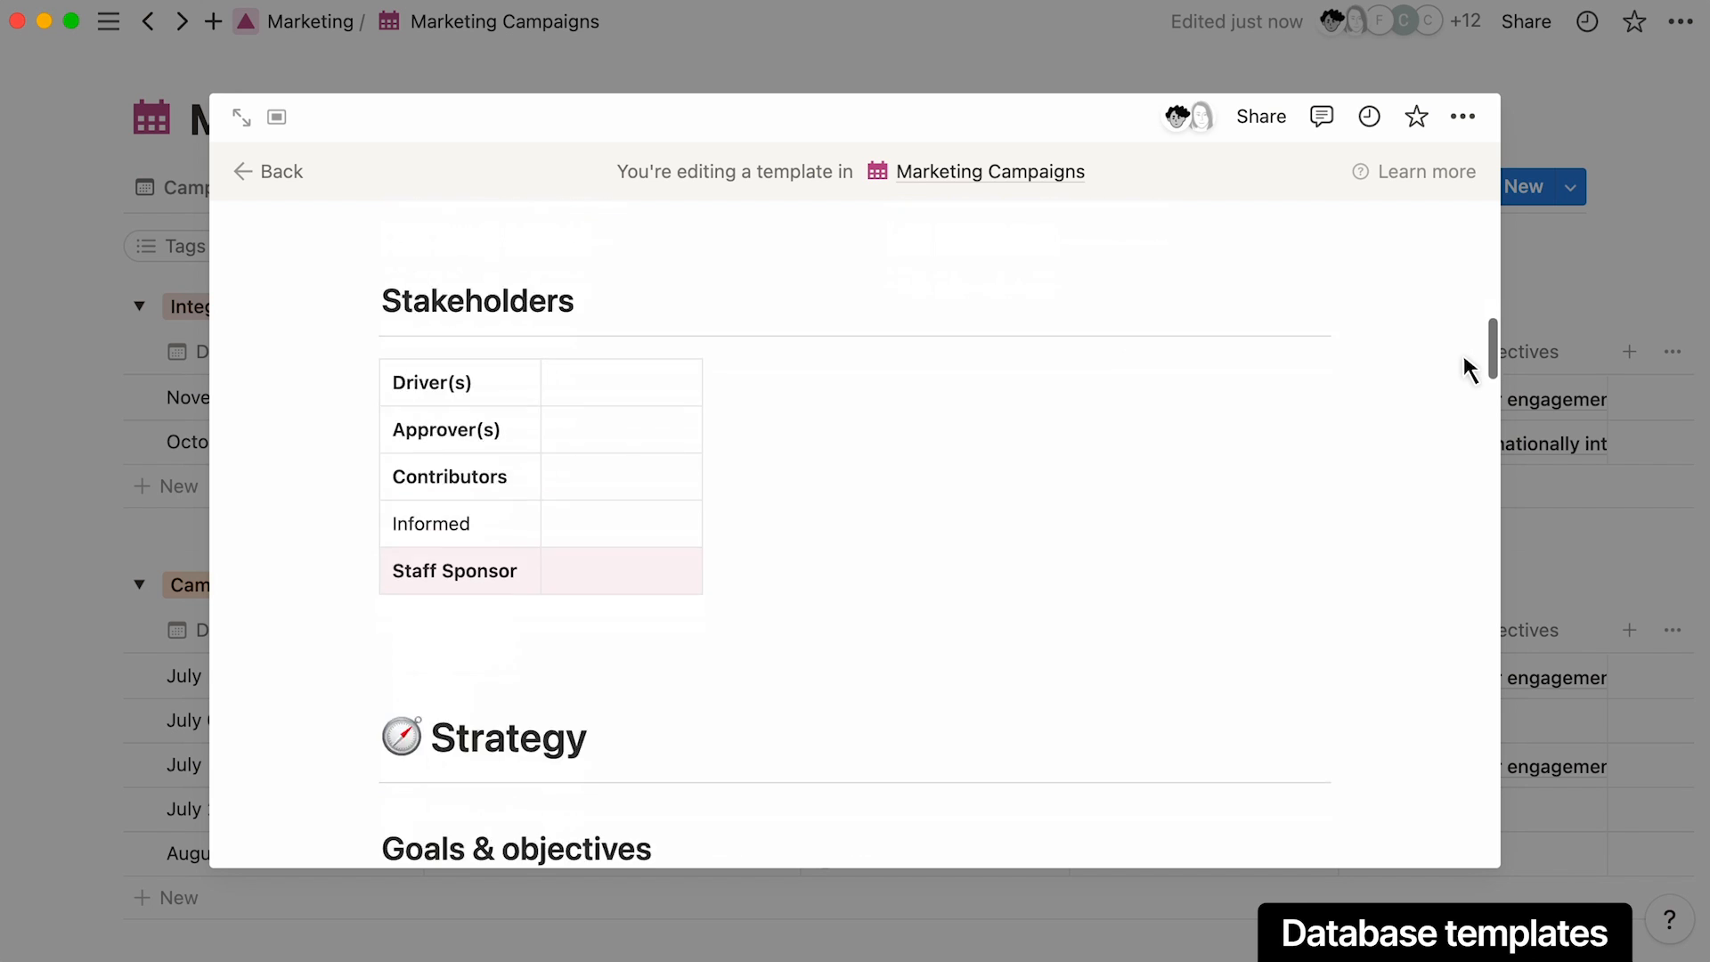
scroll("down", 3)
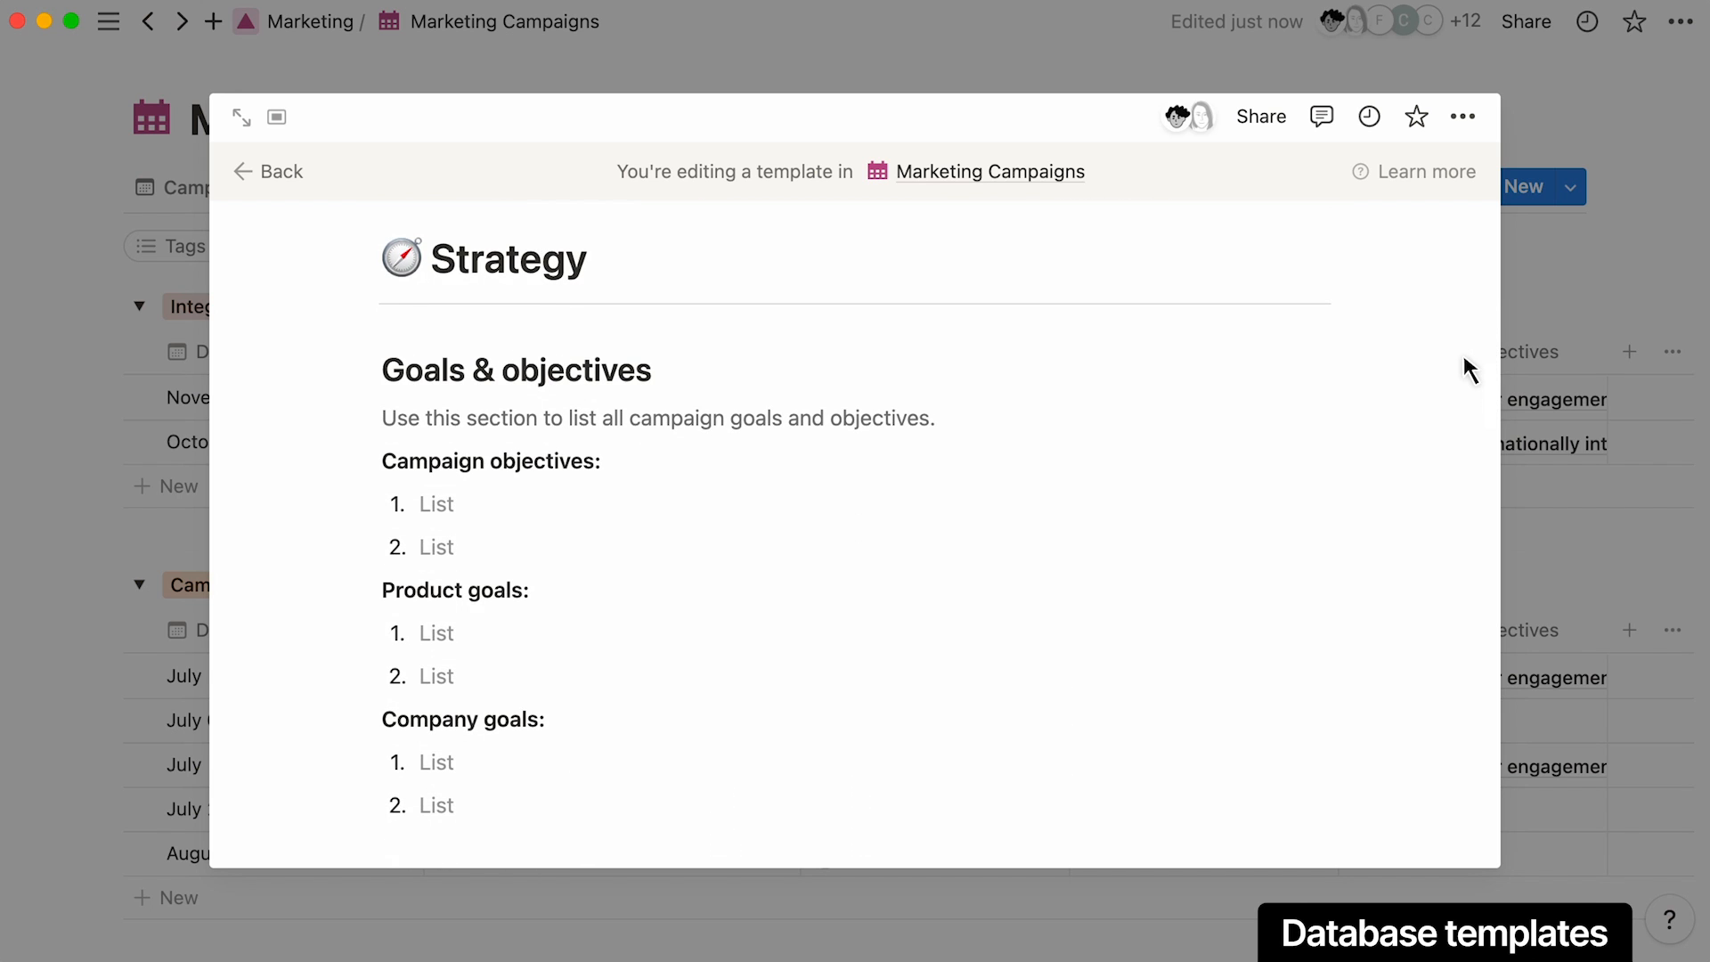
scroll("down", 3)
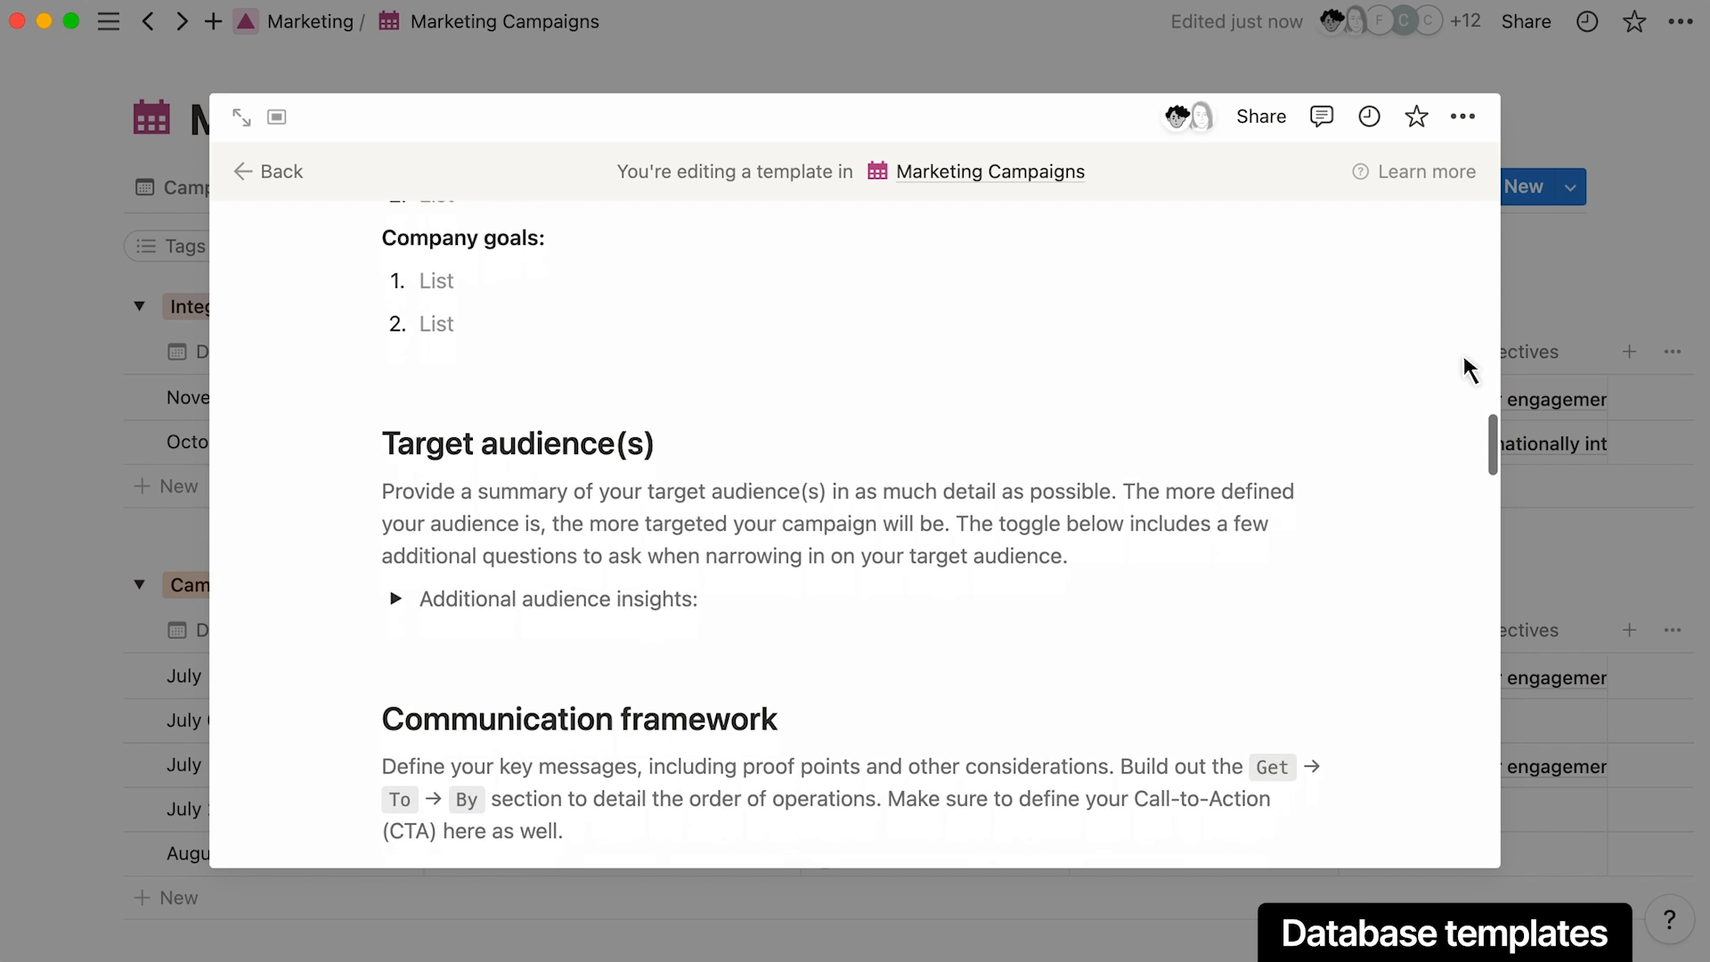
scroll("down", 3)
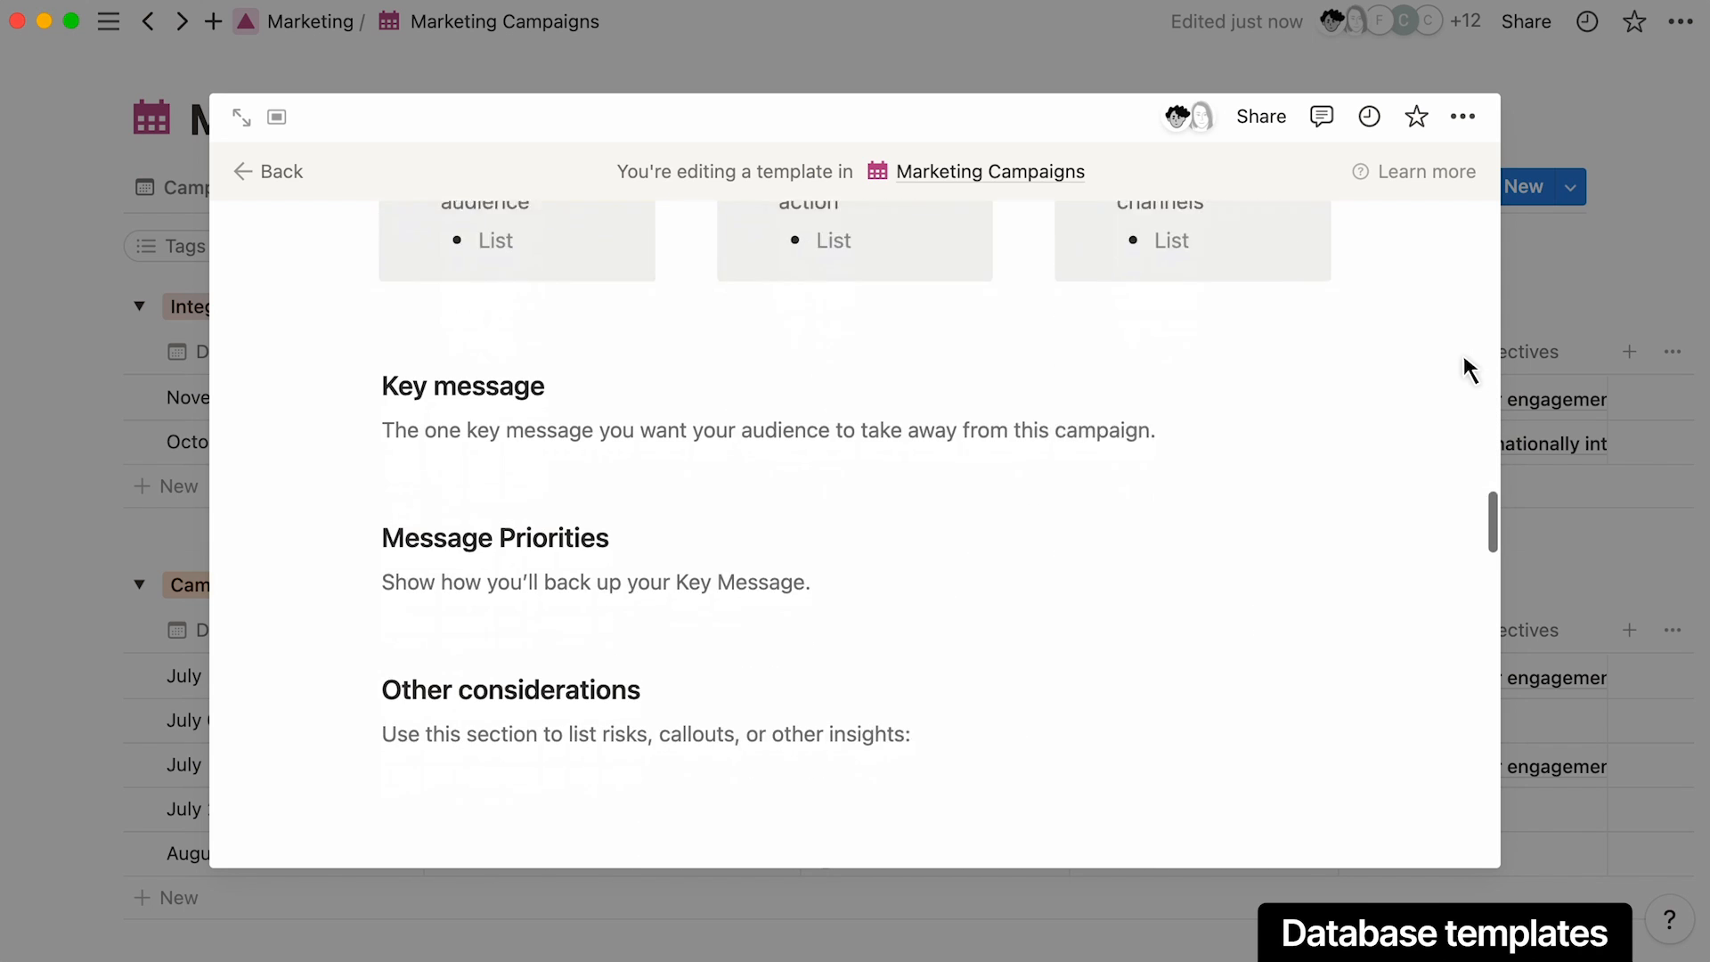
left_click(267, 172)
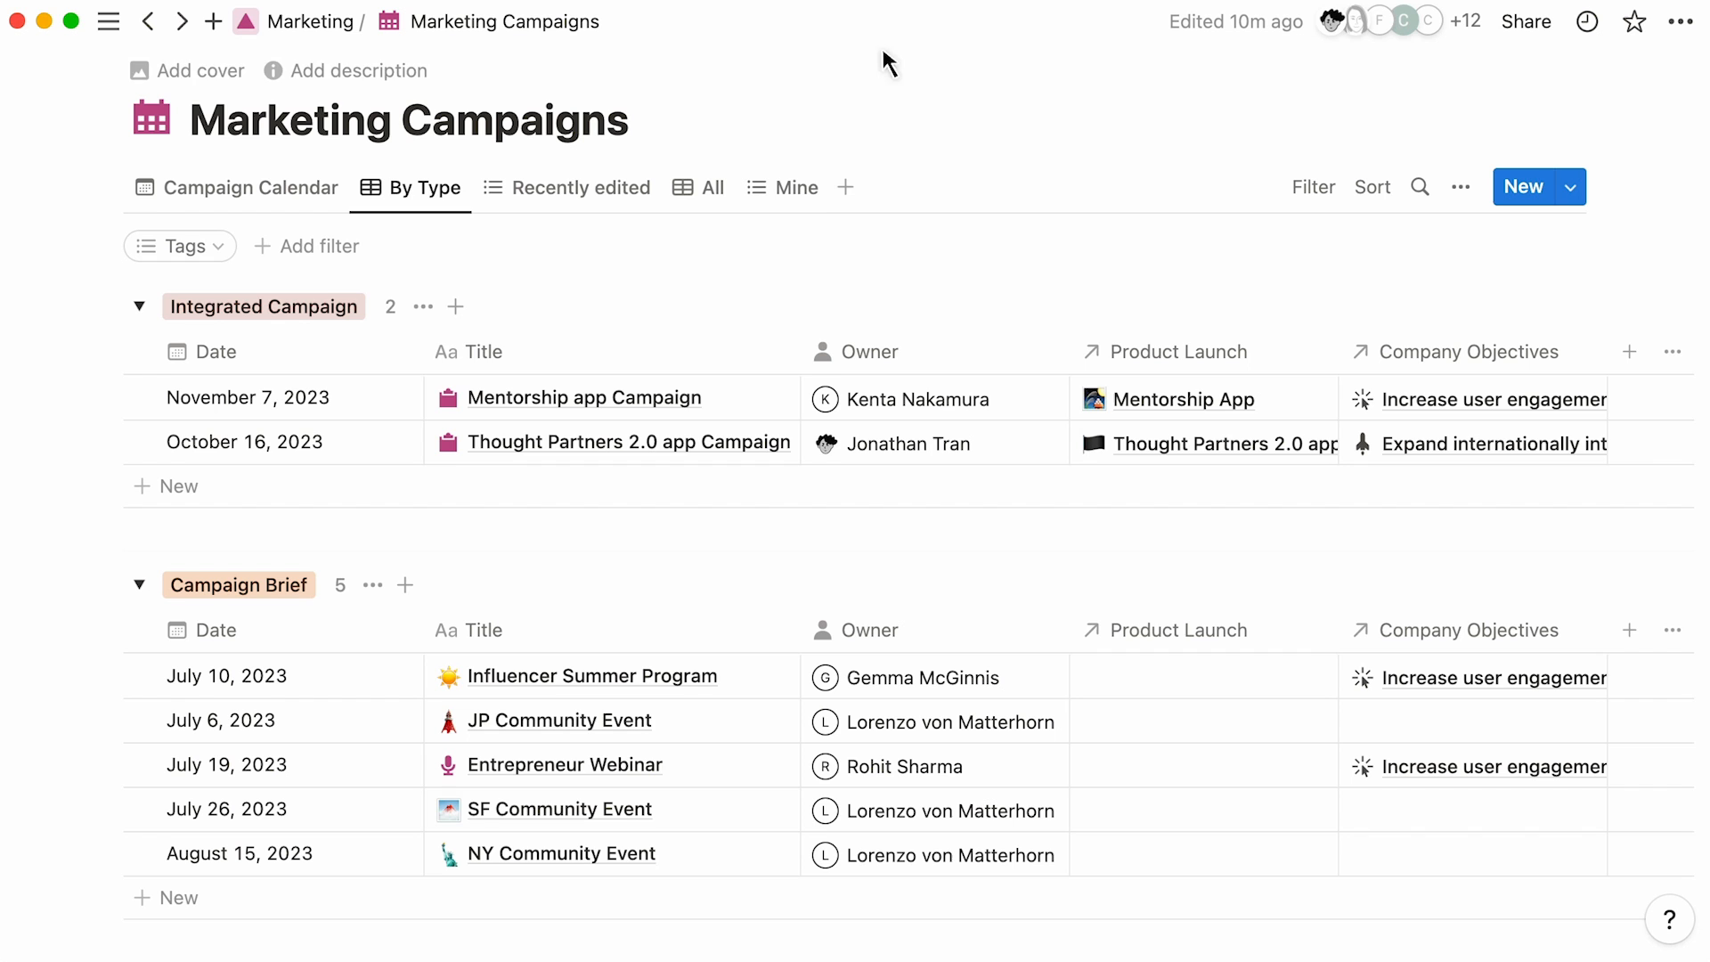
- Go into the Thought Partners 2.0 app Campaign page and collapse its Table of Contents
left_click(629, 442)
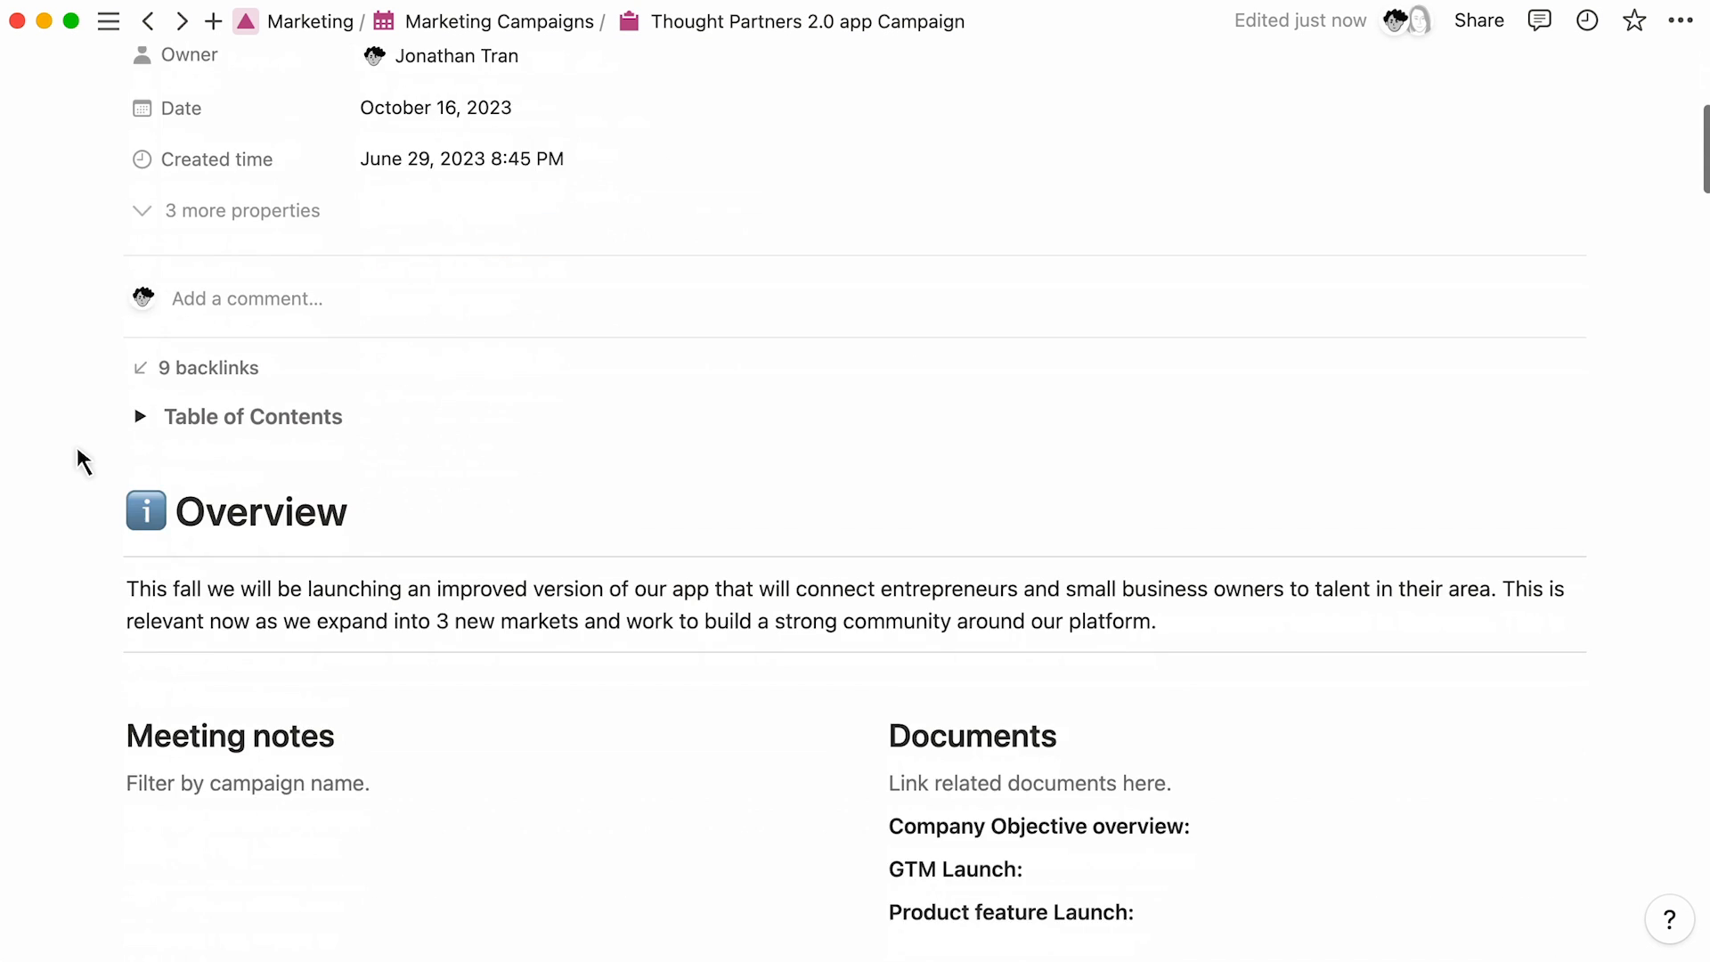
scroll("down", 3)
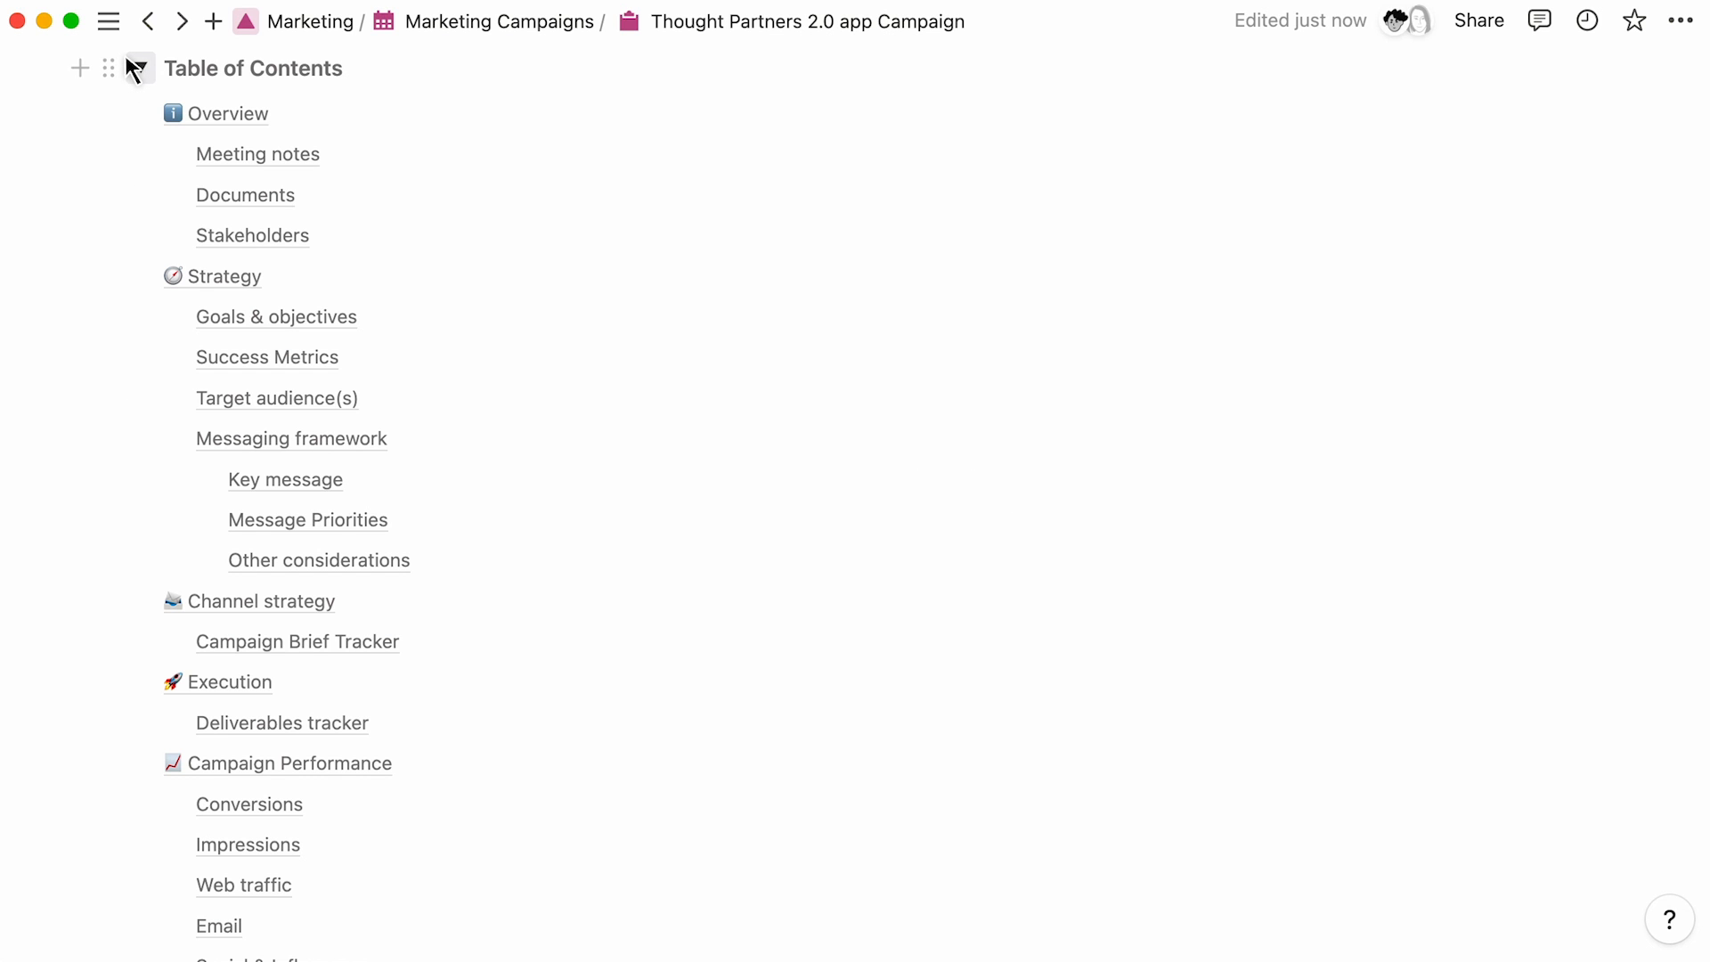
left_click(228, 114)
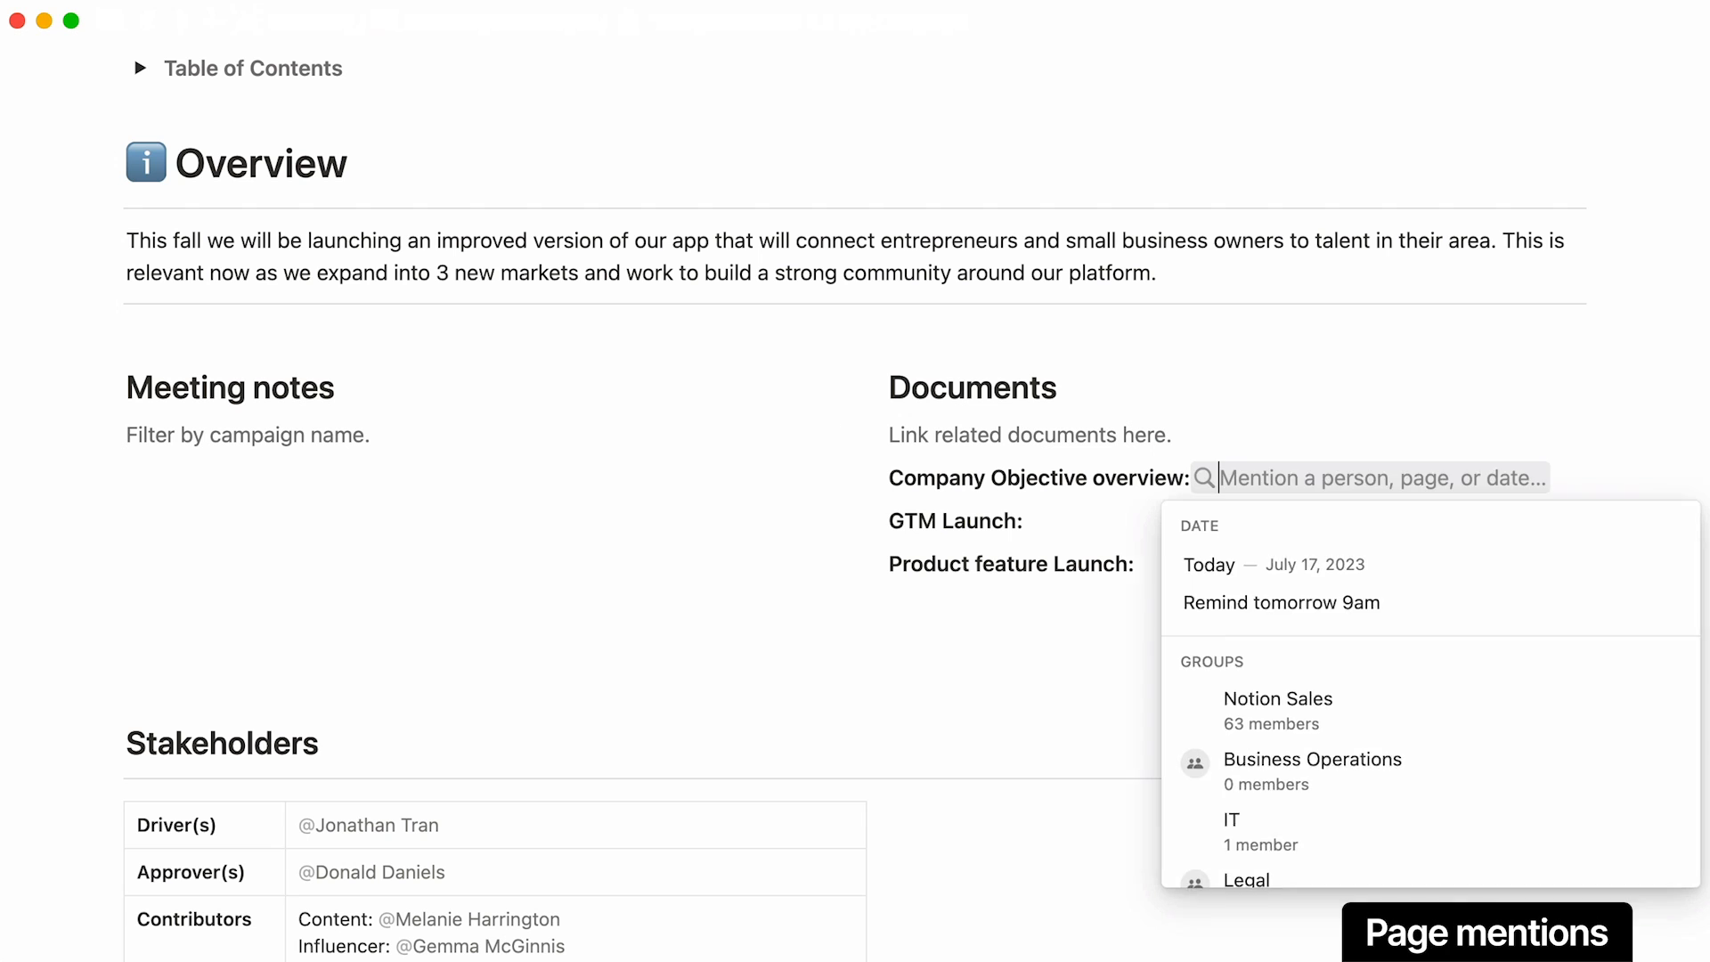
- Link the Expand internationally into 3 new markets and Thought Partners 2.0 GTM Launch pages under Documents
type("expand internationally into 3 new markets")
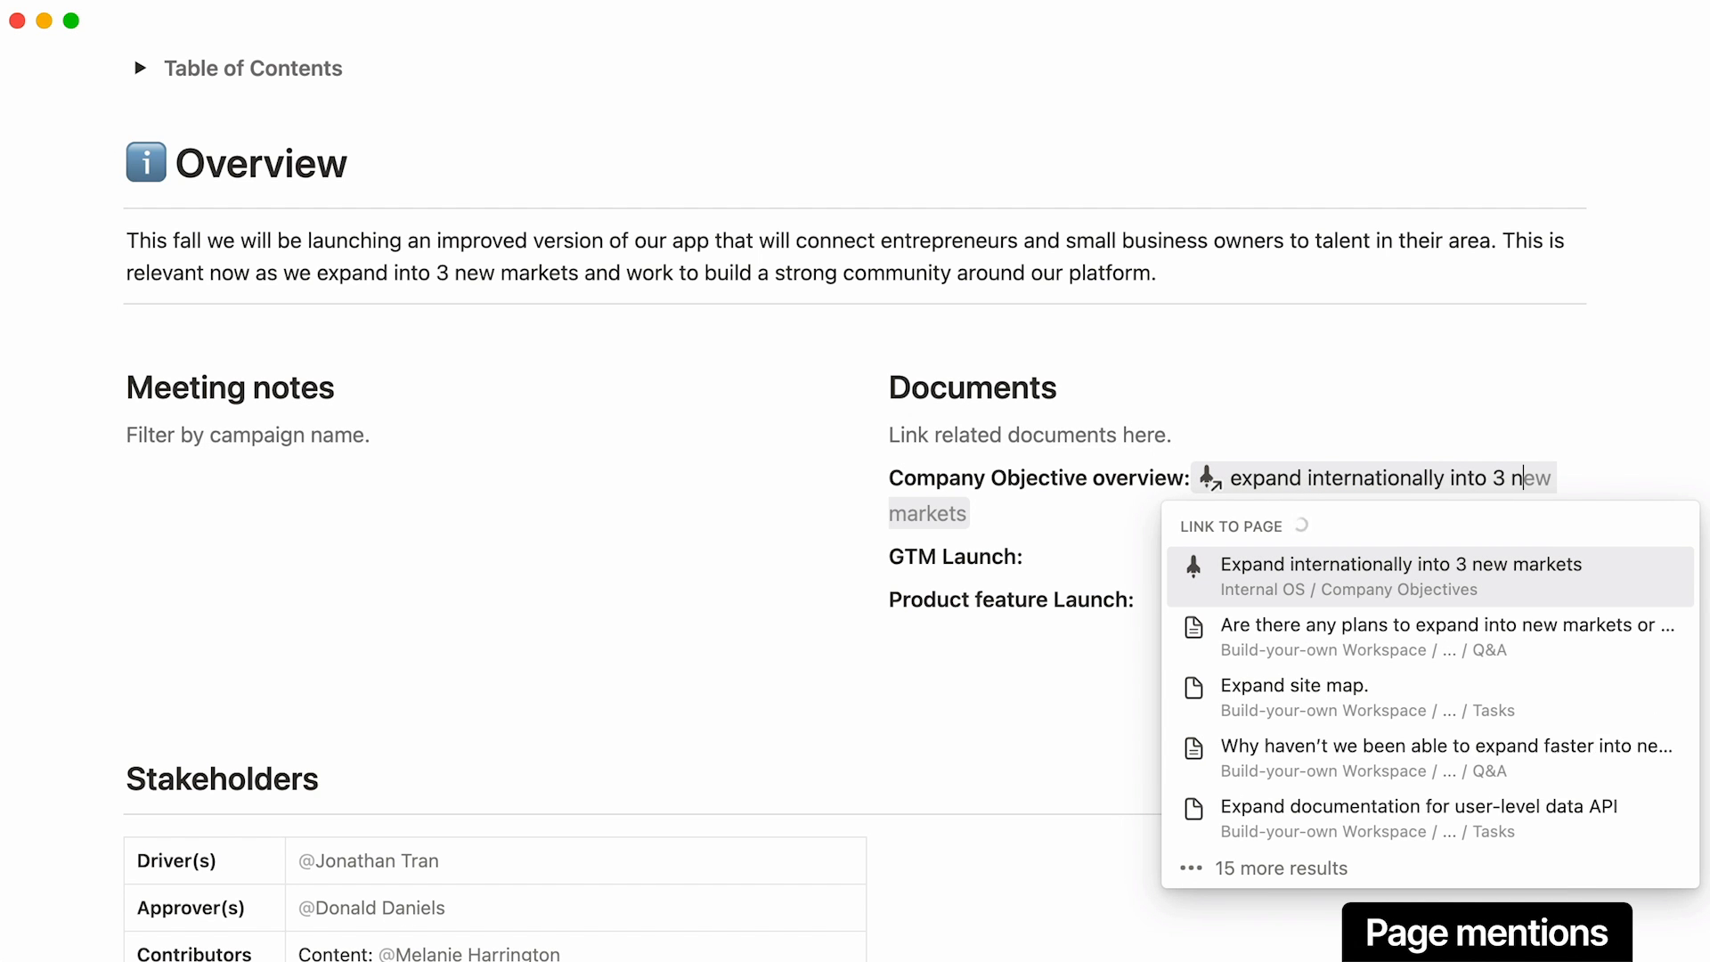
left_click(1398, 577)
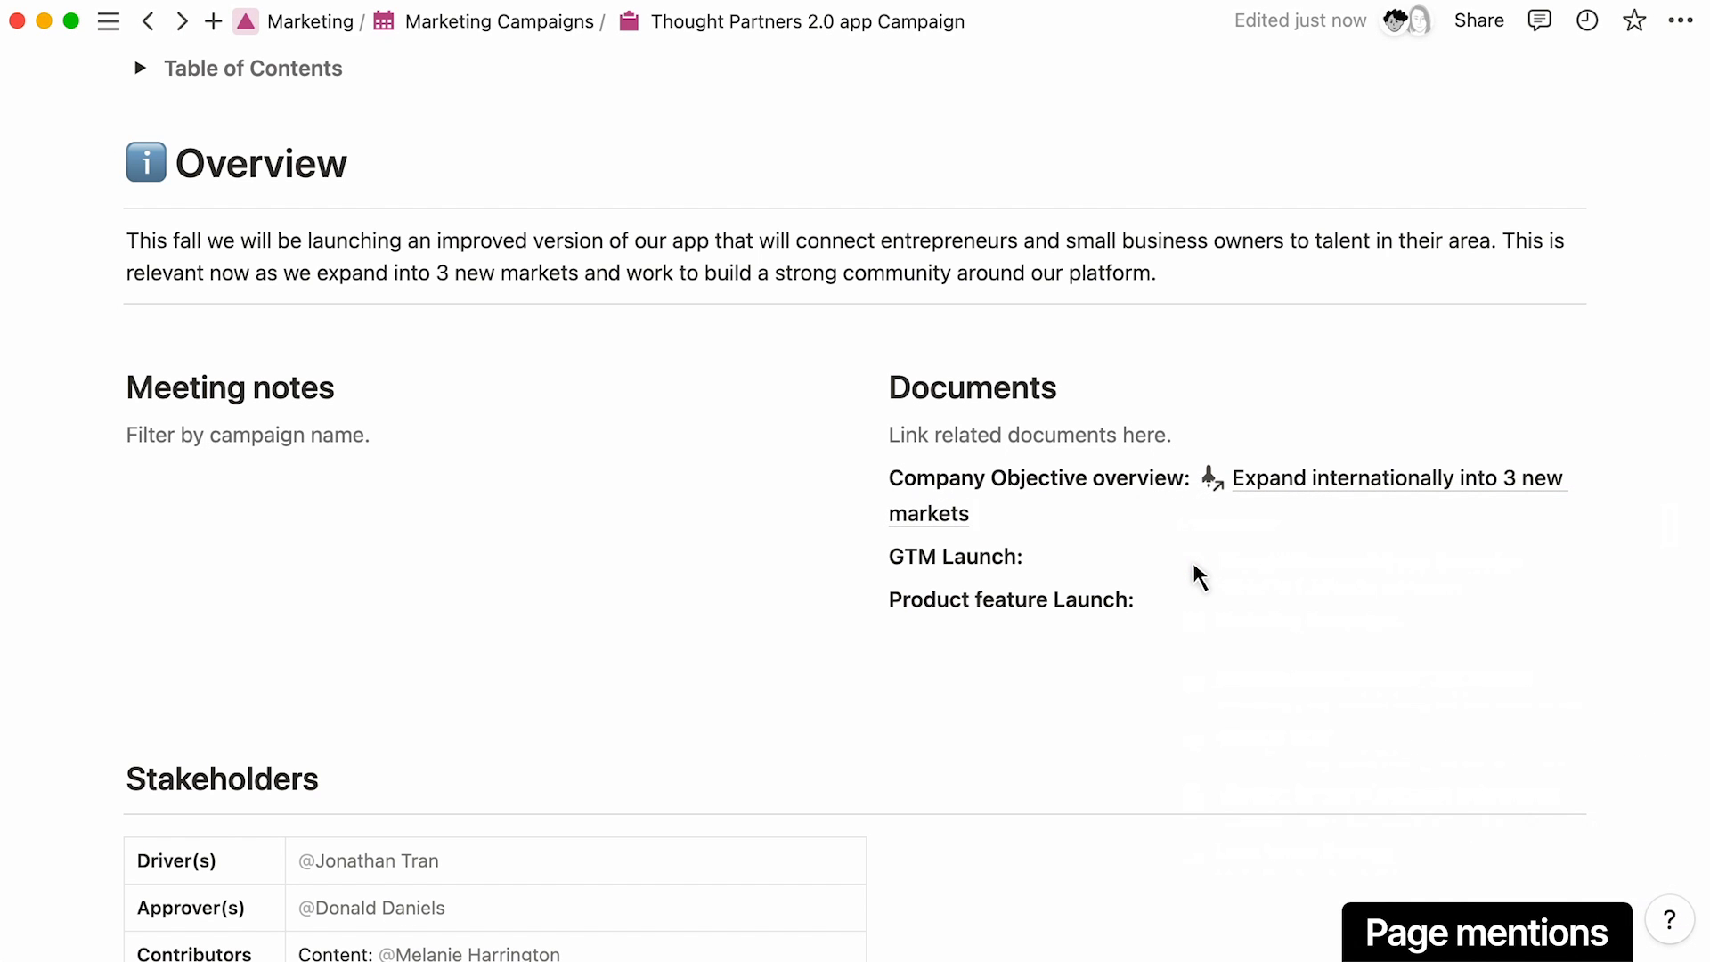
type("thought partners 2.0 gtm launch")
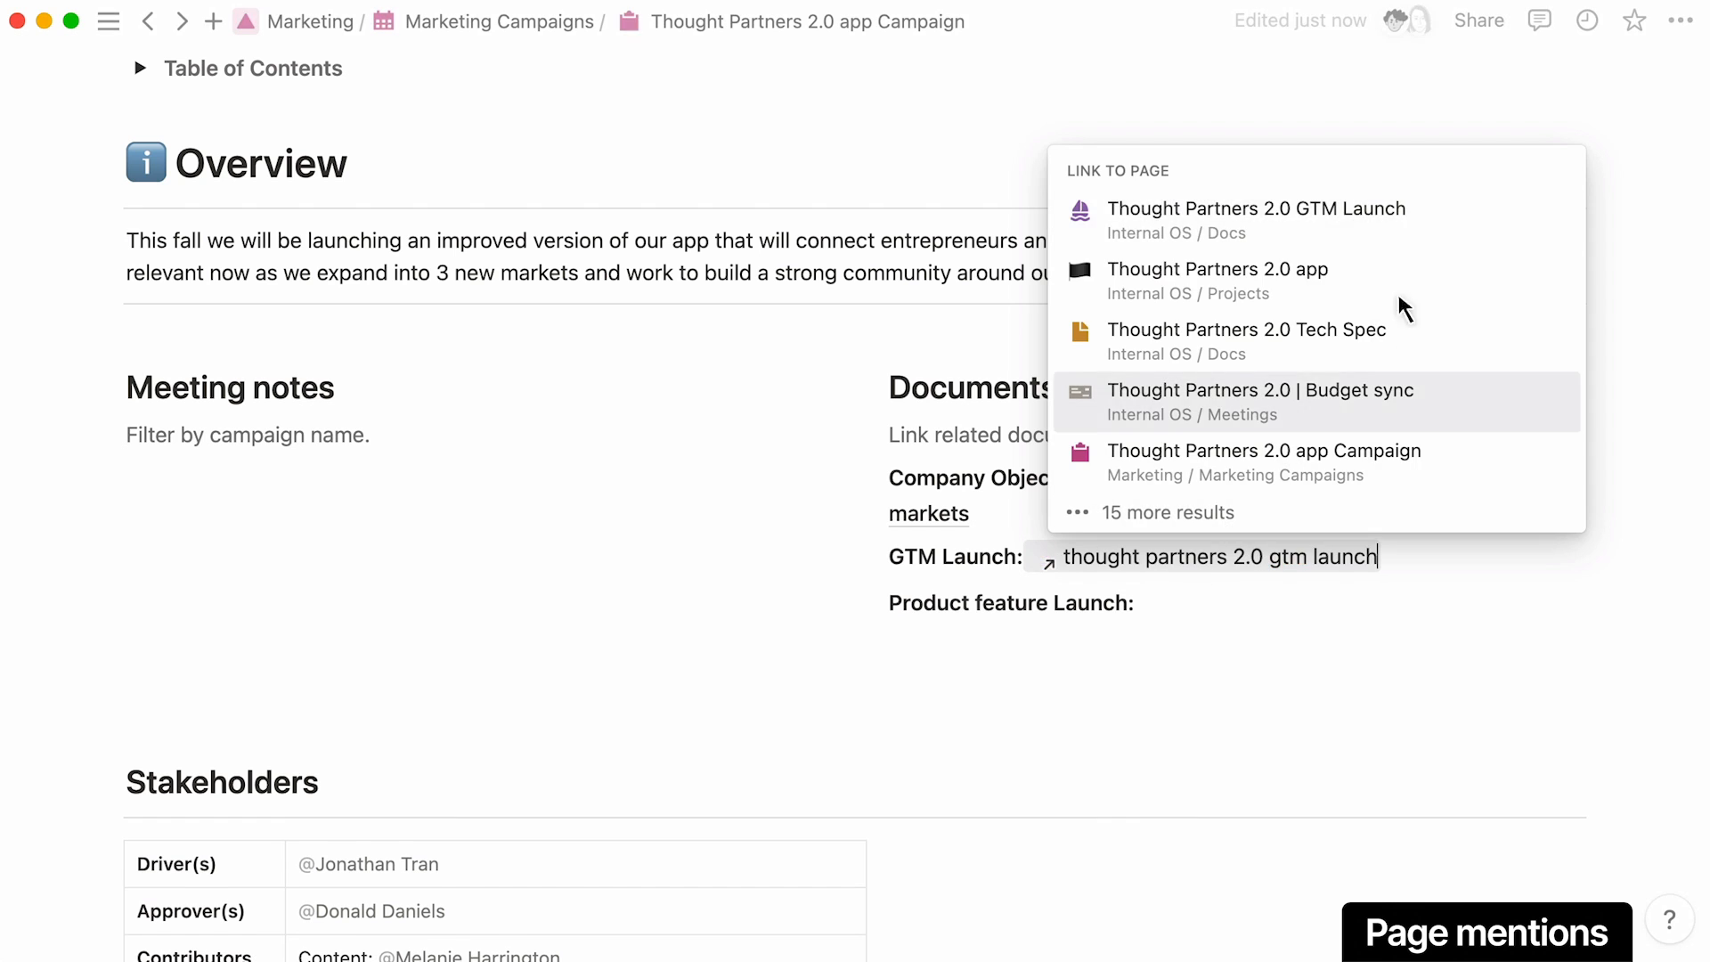
left_click(1258, 208)
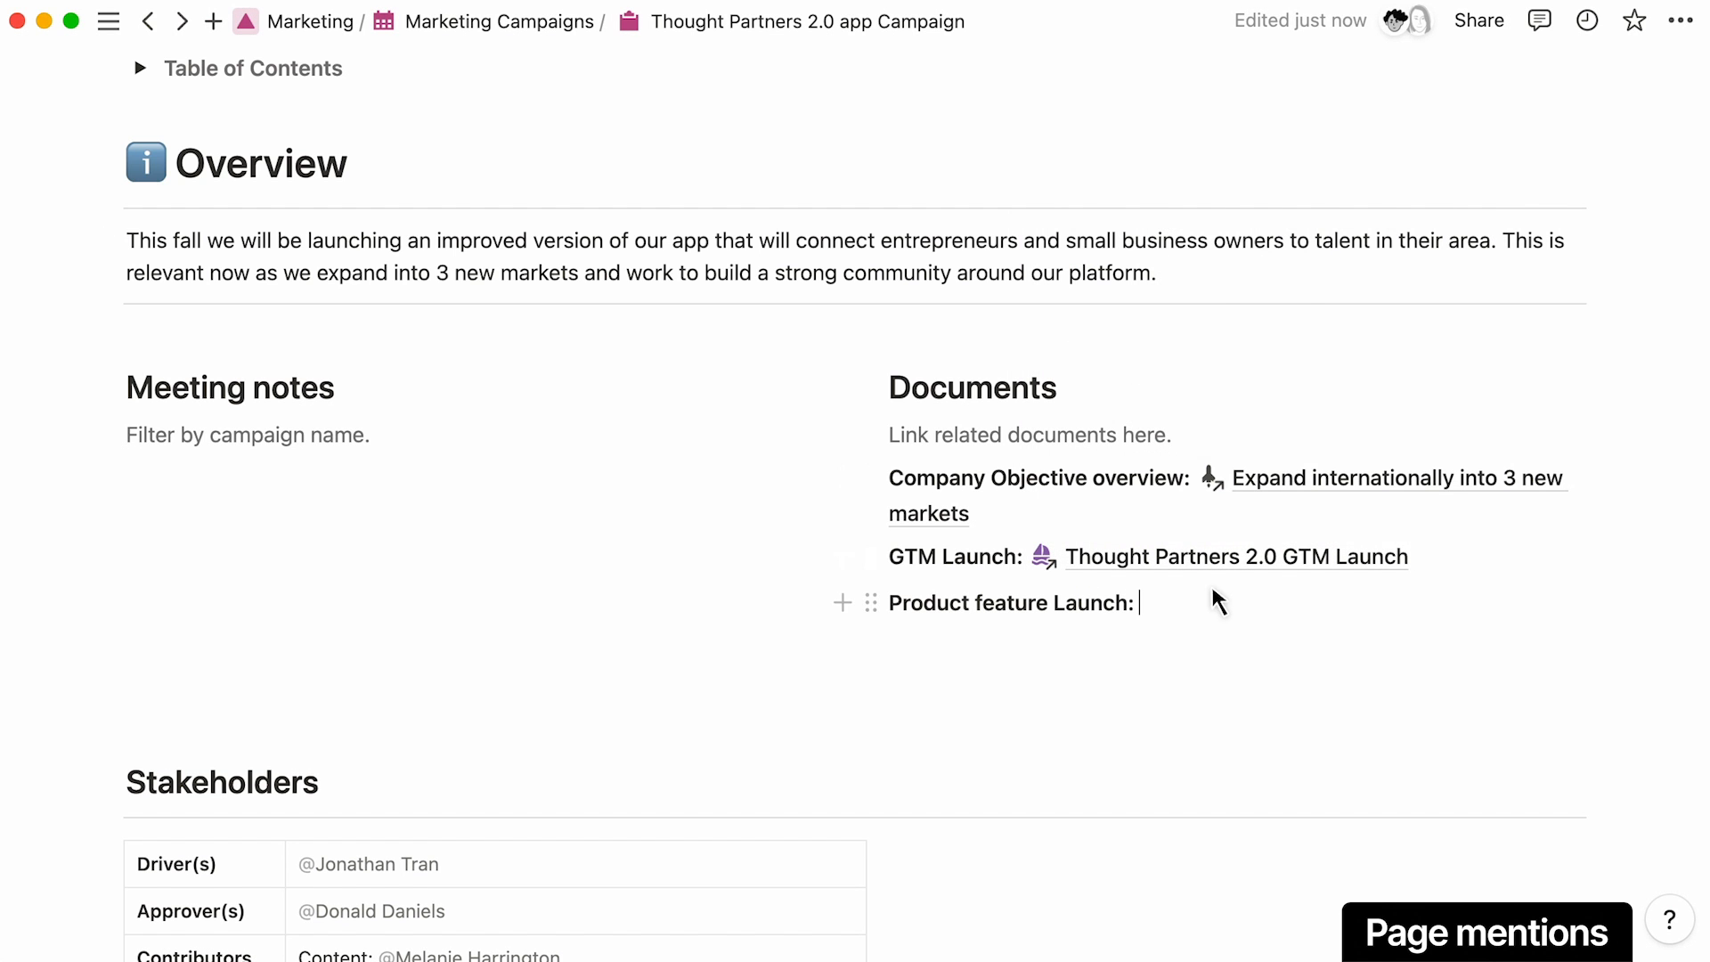
- Link the Thought Partners 2.0 app feature launch page and favorite the campaign page
type("Thought Partners 2.0 app")
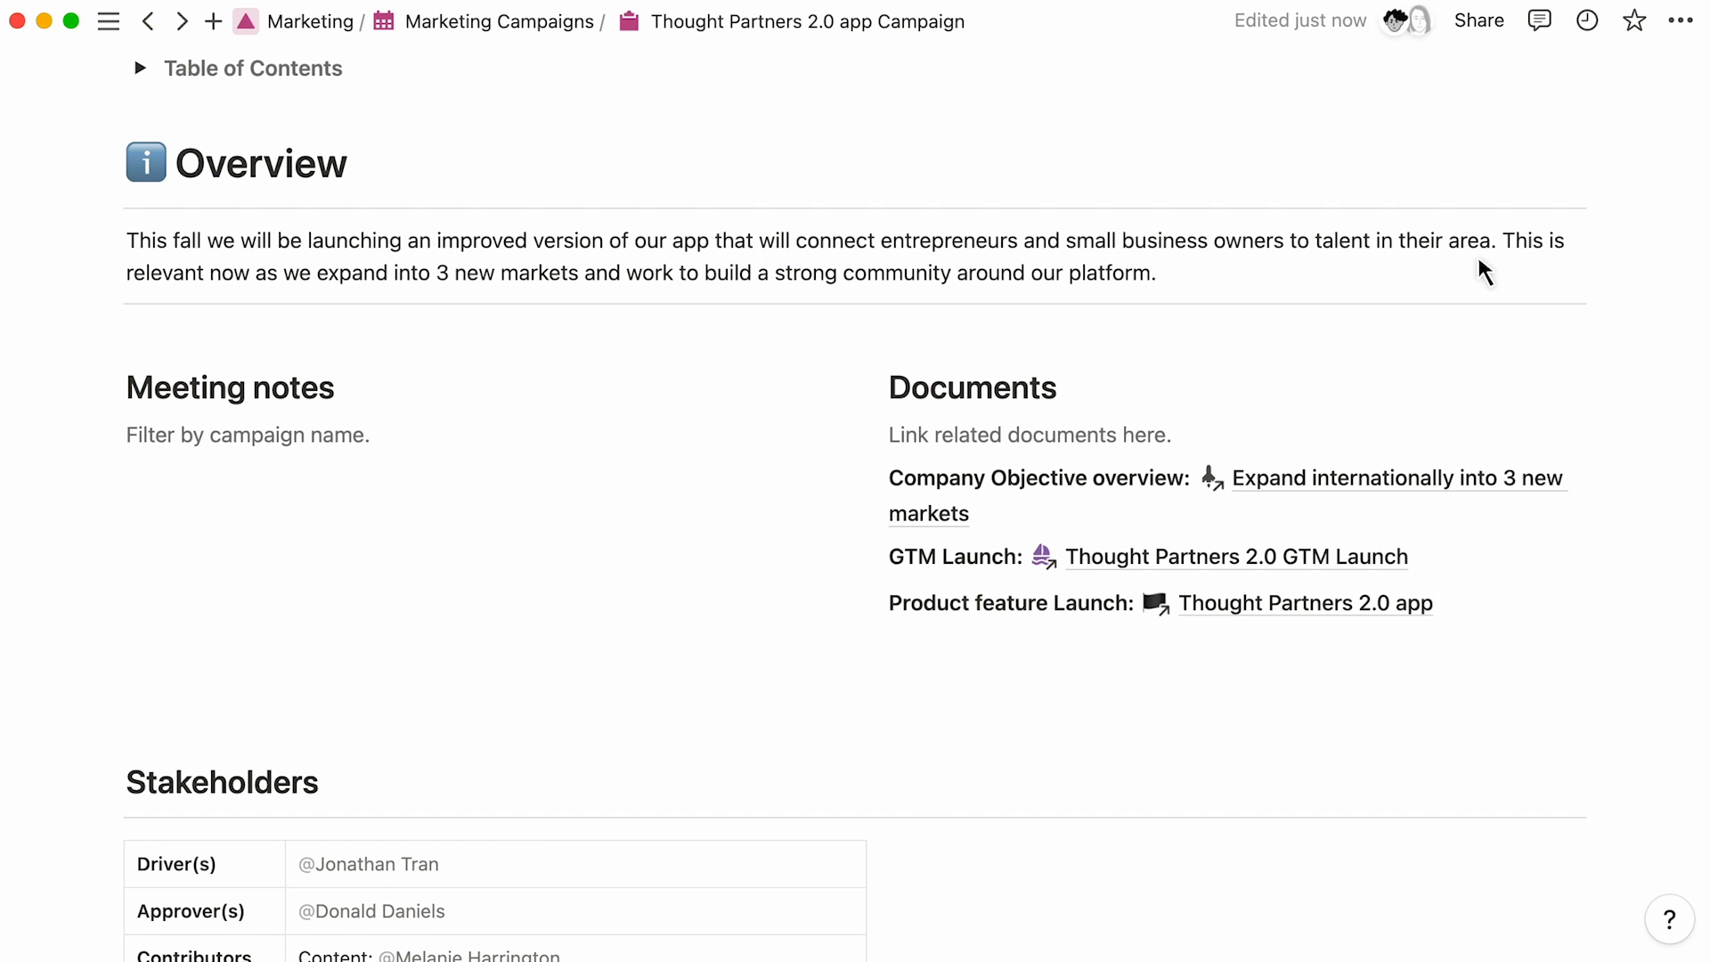
left_click(1633, 22)
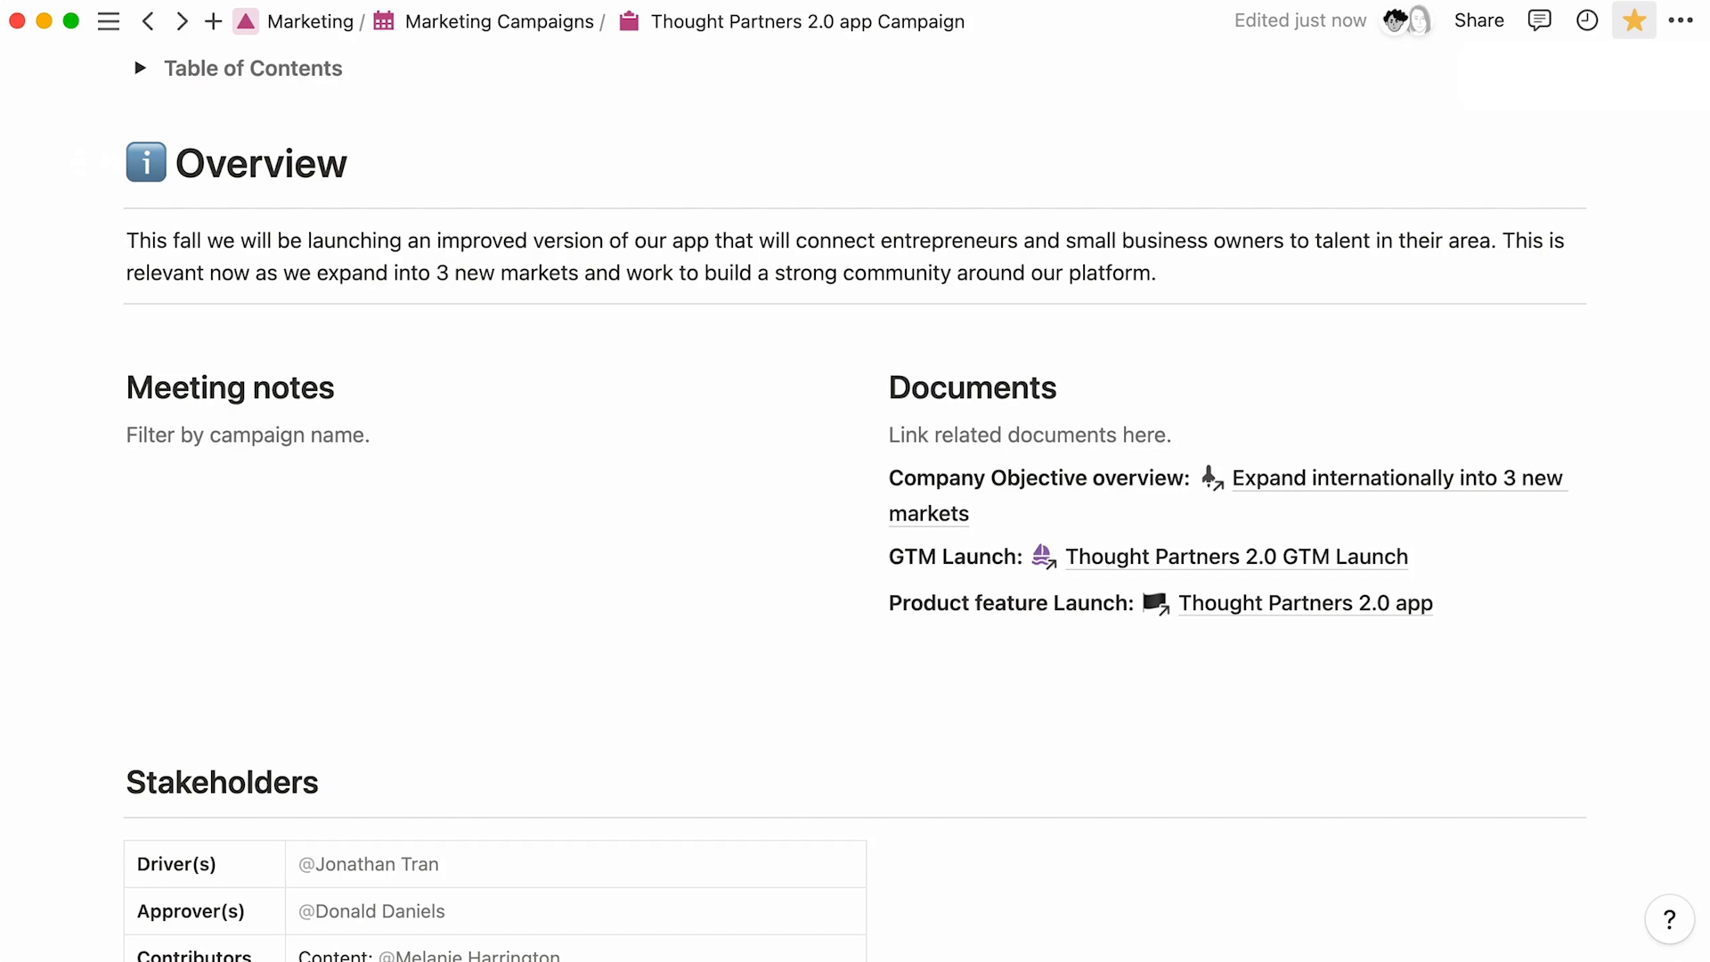
left_click(107, 23)
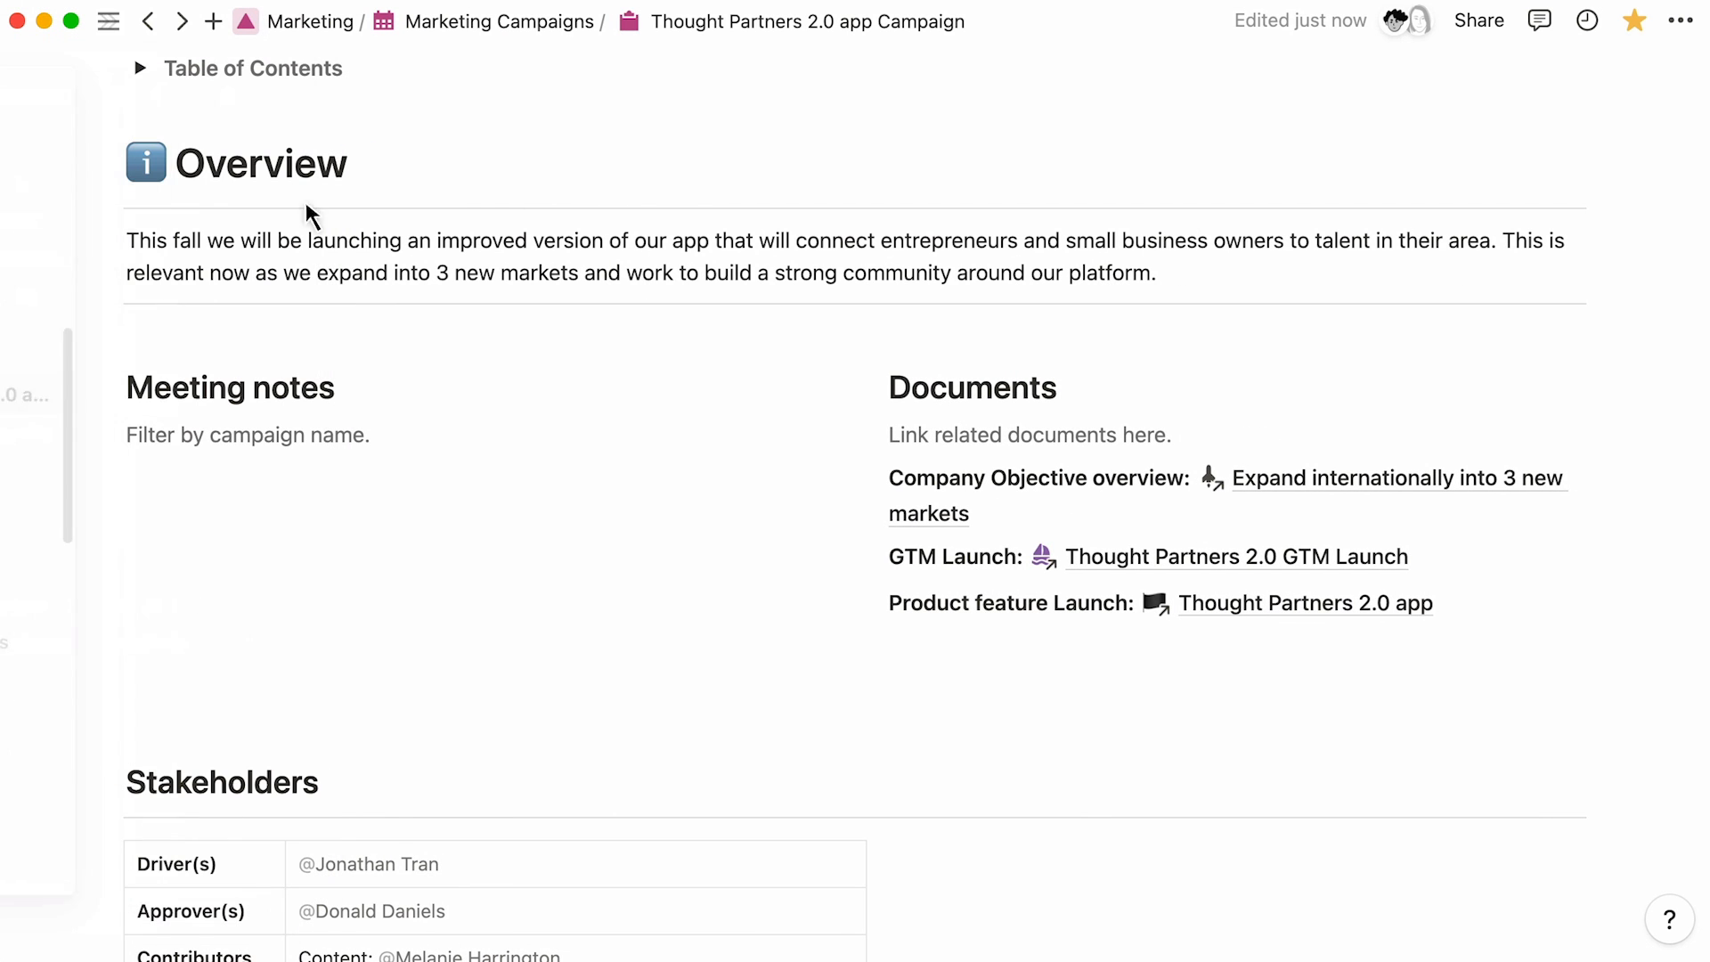
- Insert a linked view of the Internal OS Meetings database under Meeting notes via /linked
type("/")
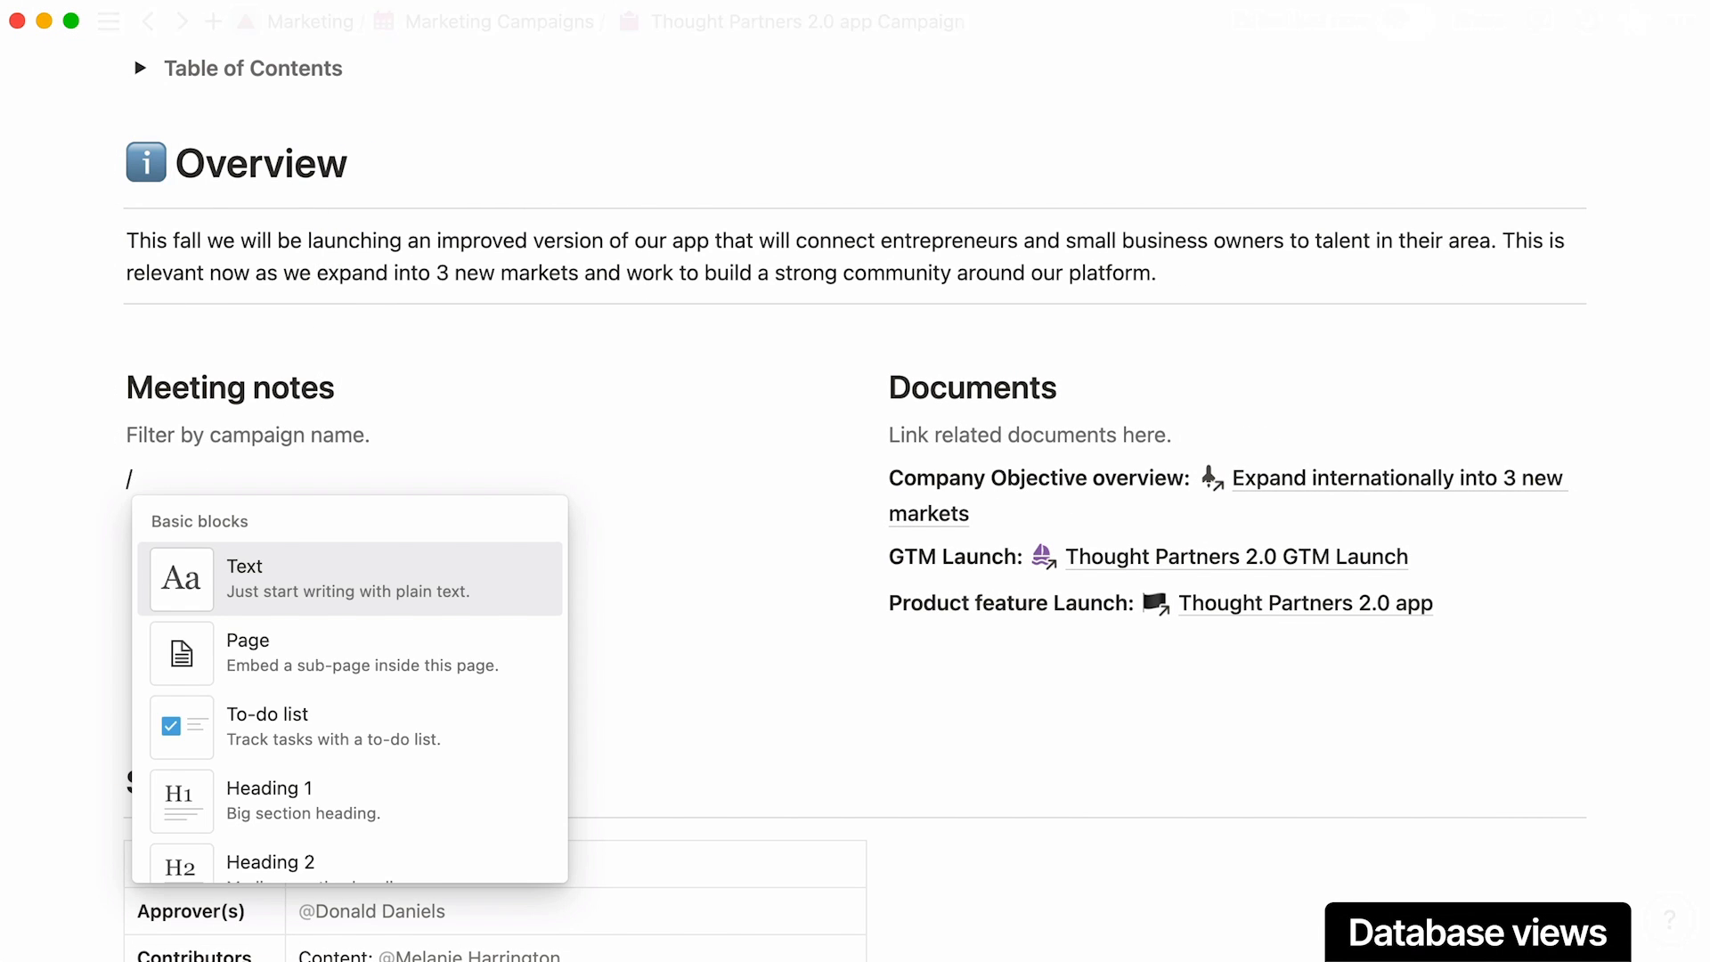
type("linked")
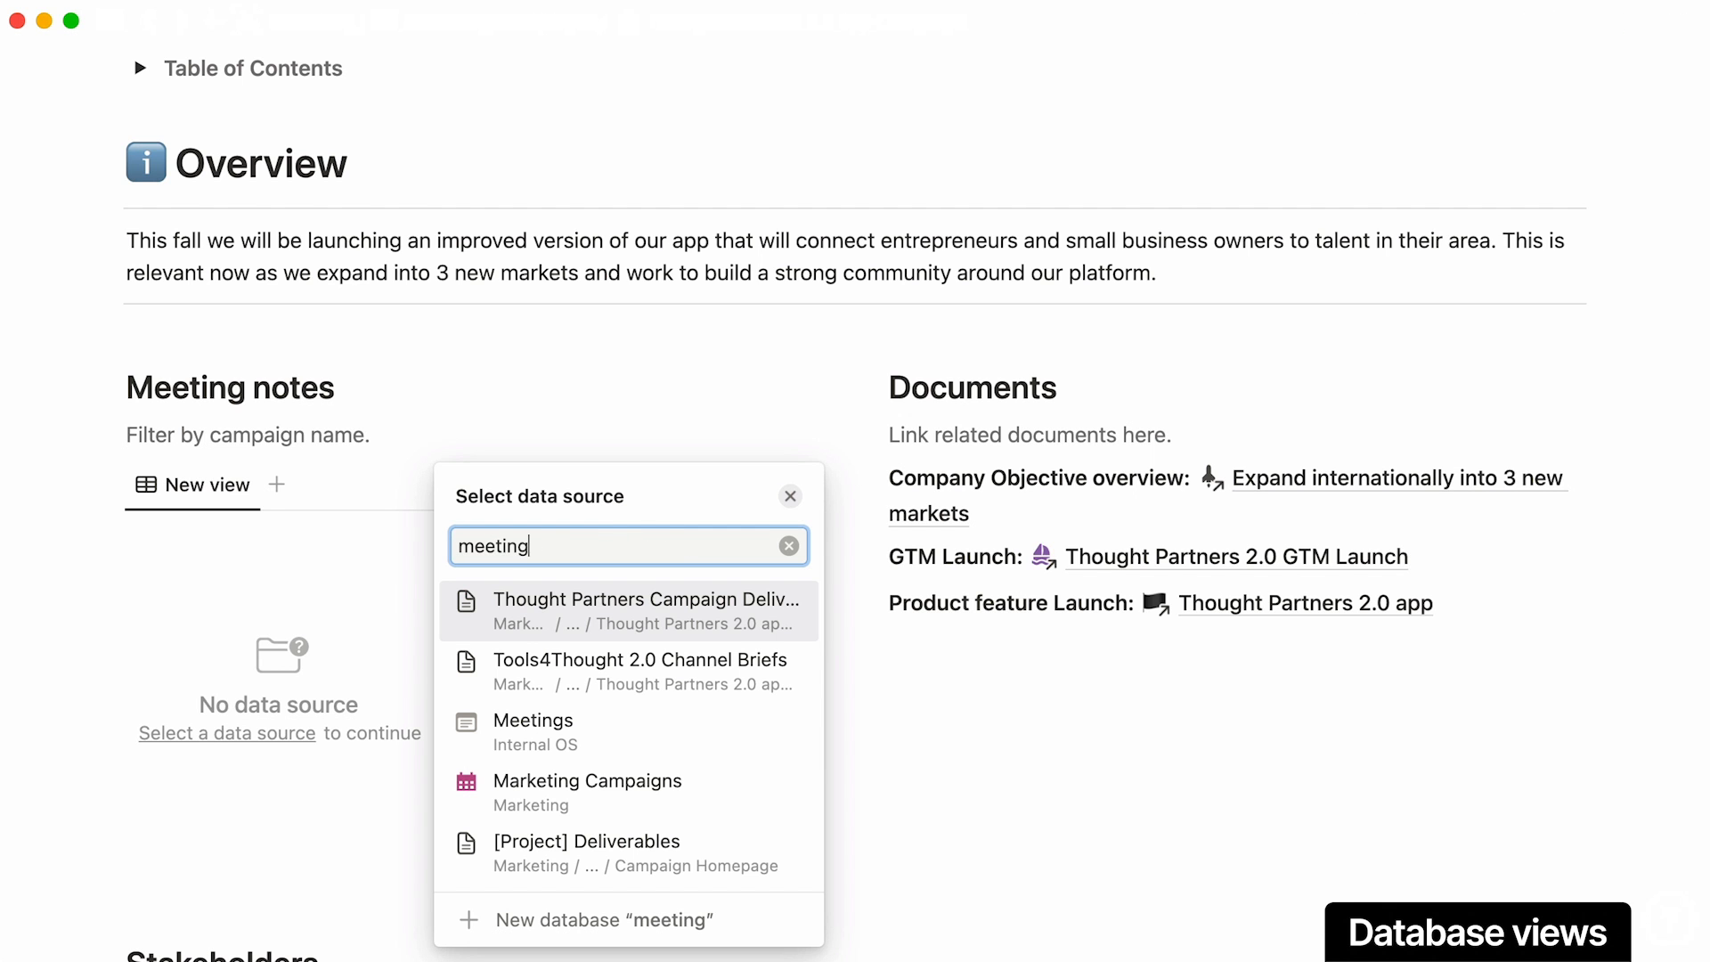
type("s")
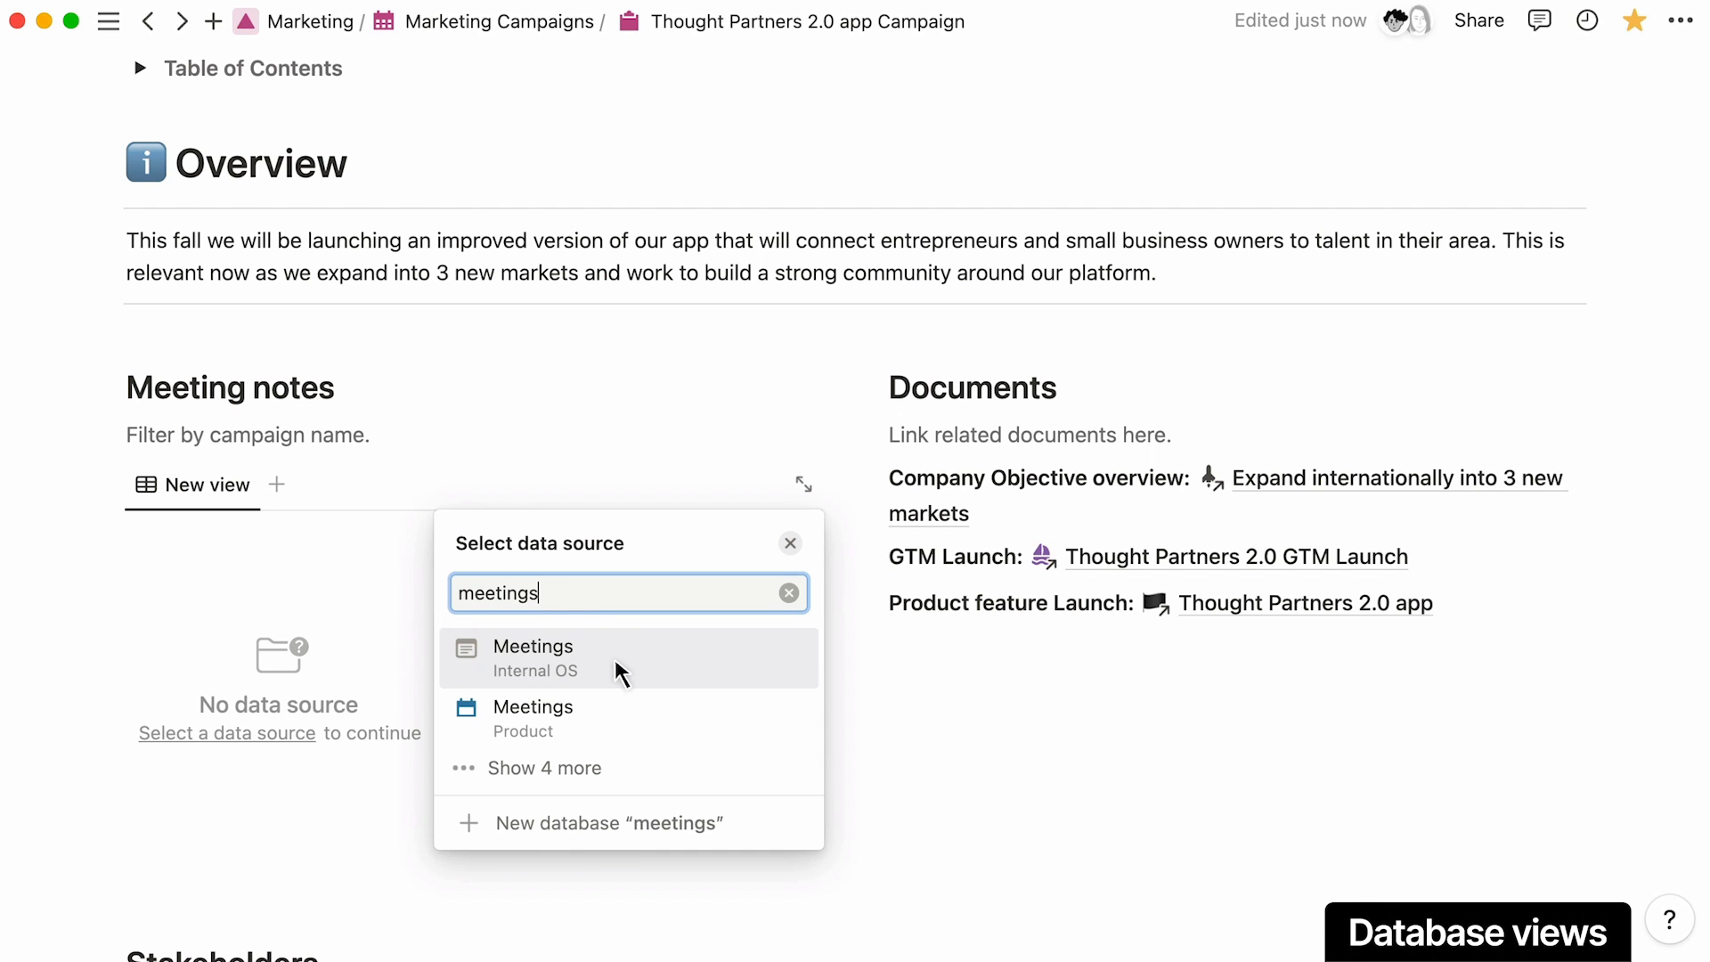
left_click(533, 647)
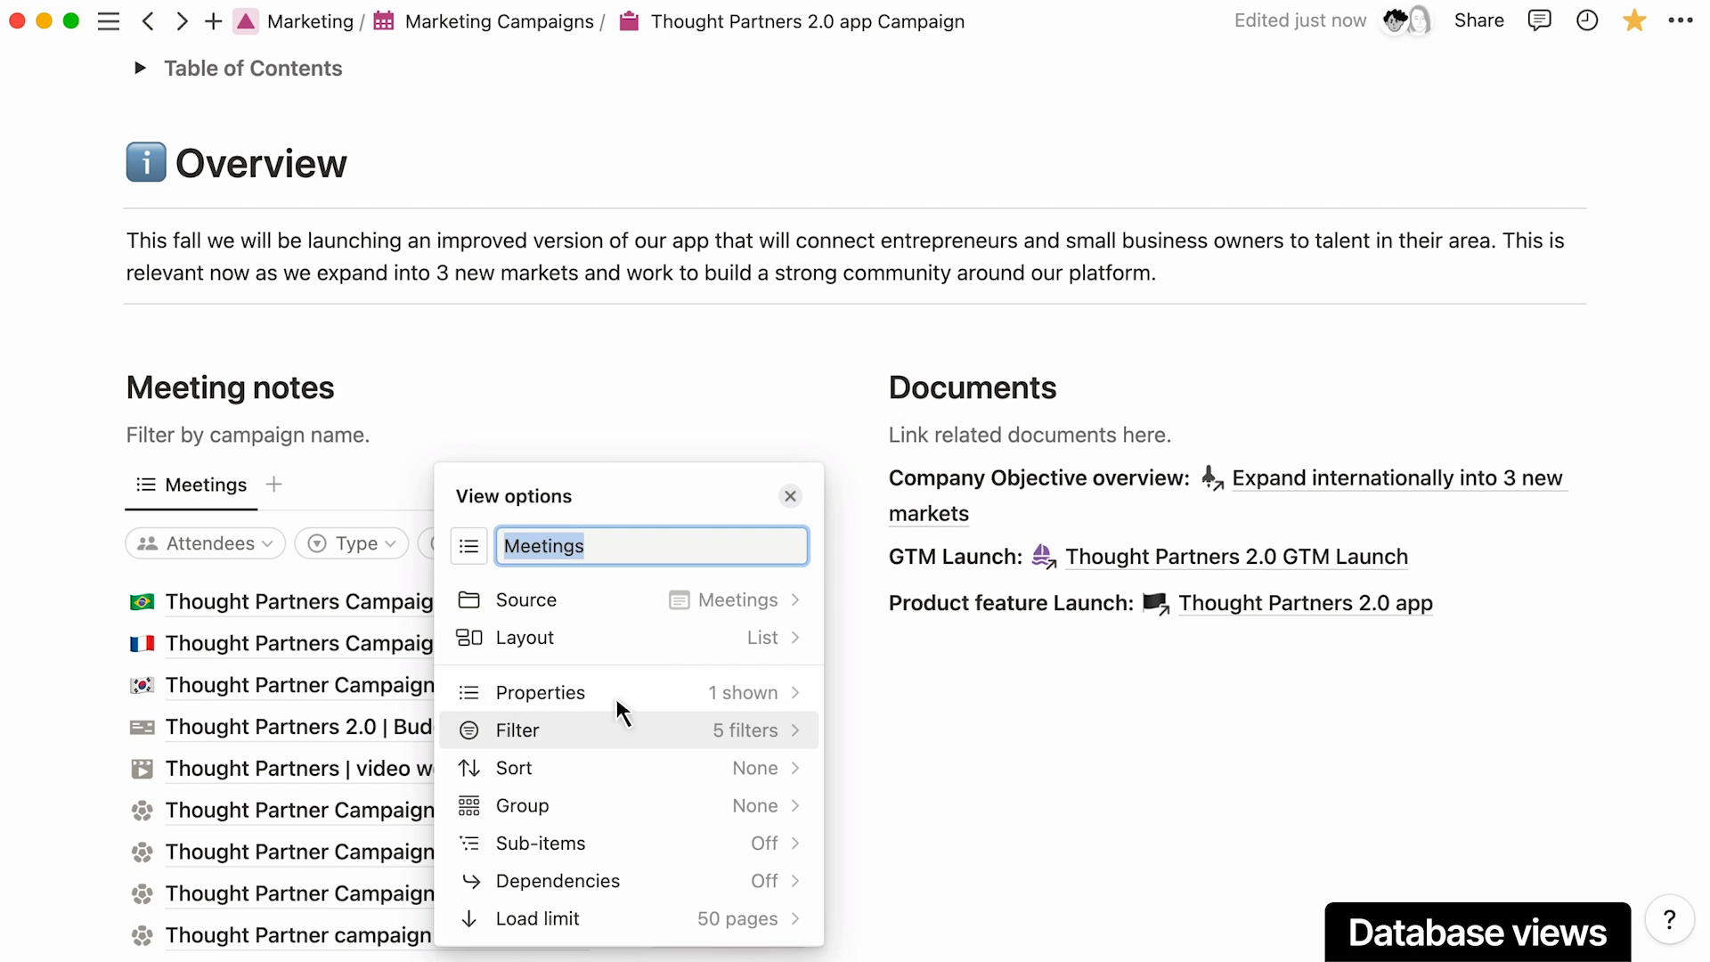
left_click(516, 731)
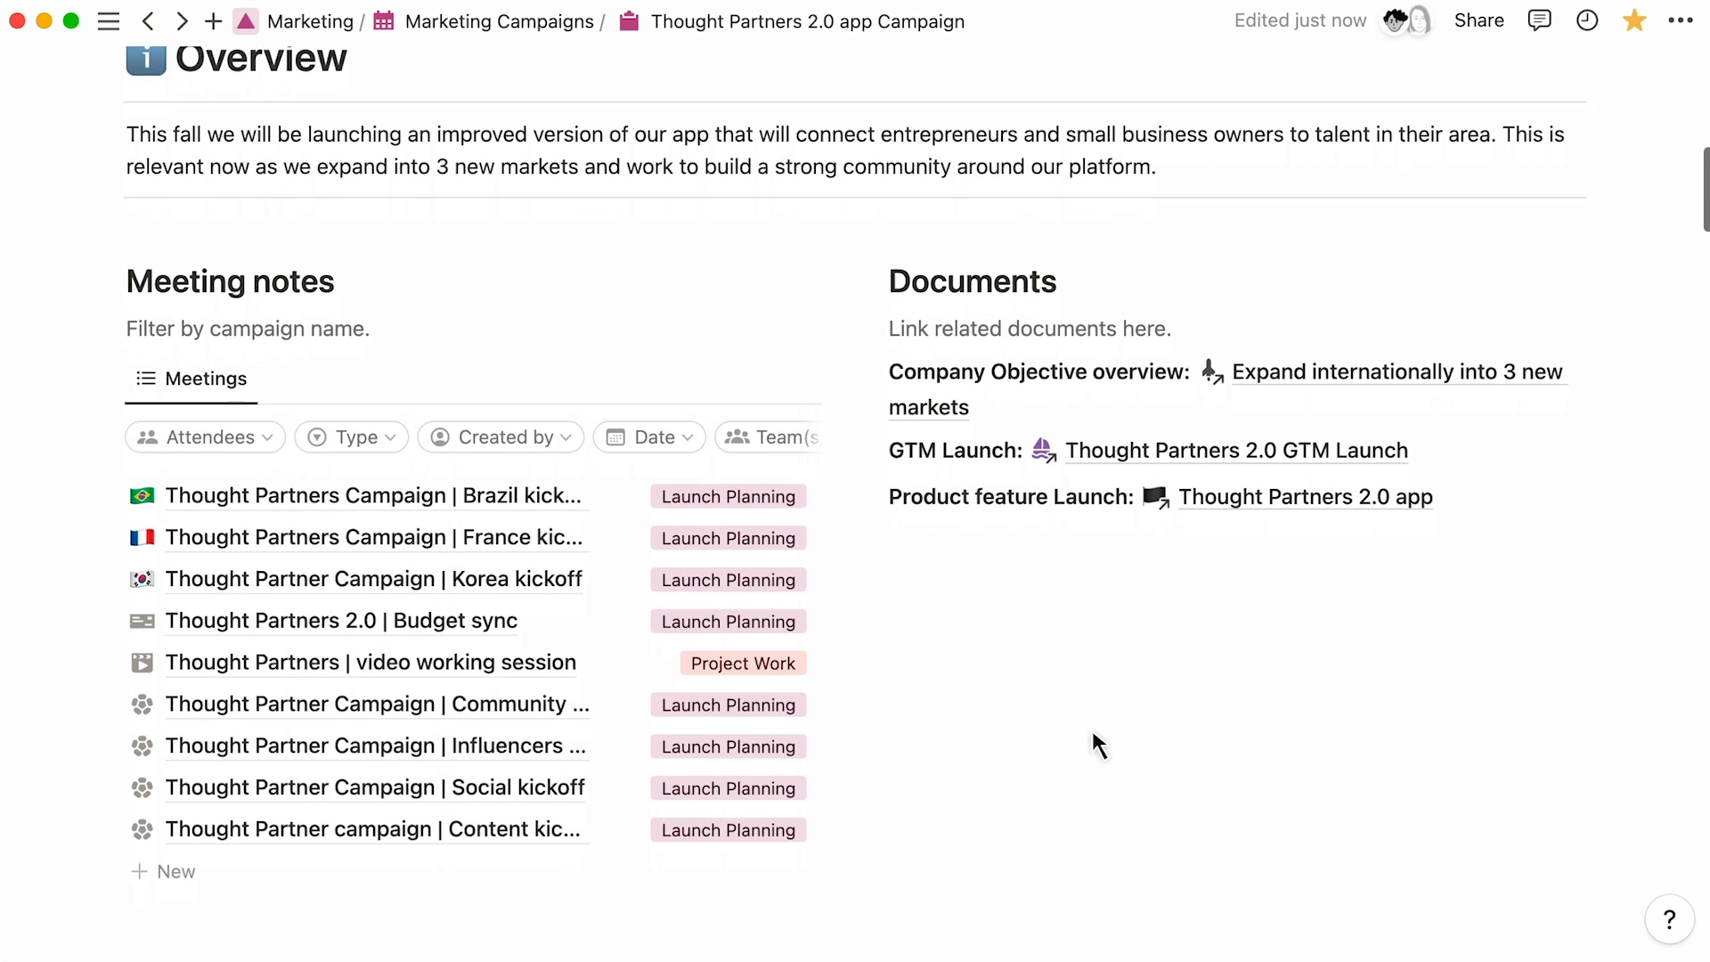
- Have Notion AI brainstorm three campaign ideas with pros and cons under Campaign objectives
scroll("down", 3)
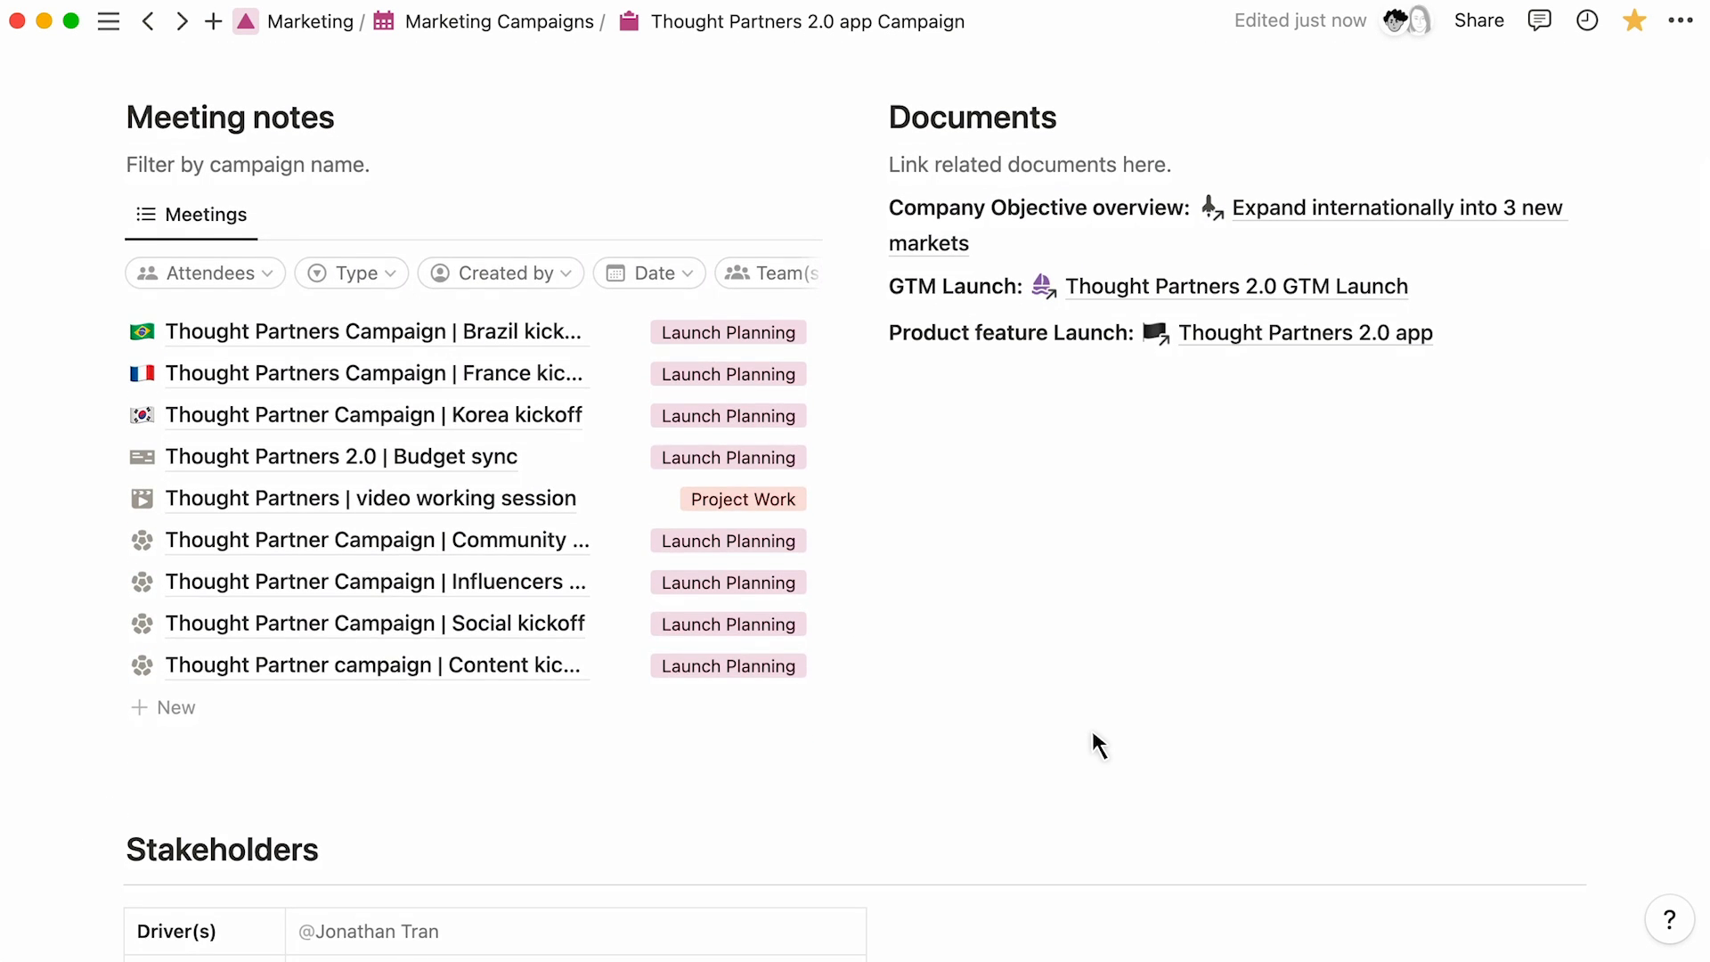
scroll("down", 3)
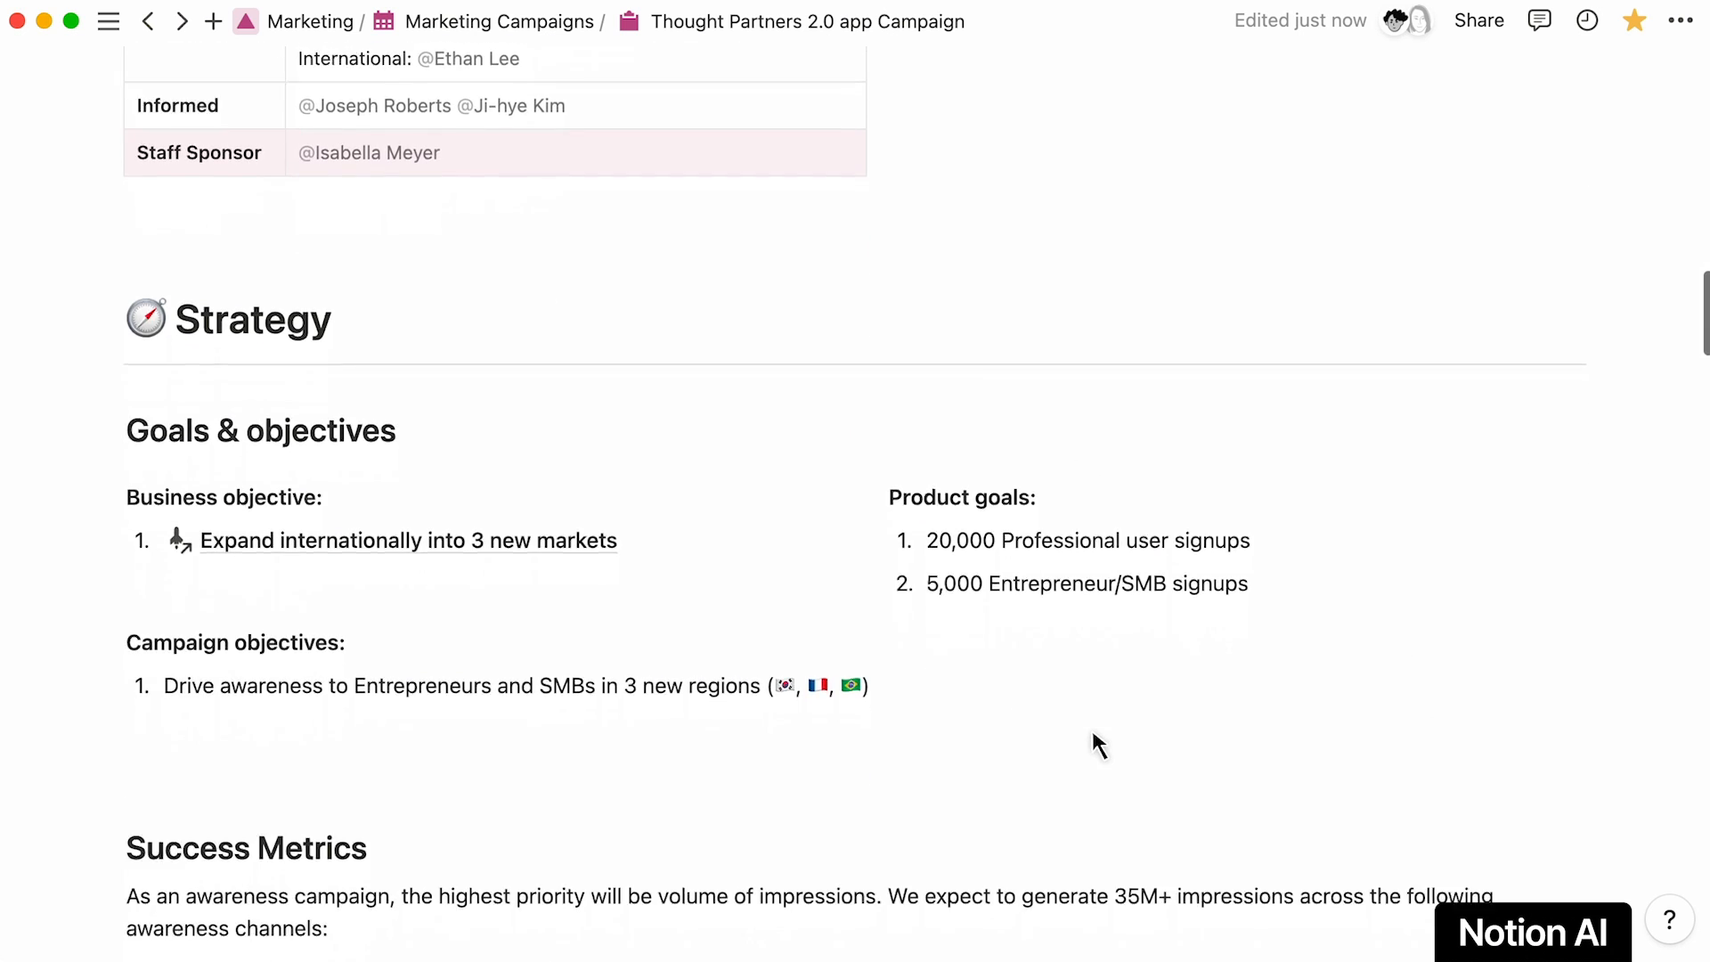
scroll("down", 3)
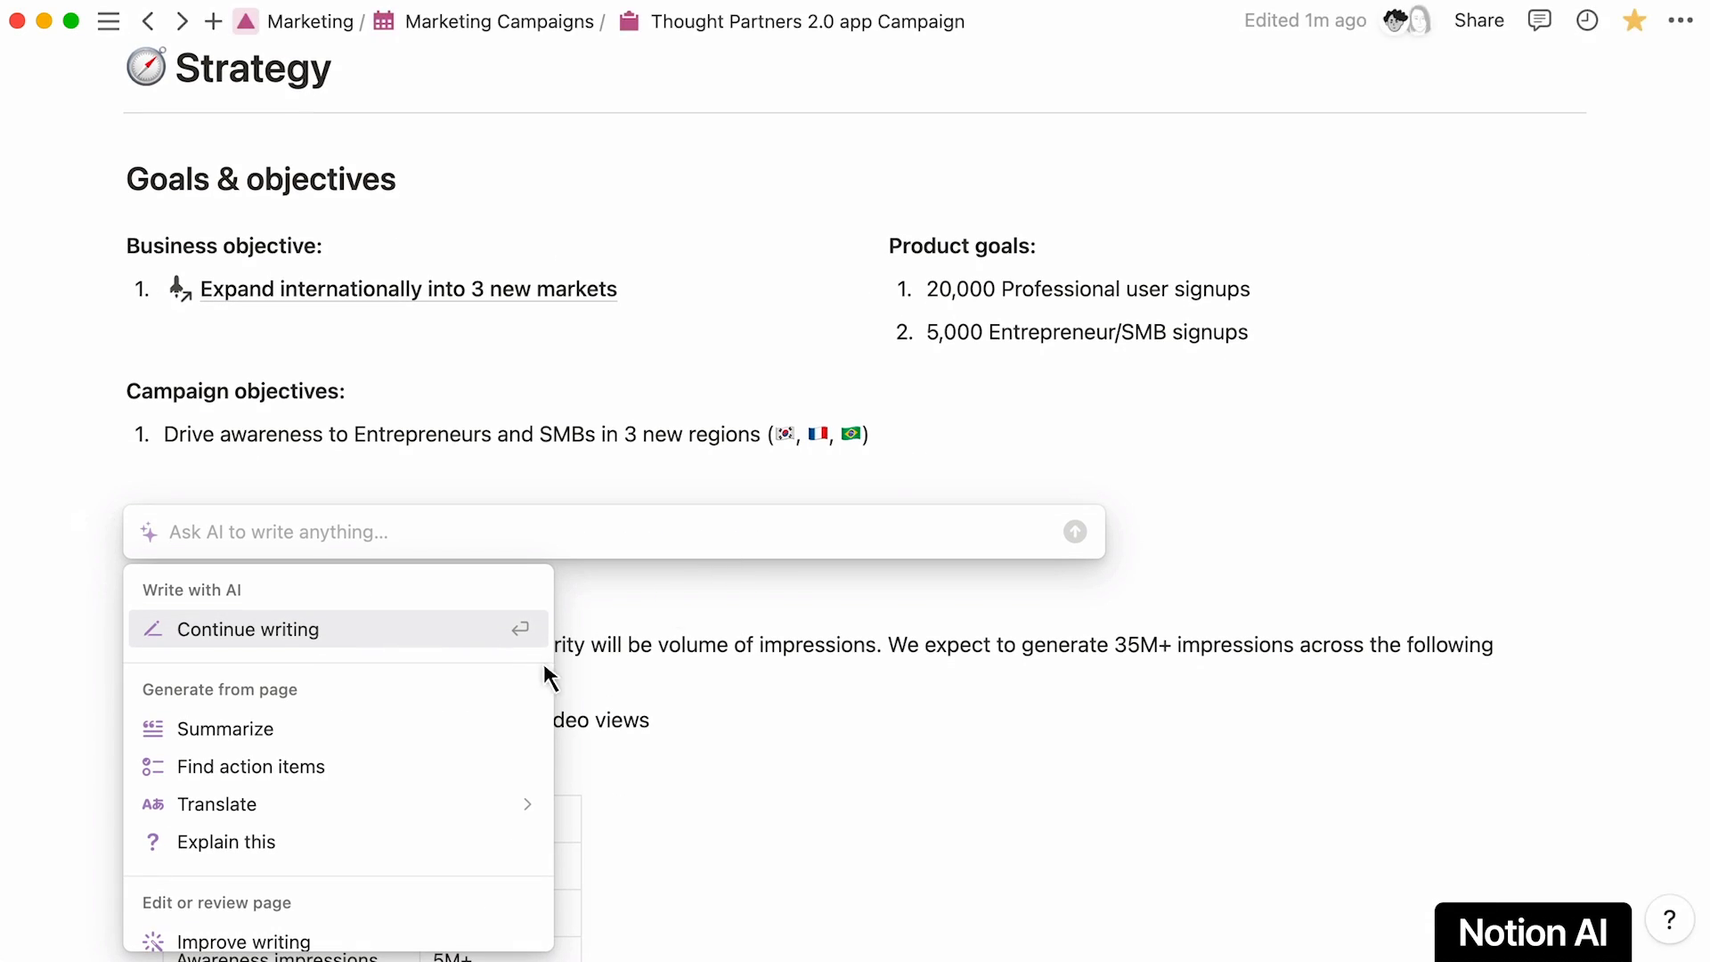
scroll("down", 3)
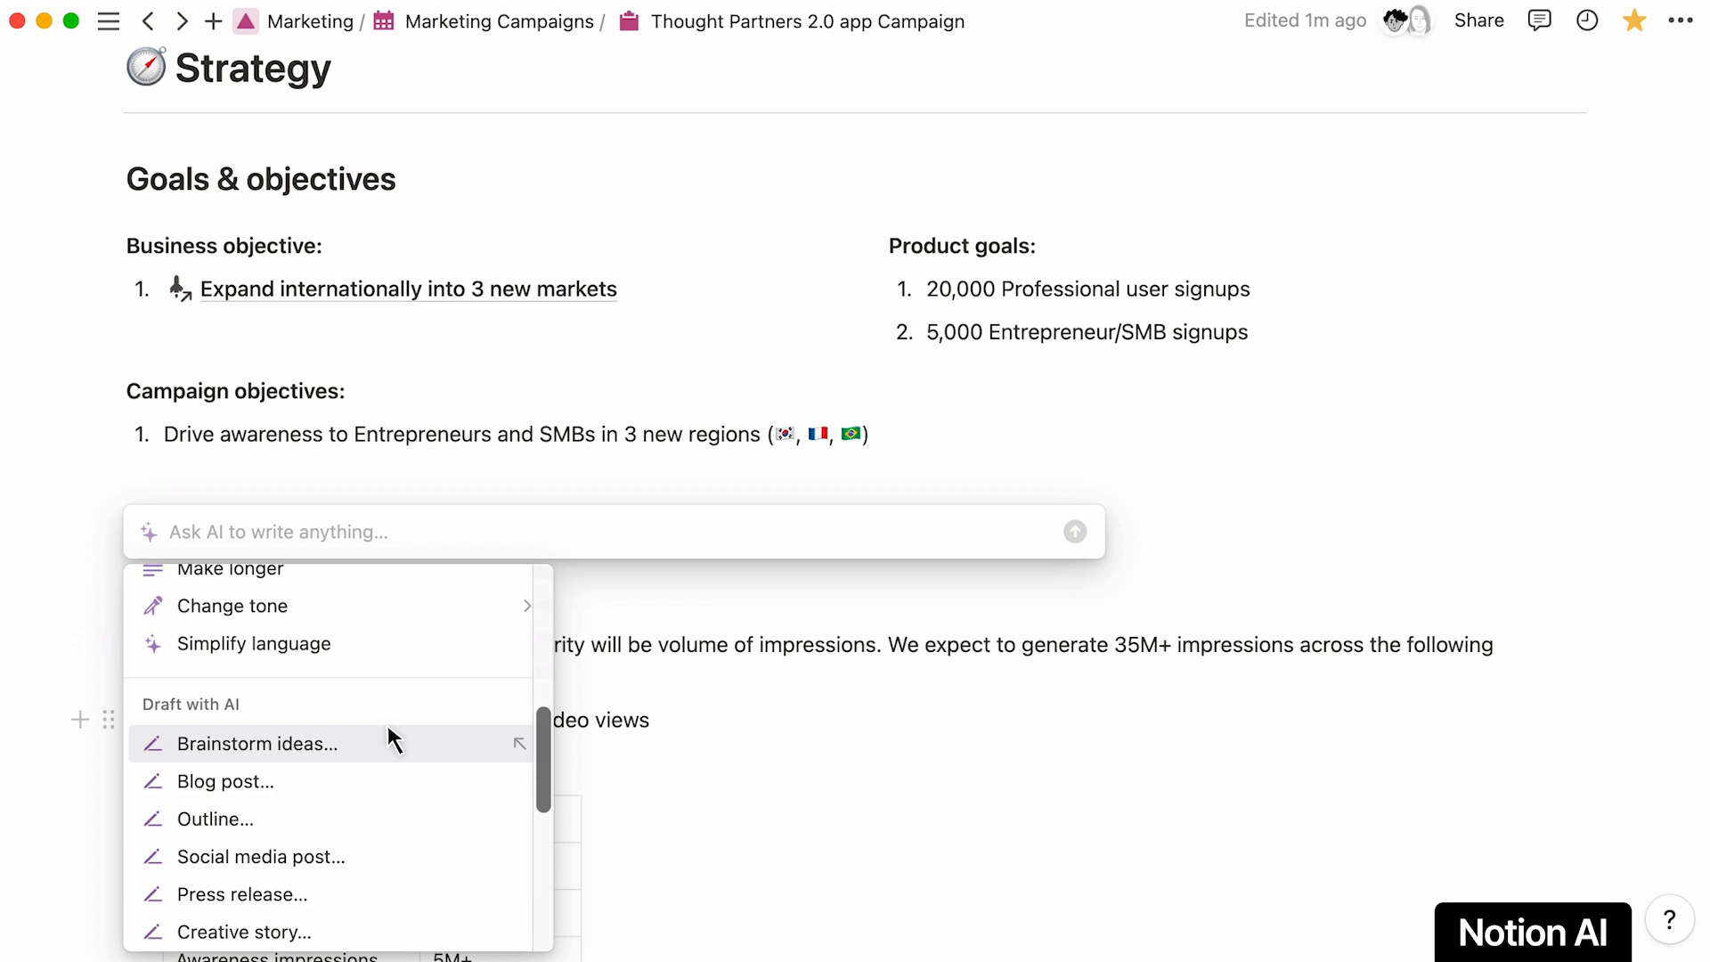
left_click(256, 744)
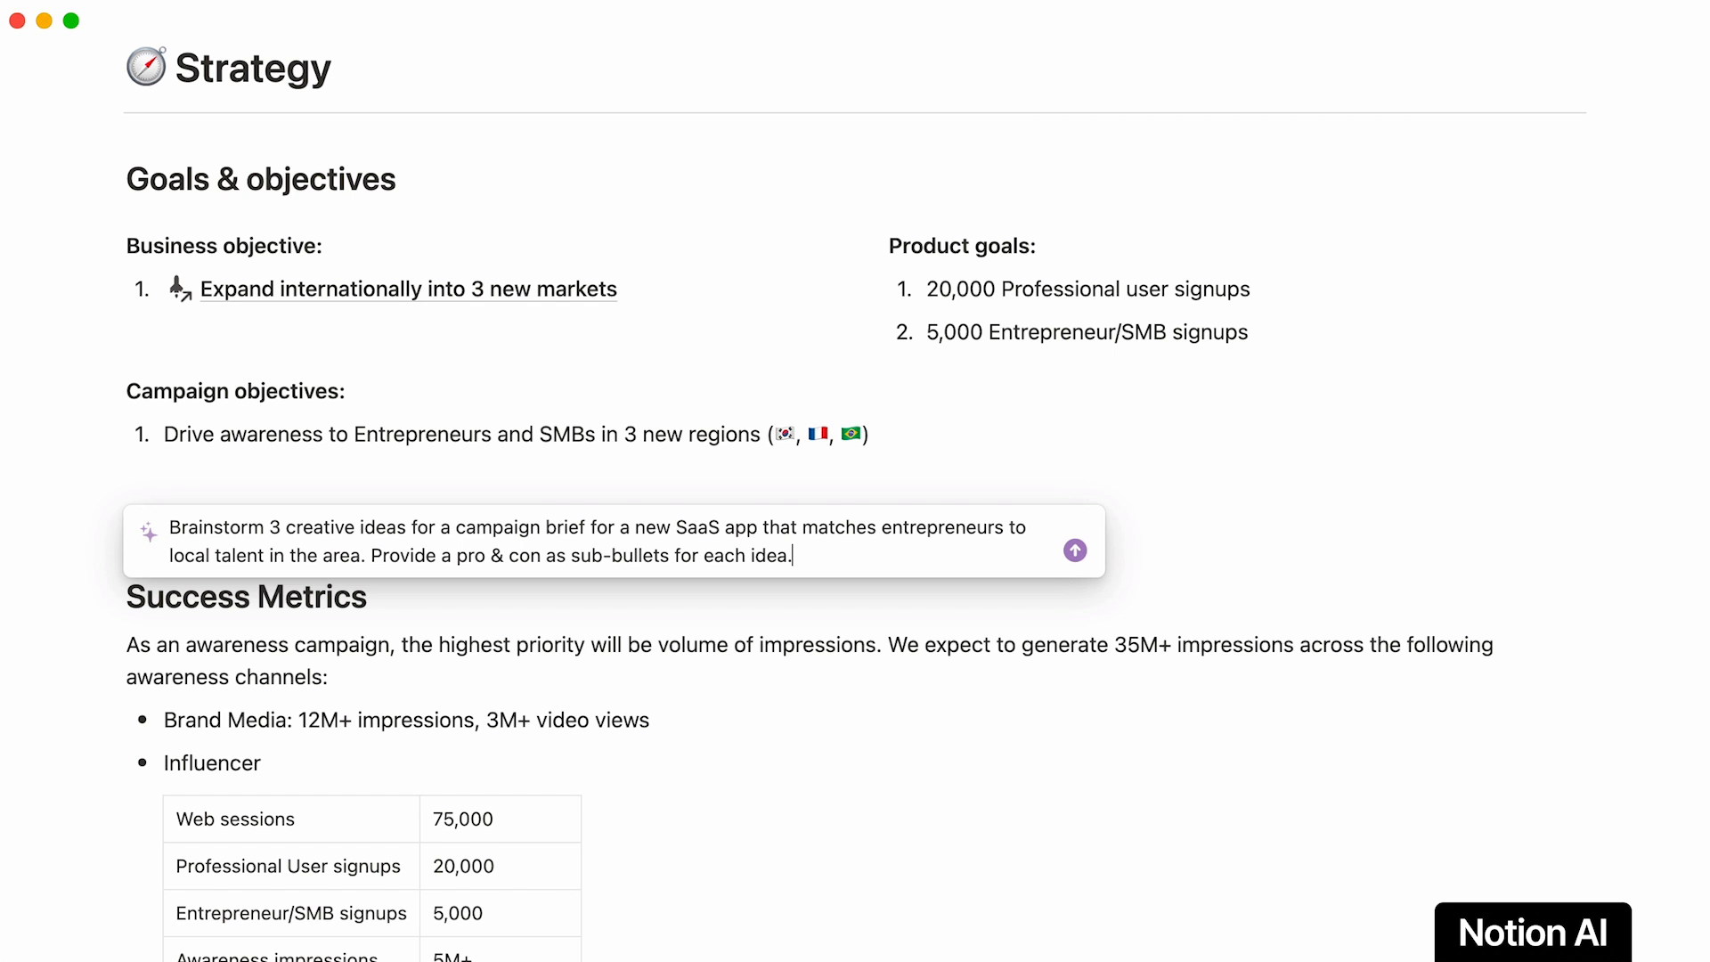
left_click(1074, 551)
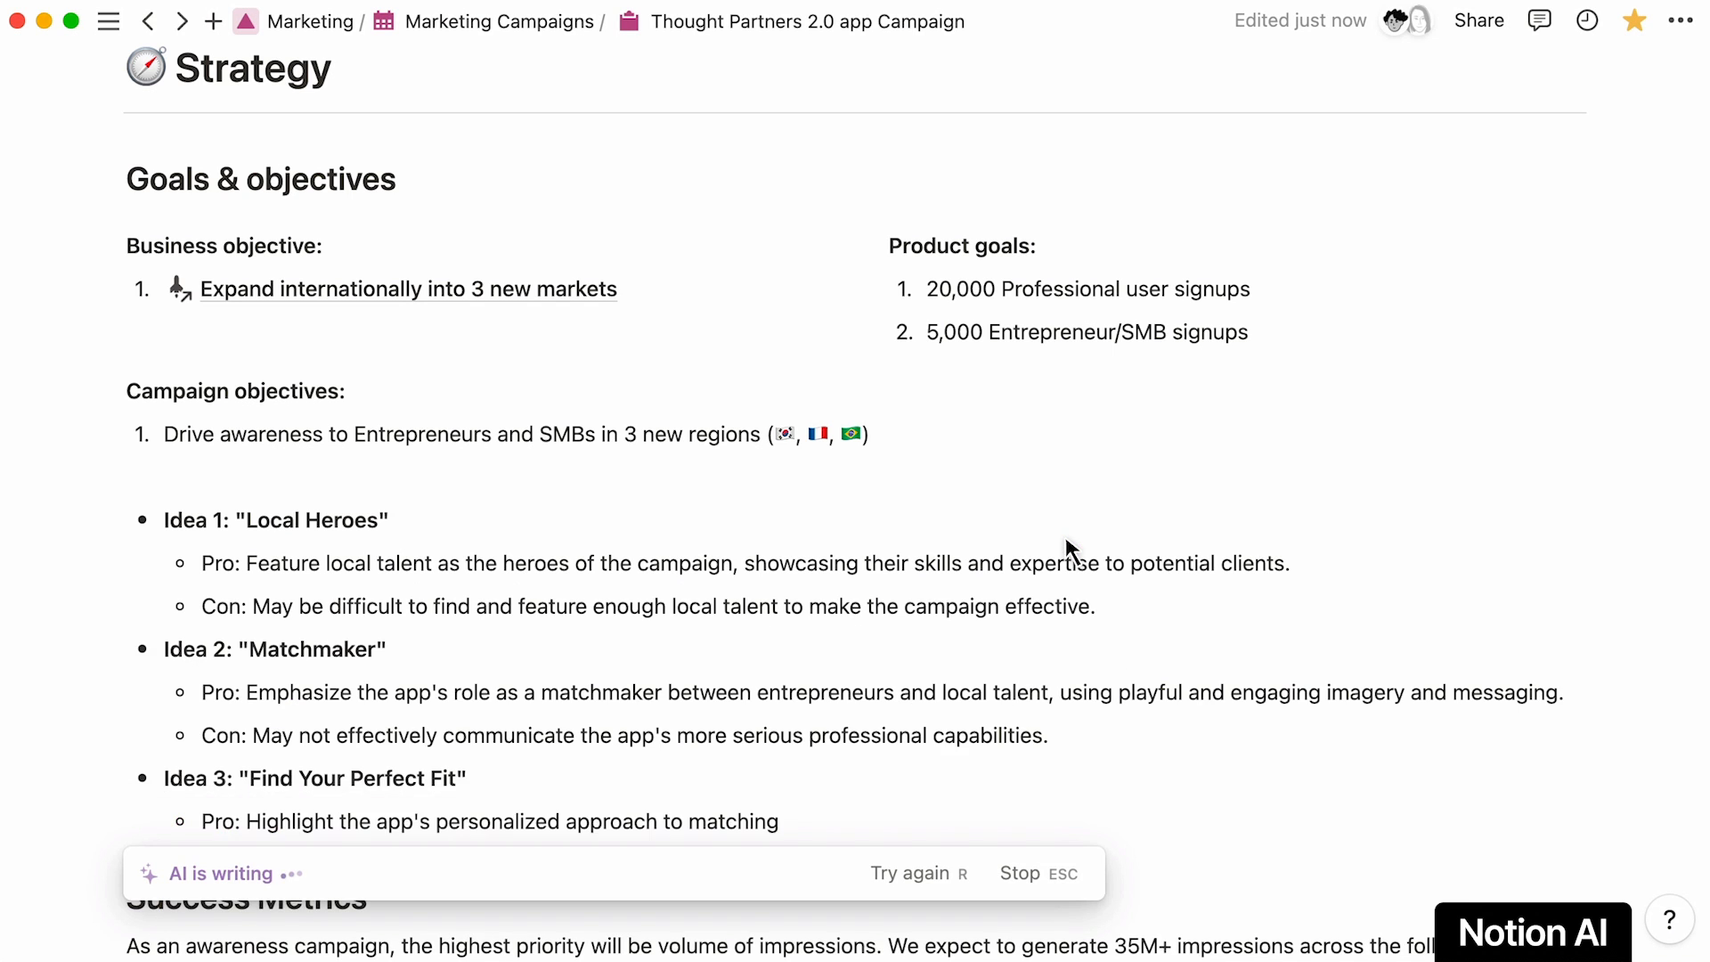
- Scroll past the generated ideas down to the Channel strategy section
scroll("down", 3)
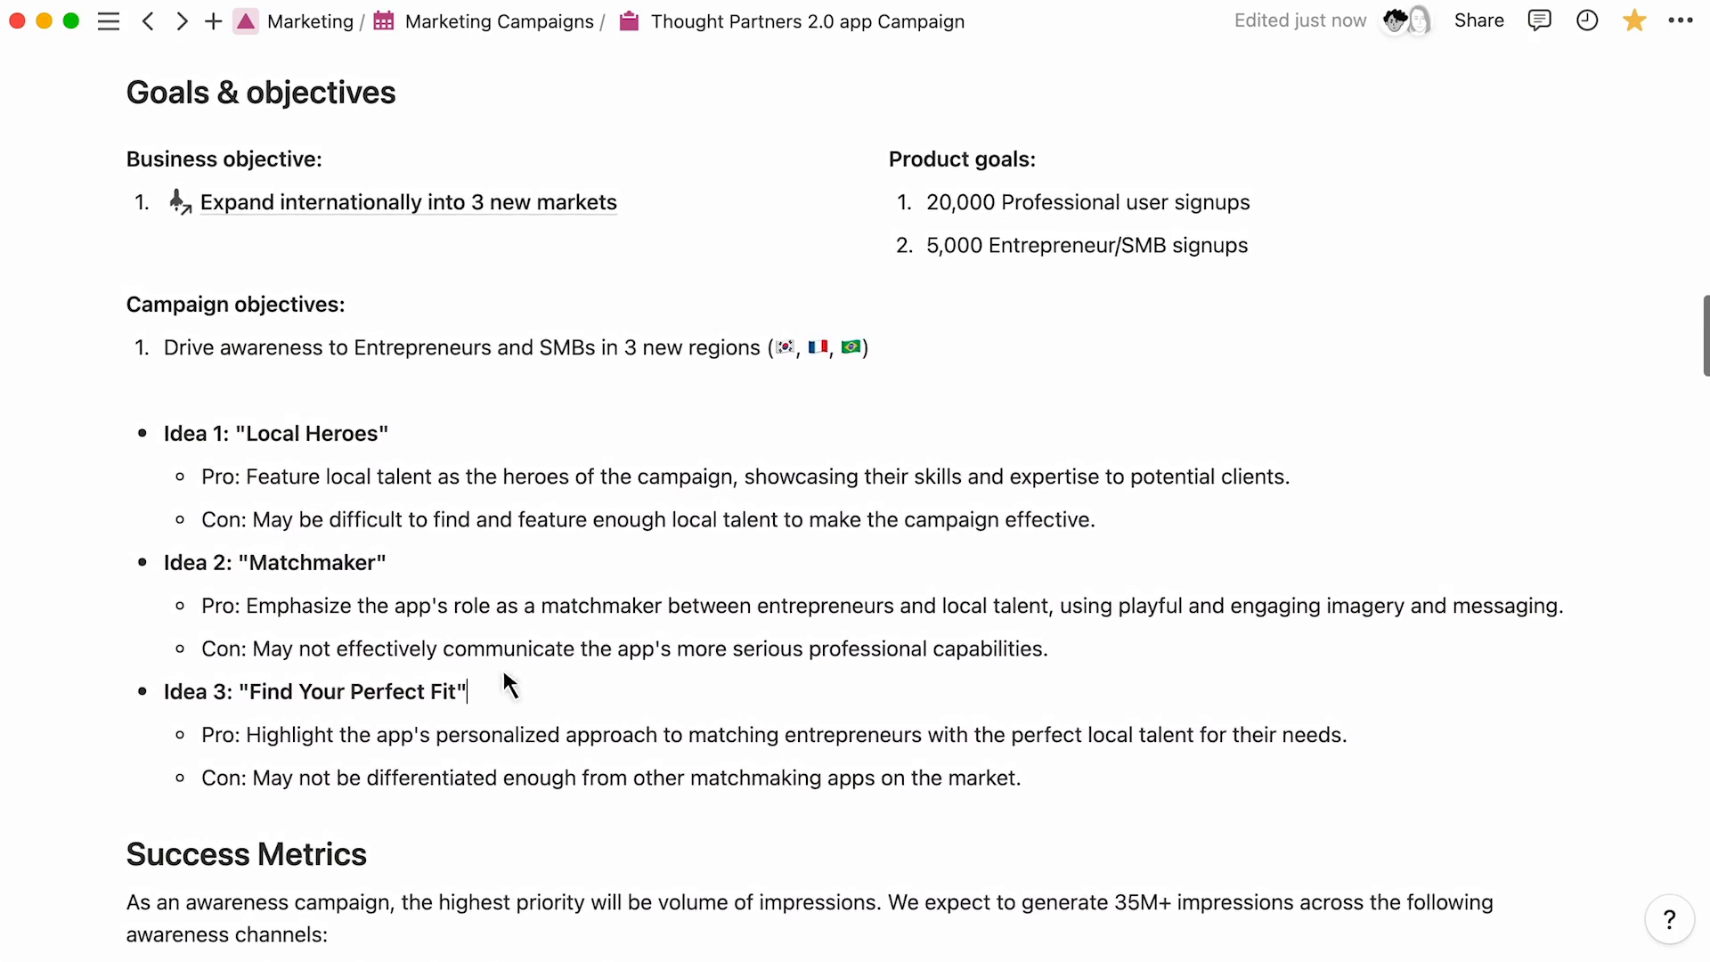
scroll("down", 3)
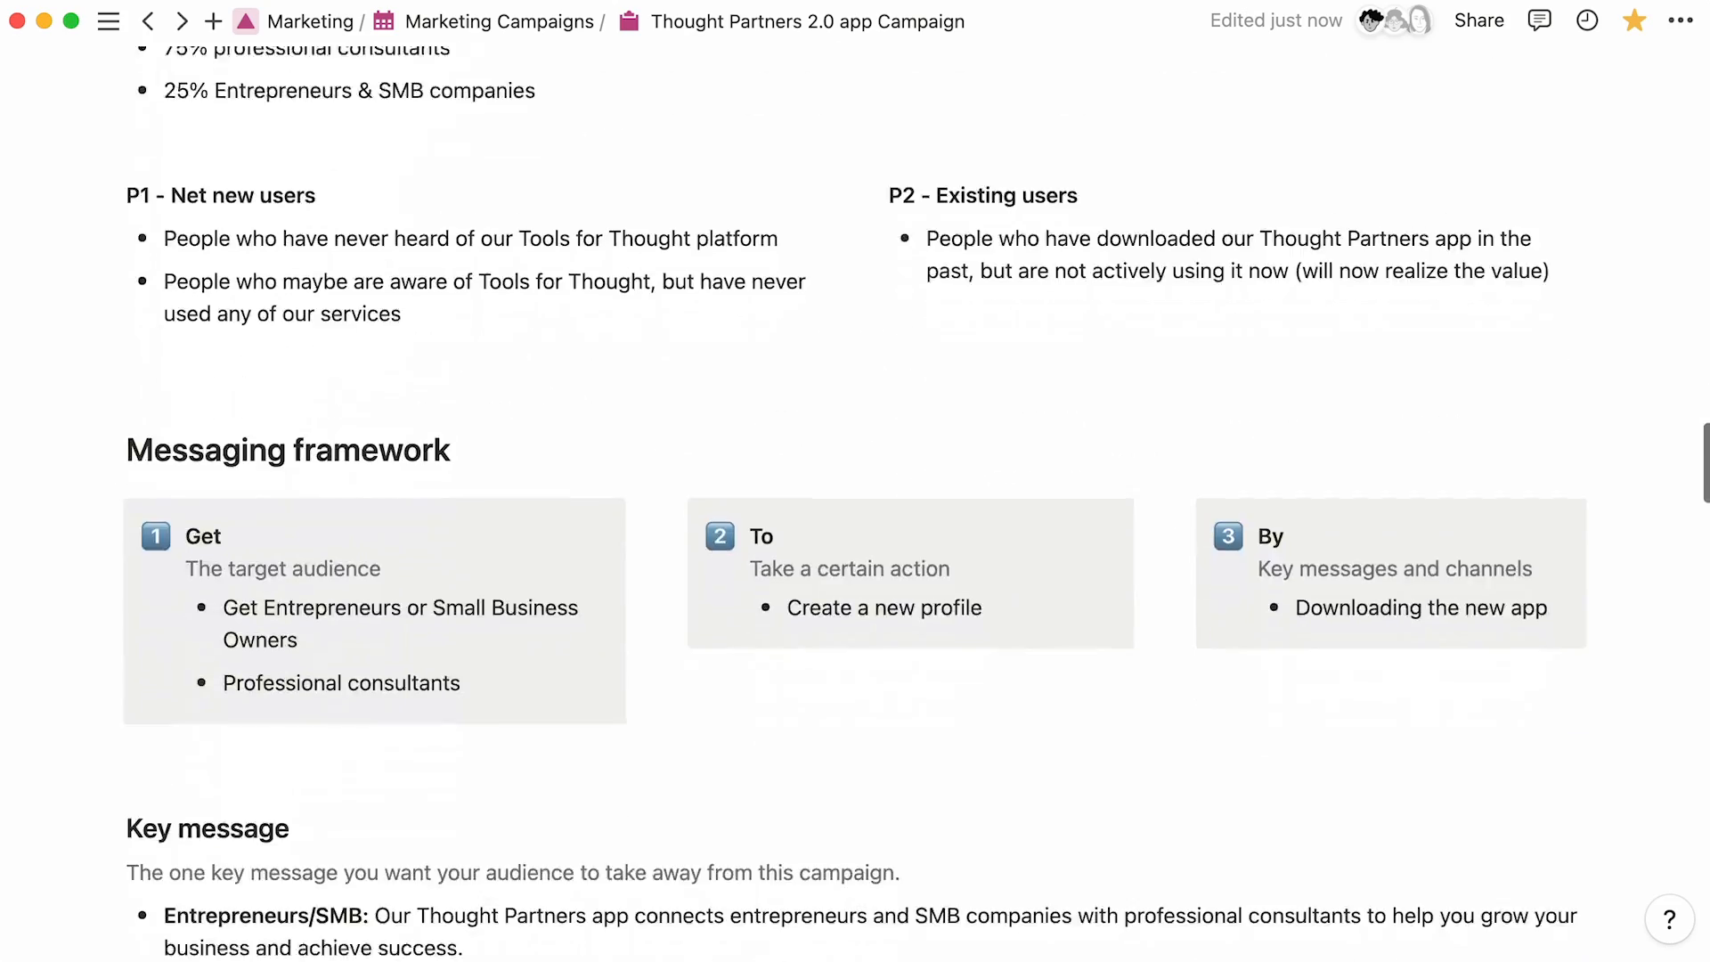
scroll("down", 3)
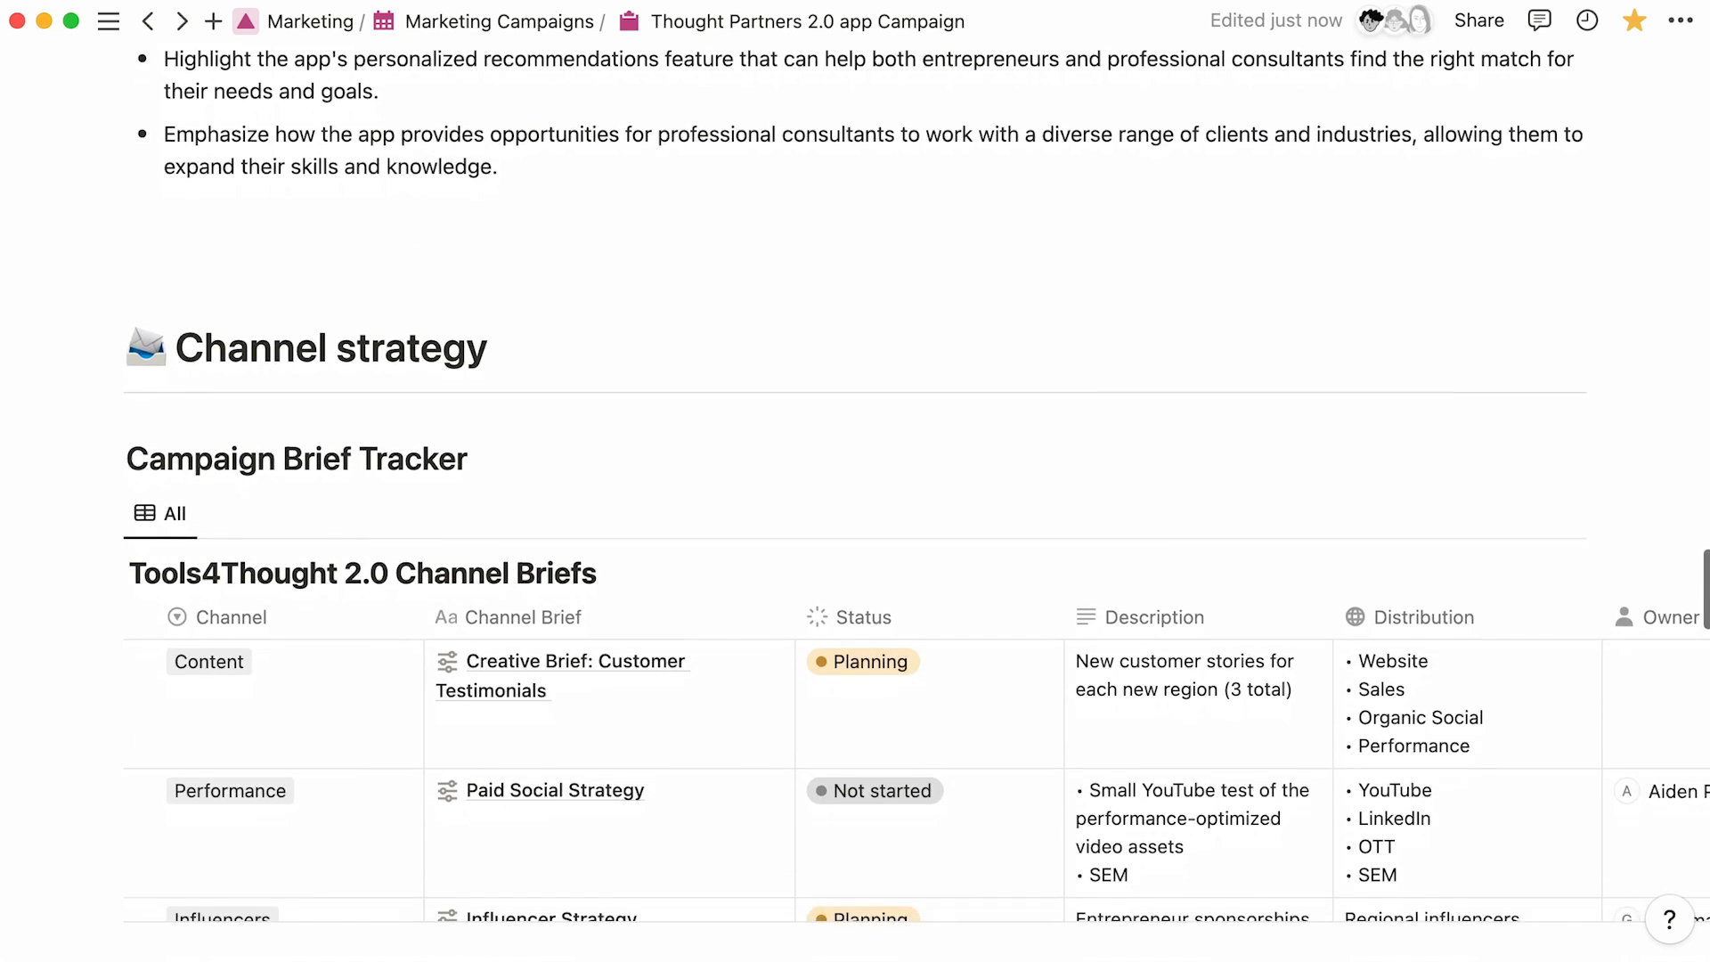
scroll("down", 3)
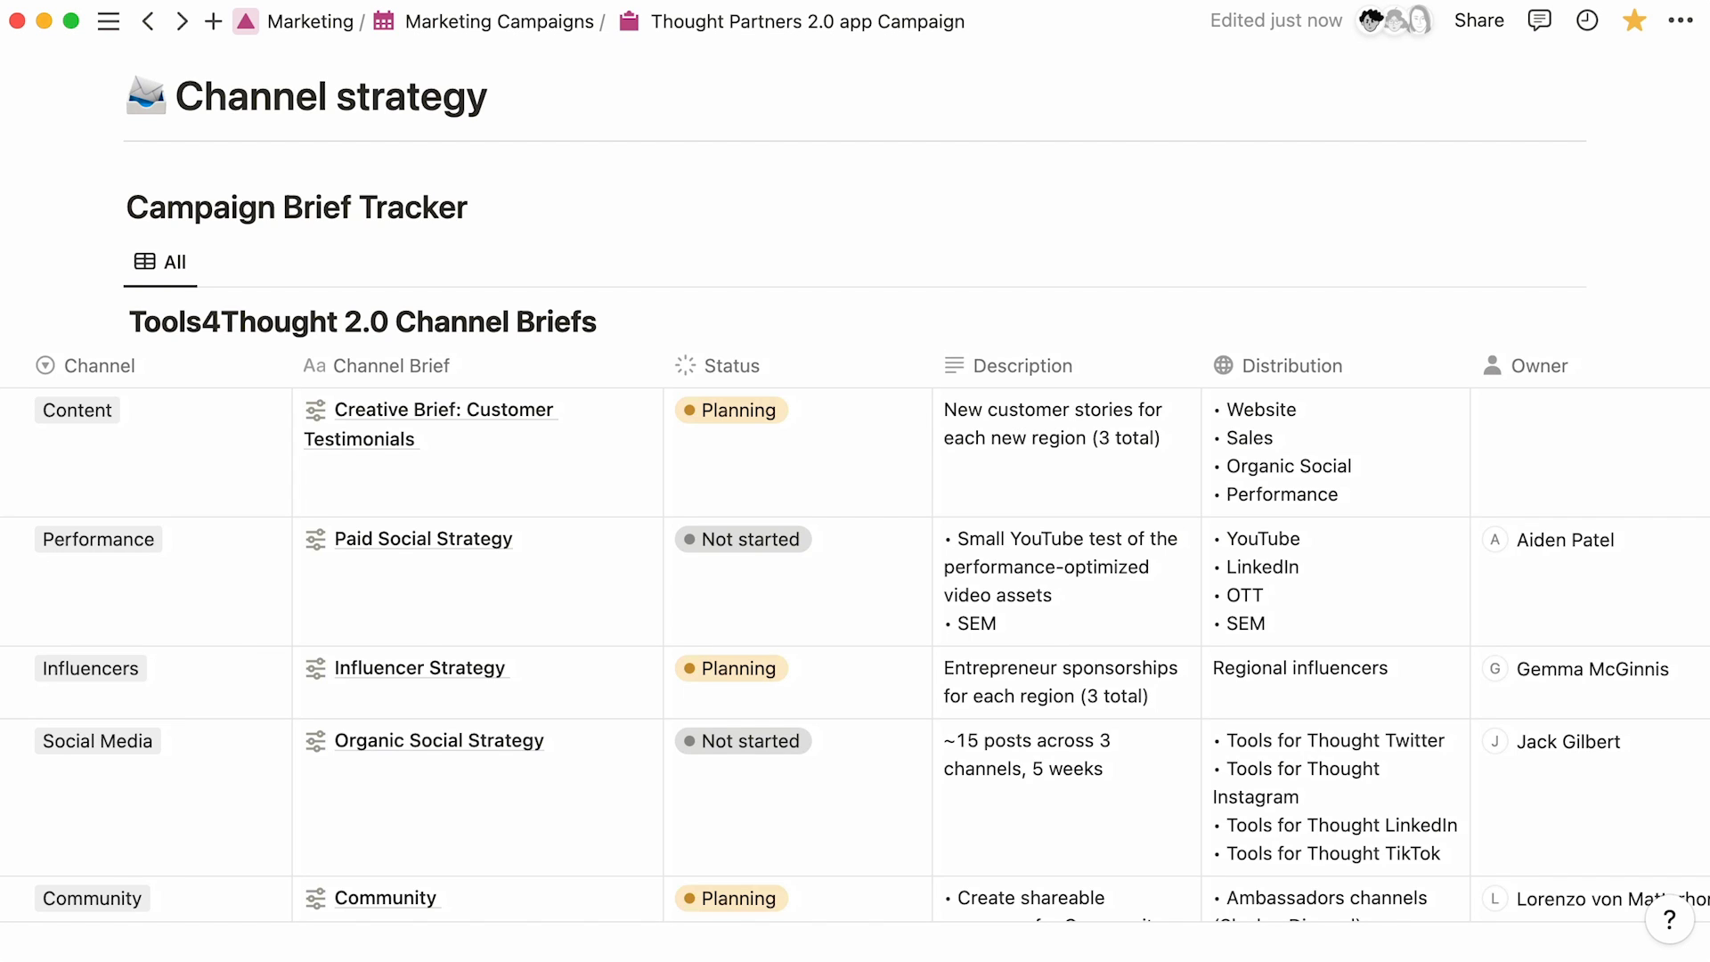
left_click(731, 409)
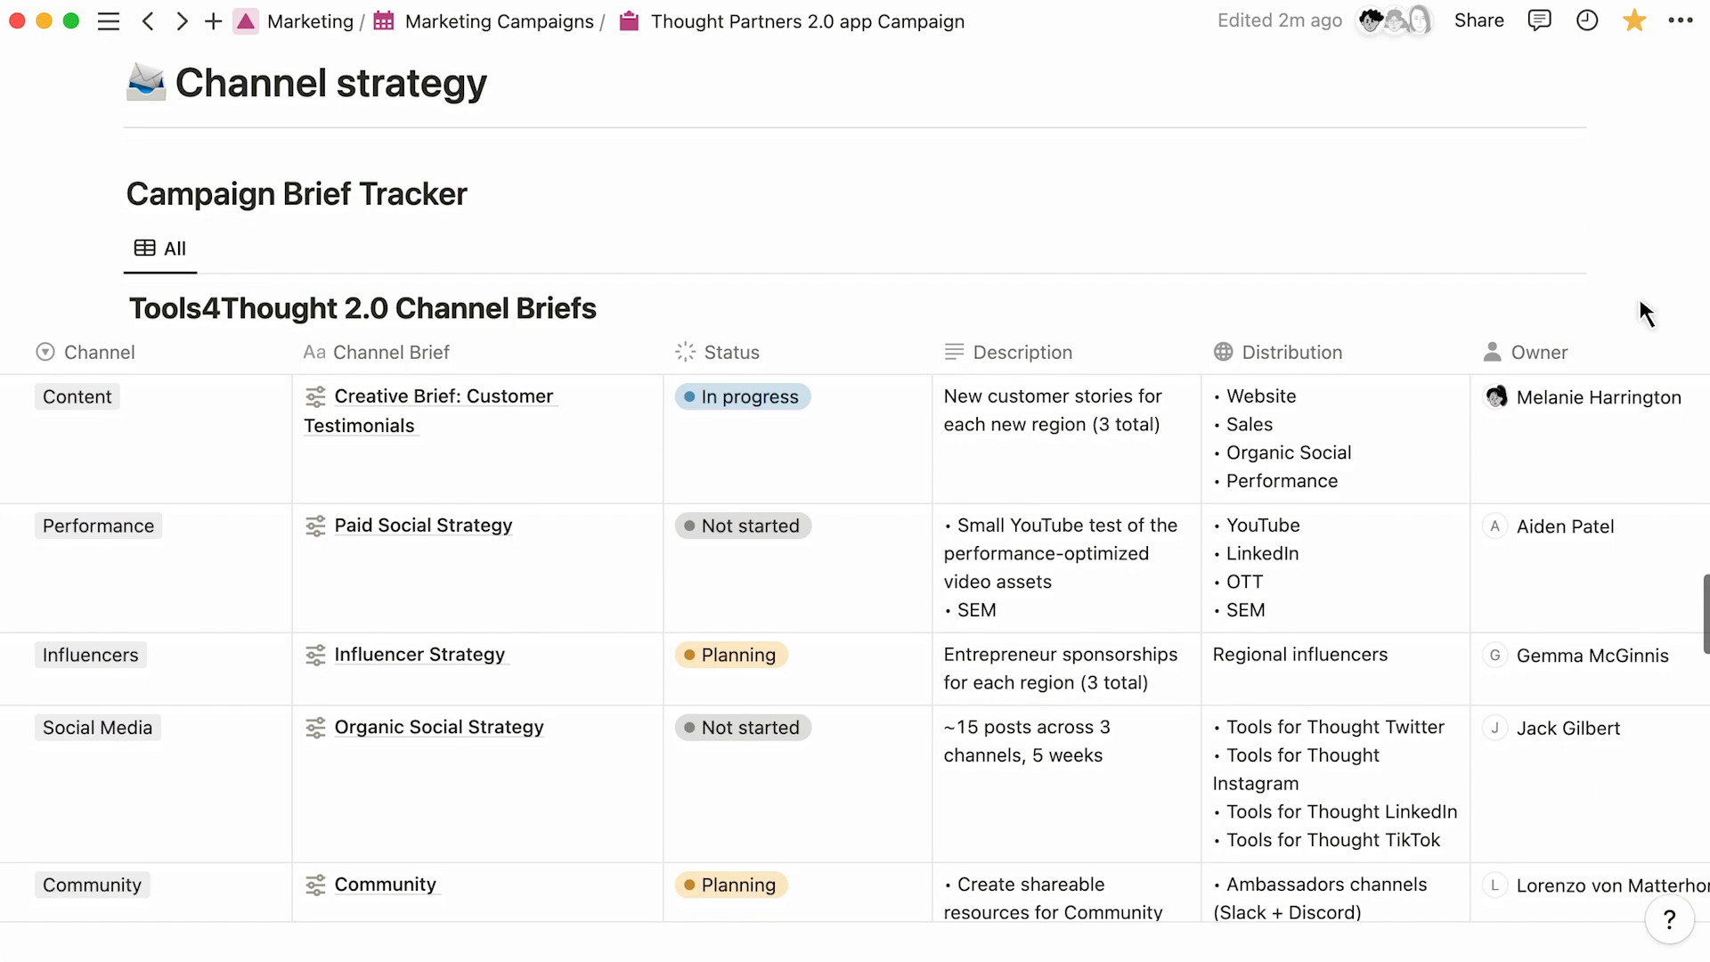
scroll("down", 3)
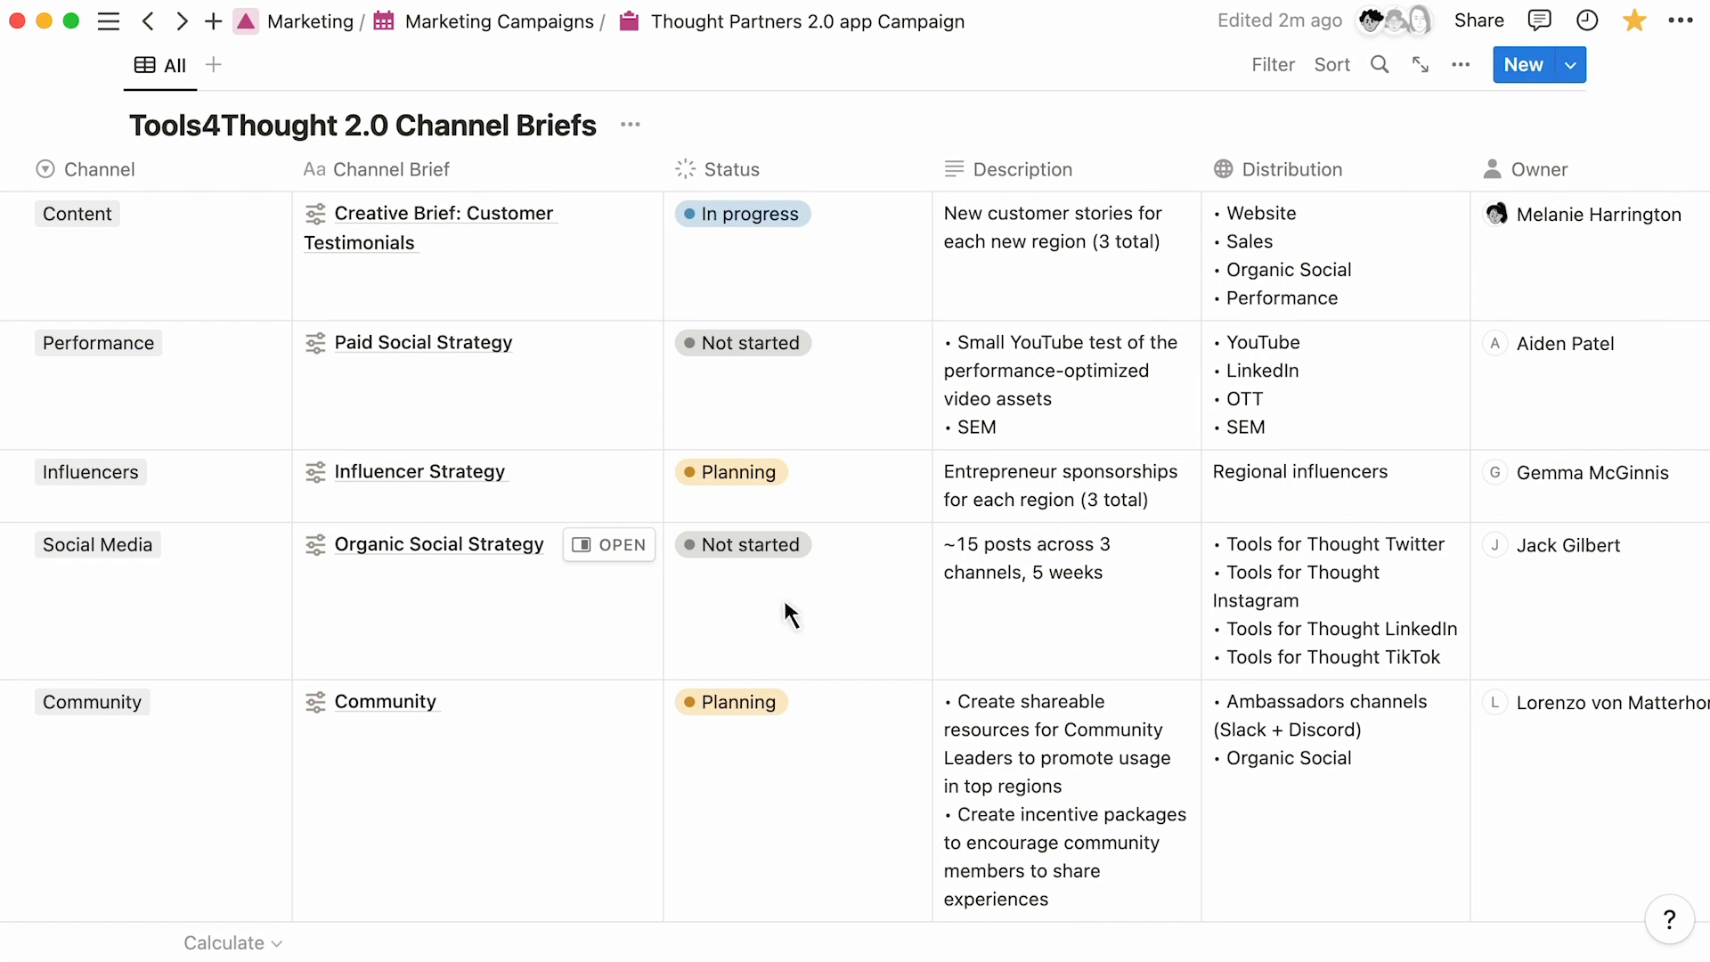
left_click(385, 701)
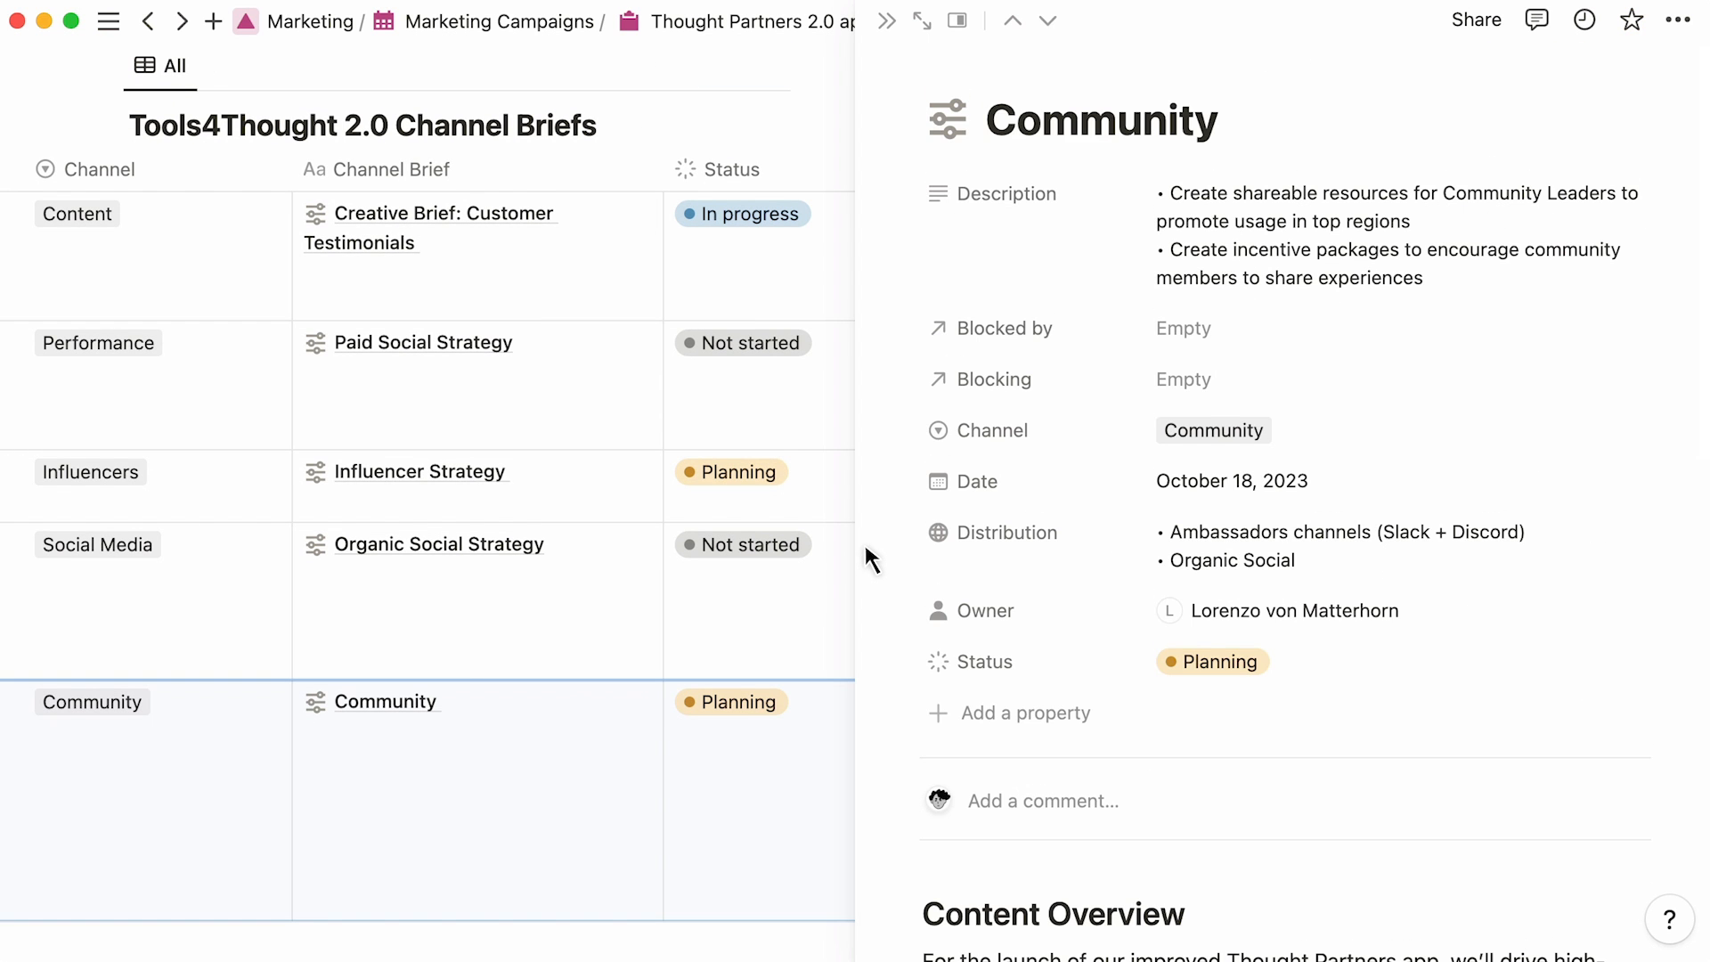
scroll("down", 3)
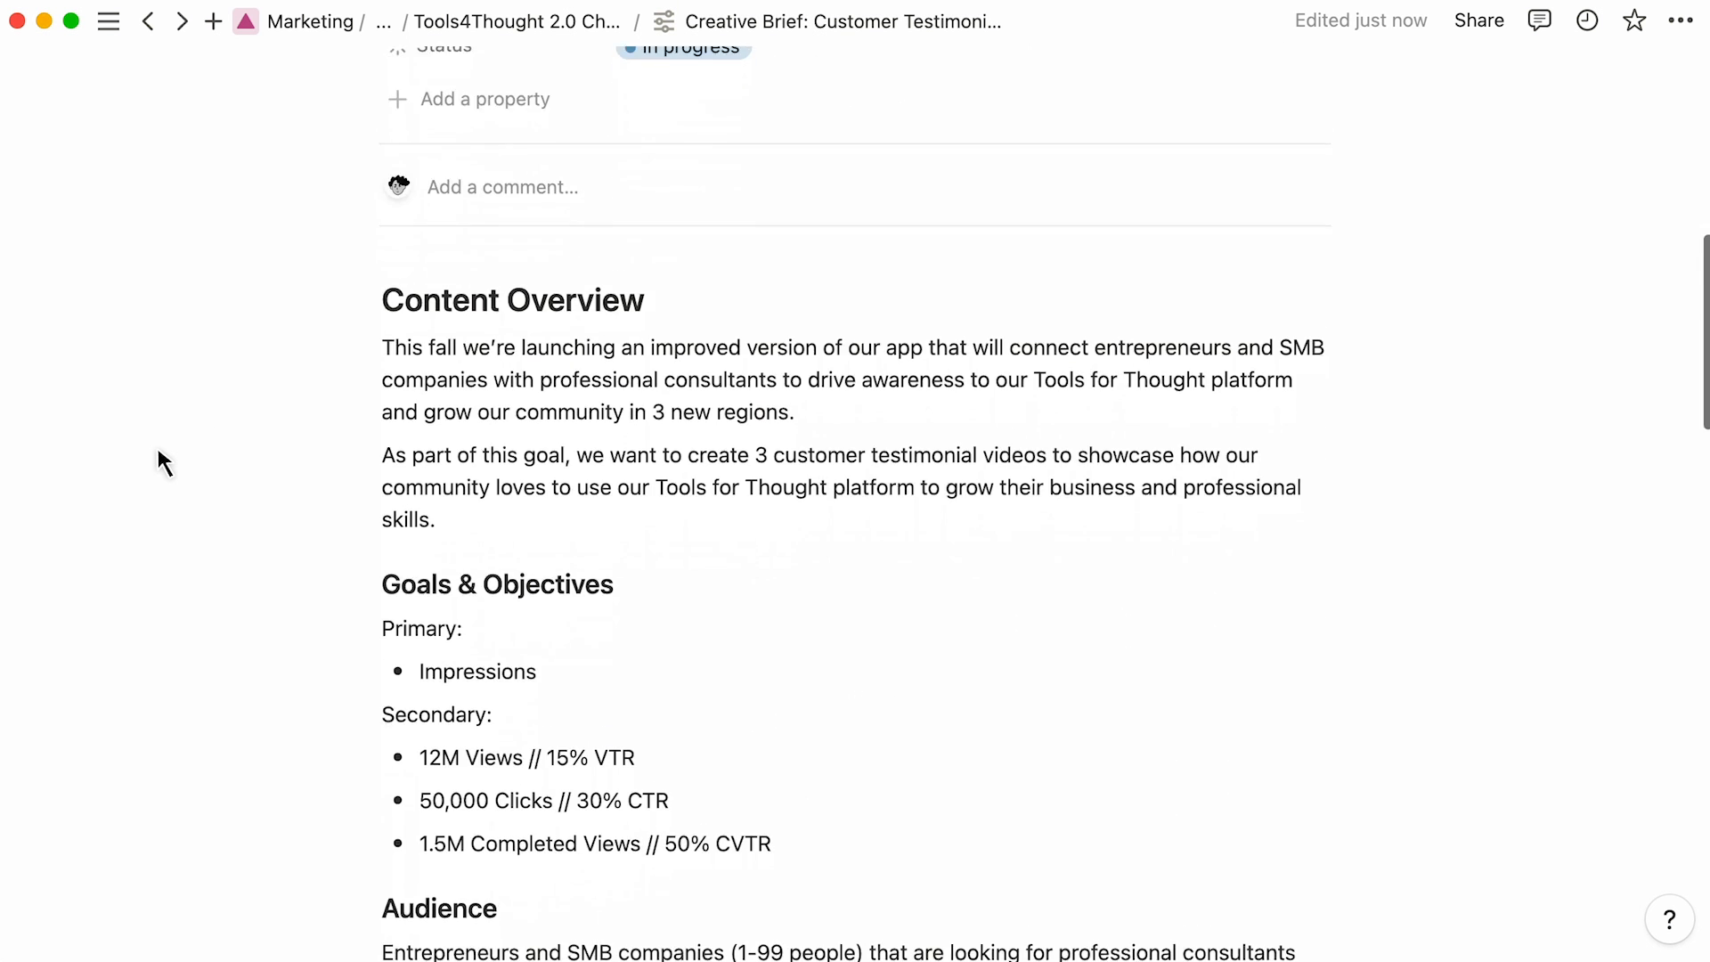
scroll("down", 3)
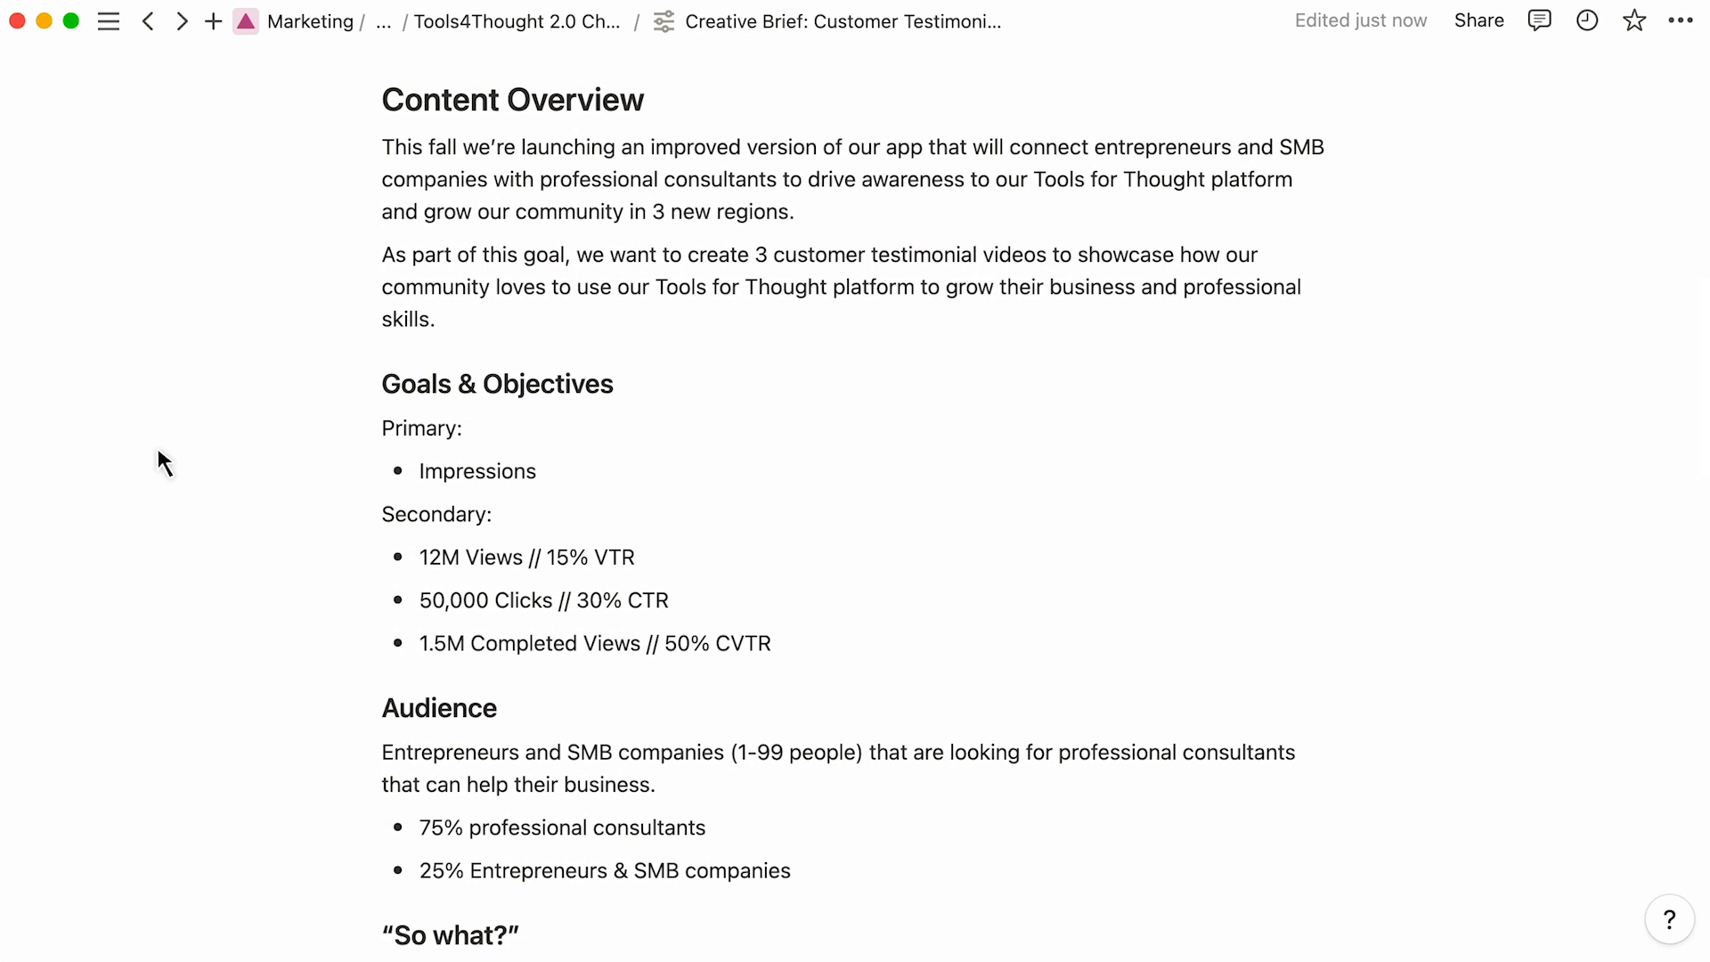
scroll("down", 3)
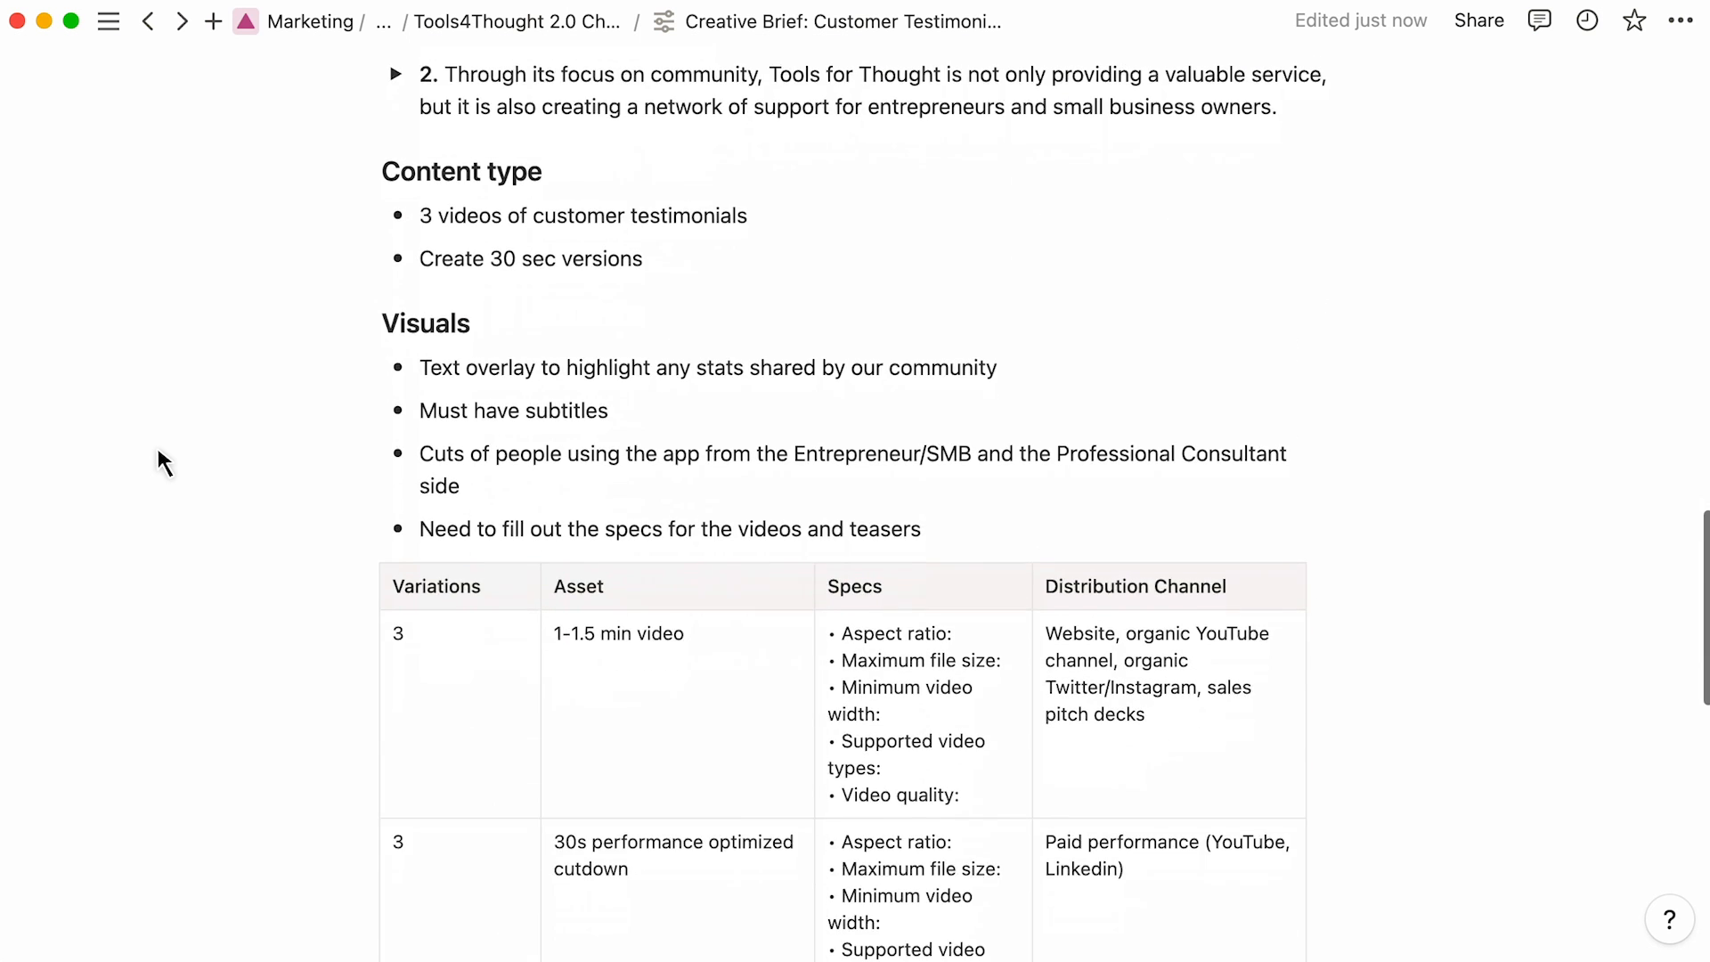
scroll("down", 3)
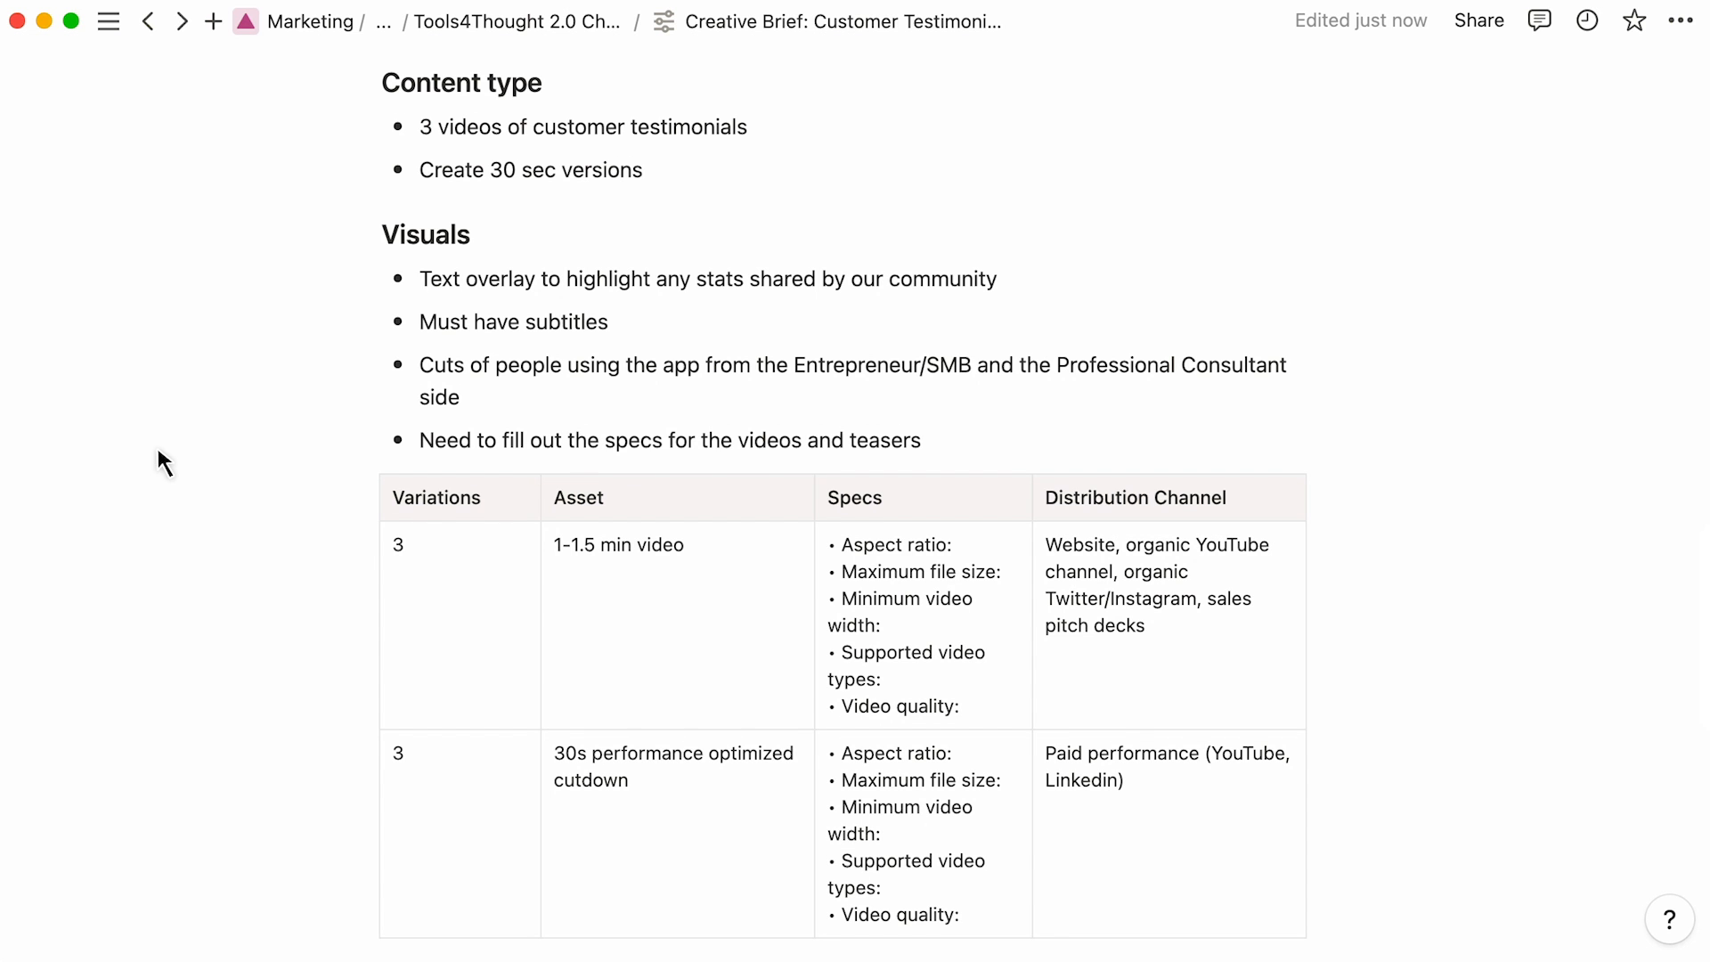
scroll("down", 3)
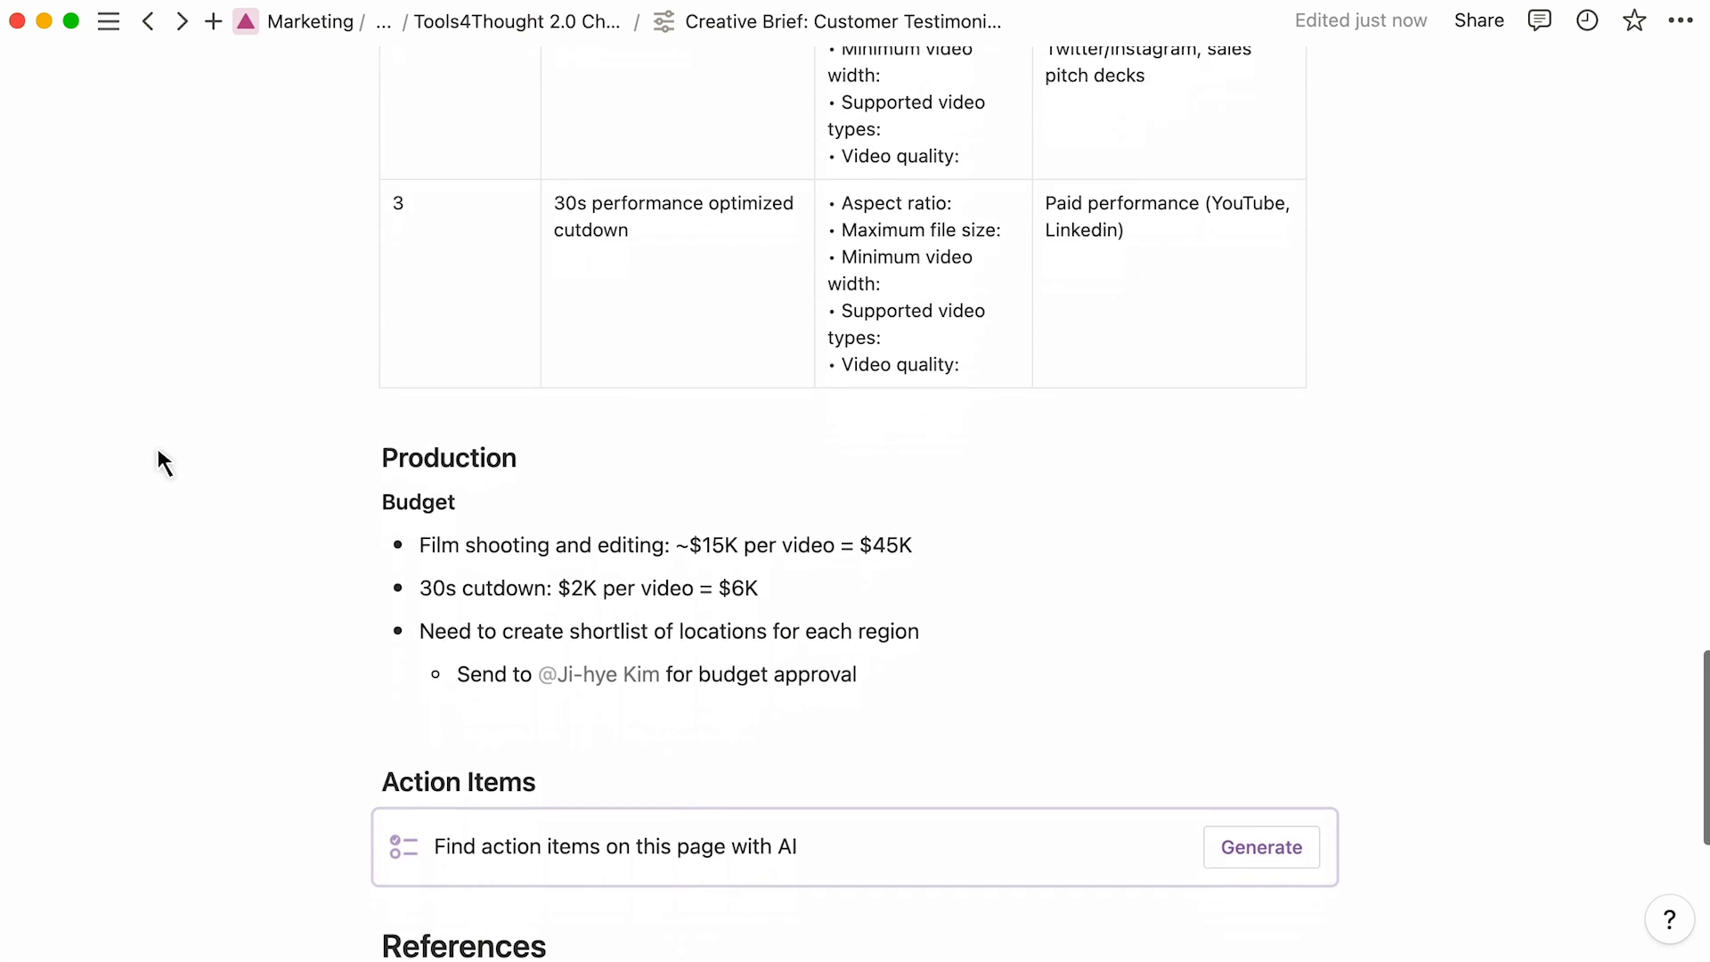
scroll("down", 3)
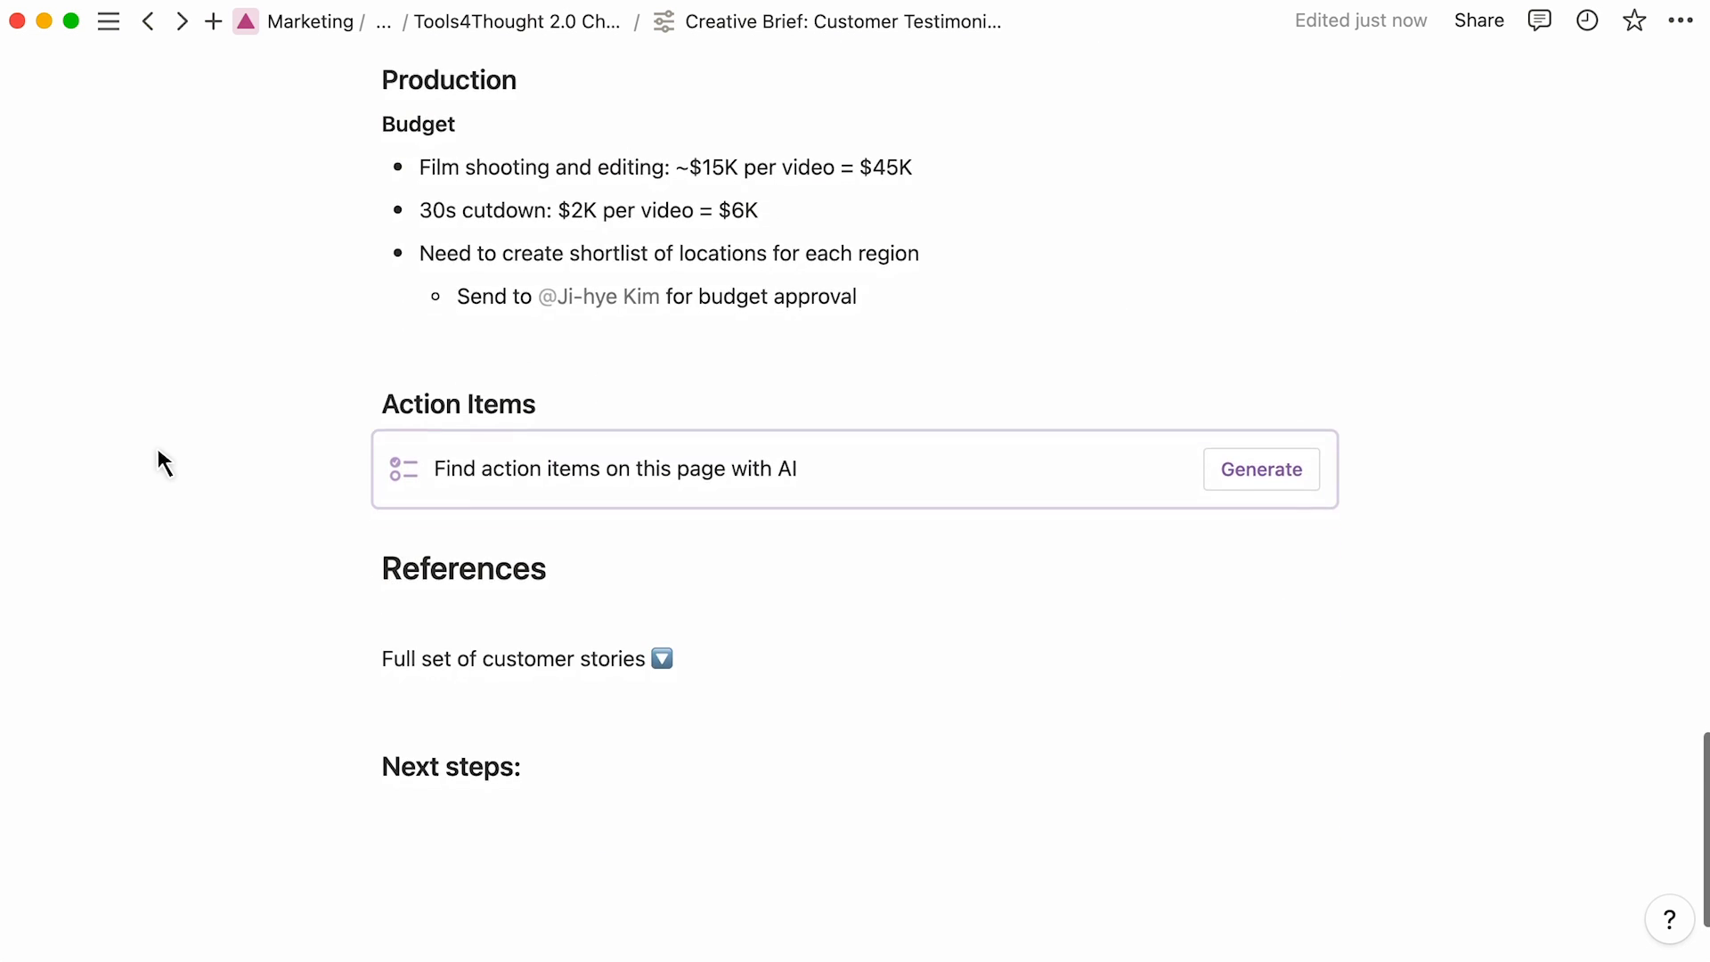
scroll("down", 3)
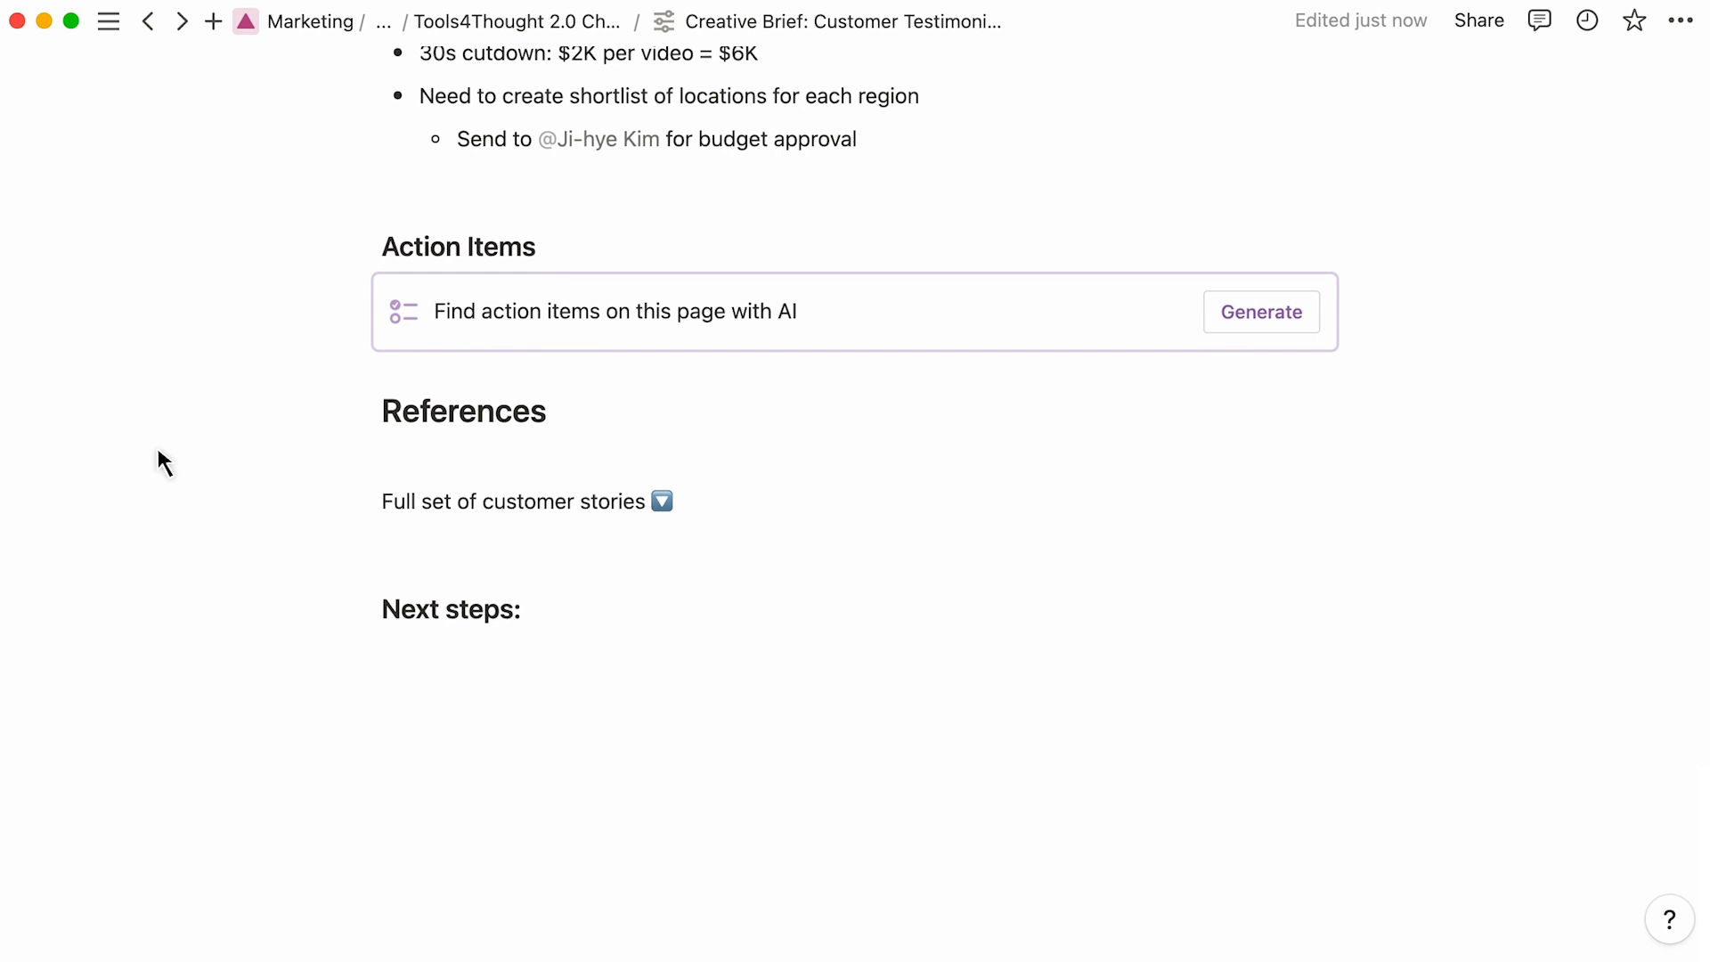
mouse_move(922, 383)
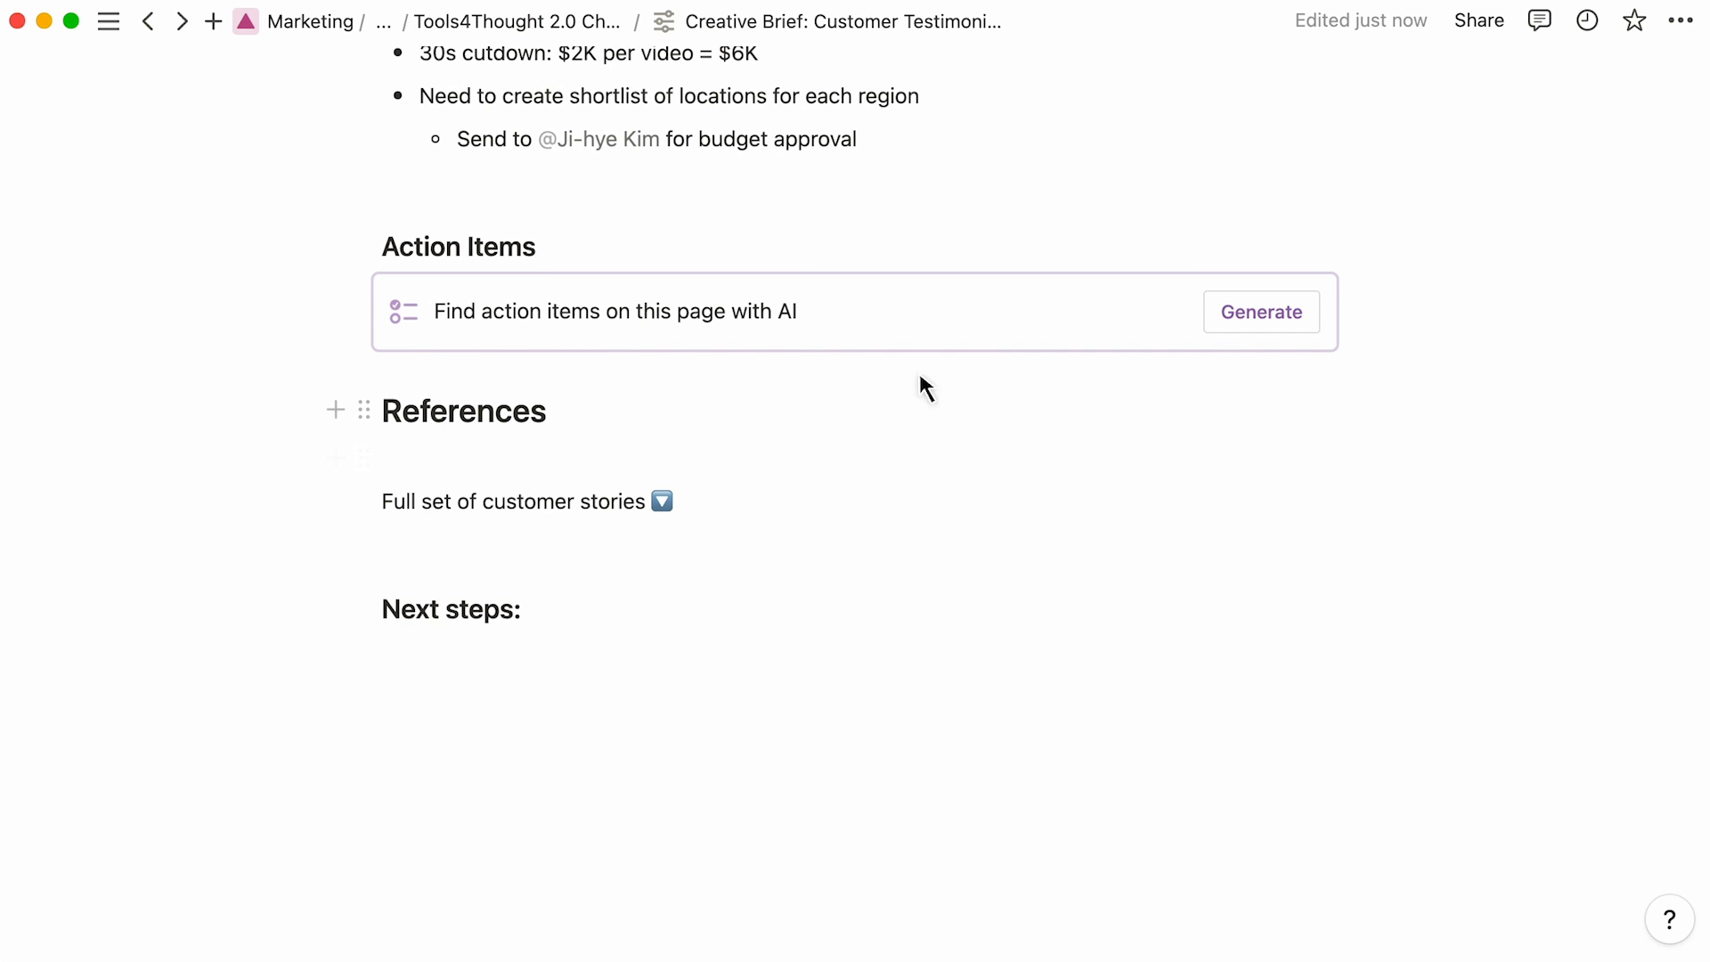
- Generate AI Action Items, embed the PartnerStack YouTube video and bookmark the customer stories playlist under References
left_click(1261, 311)
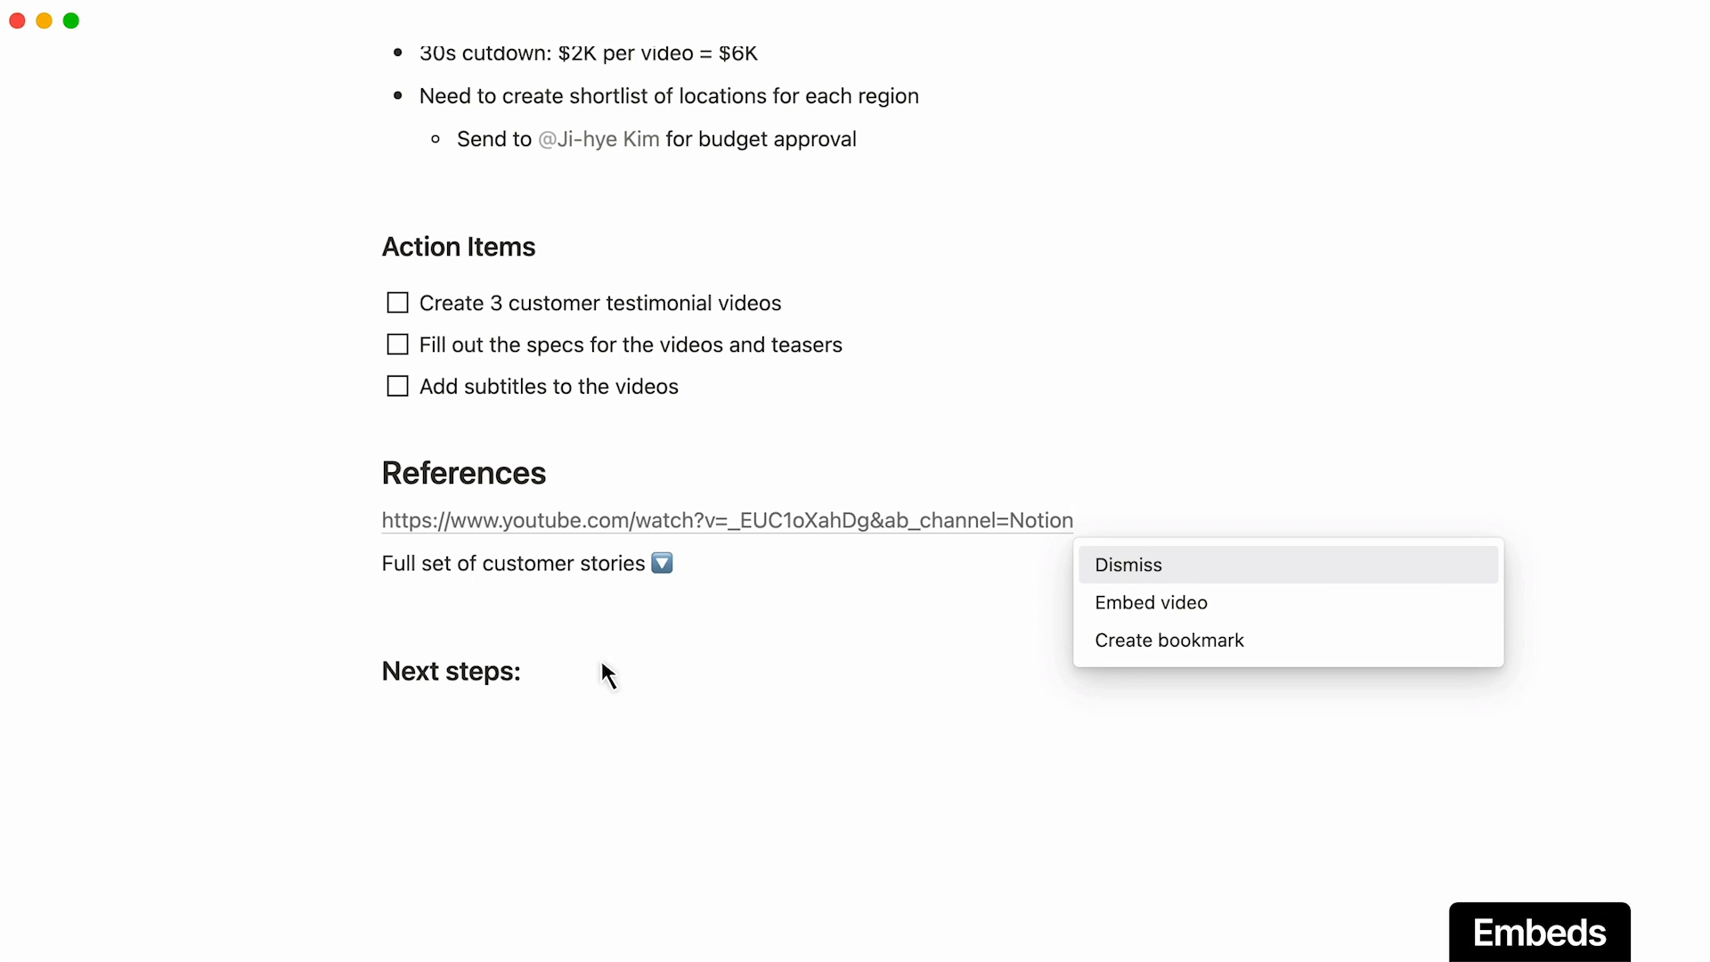
left_click(1150, 602)
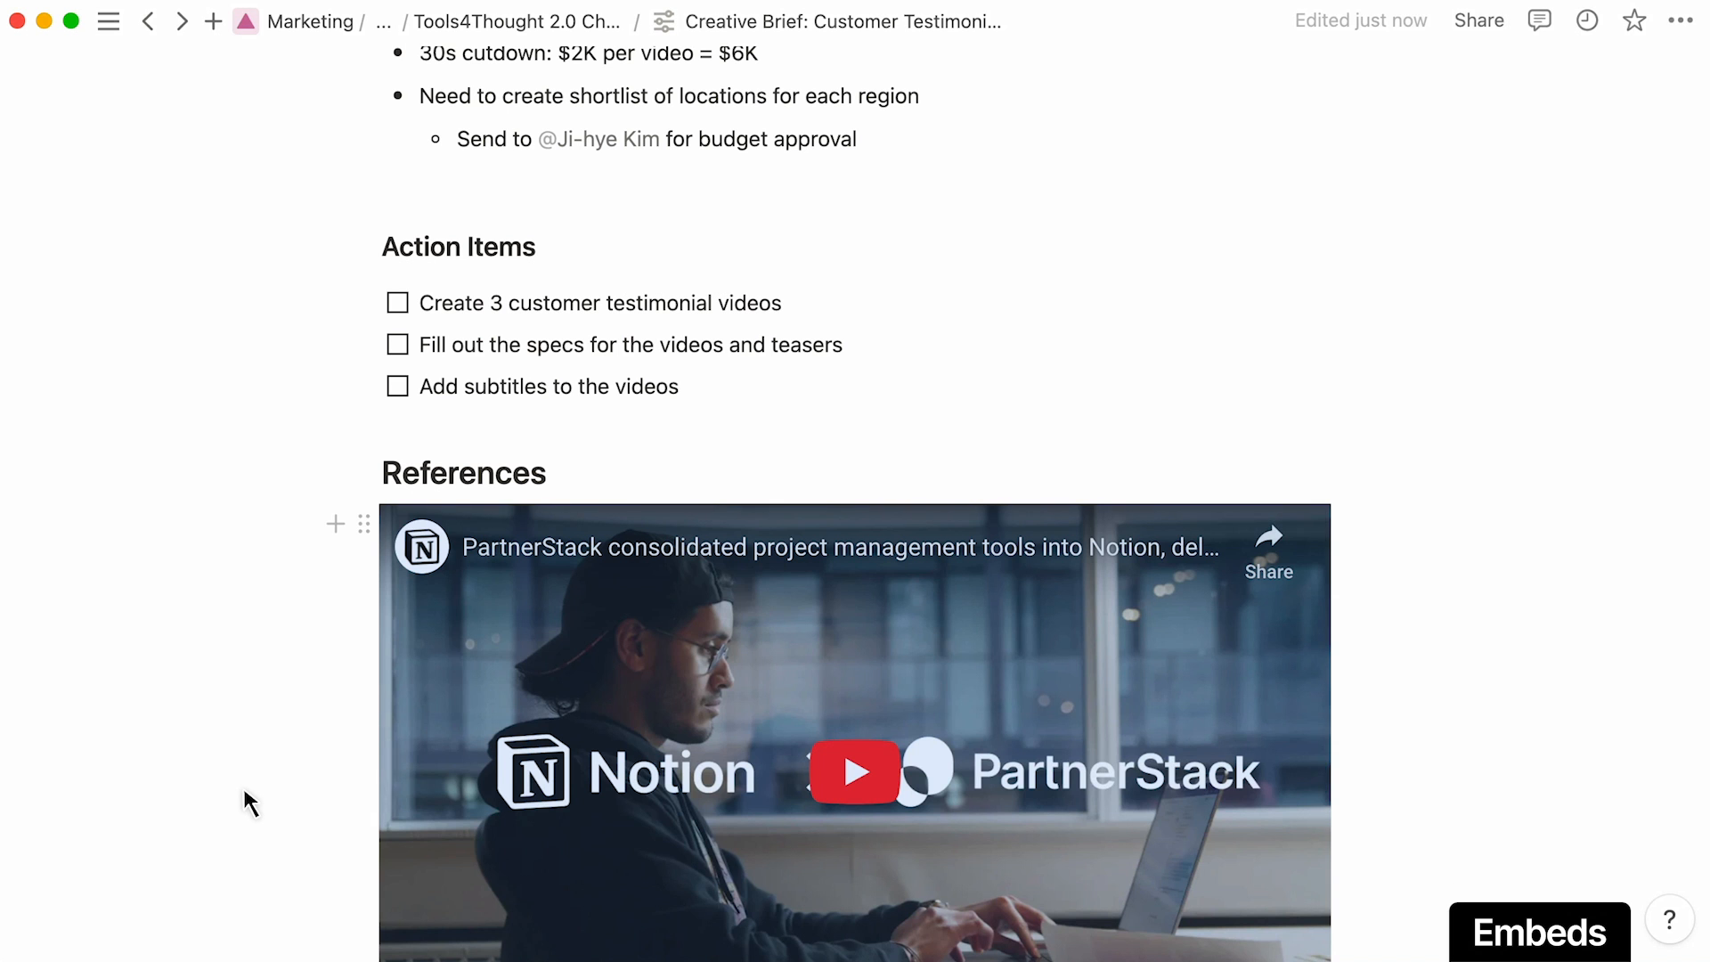
scroll("down", 3)
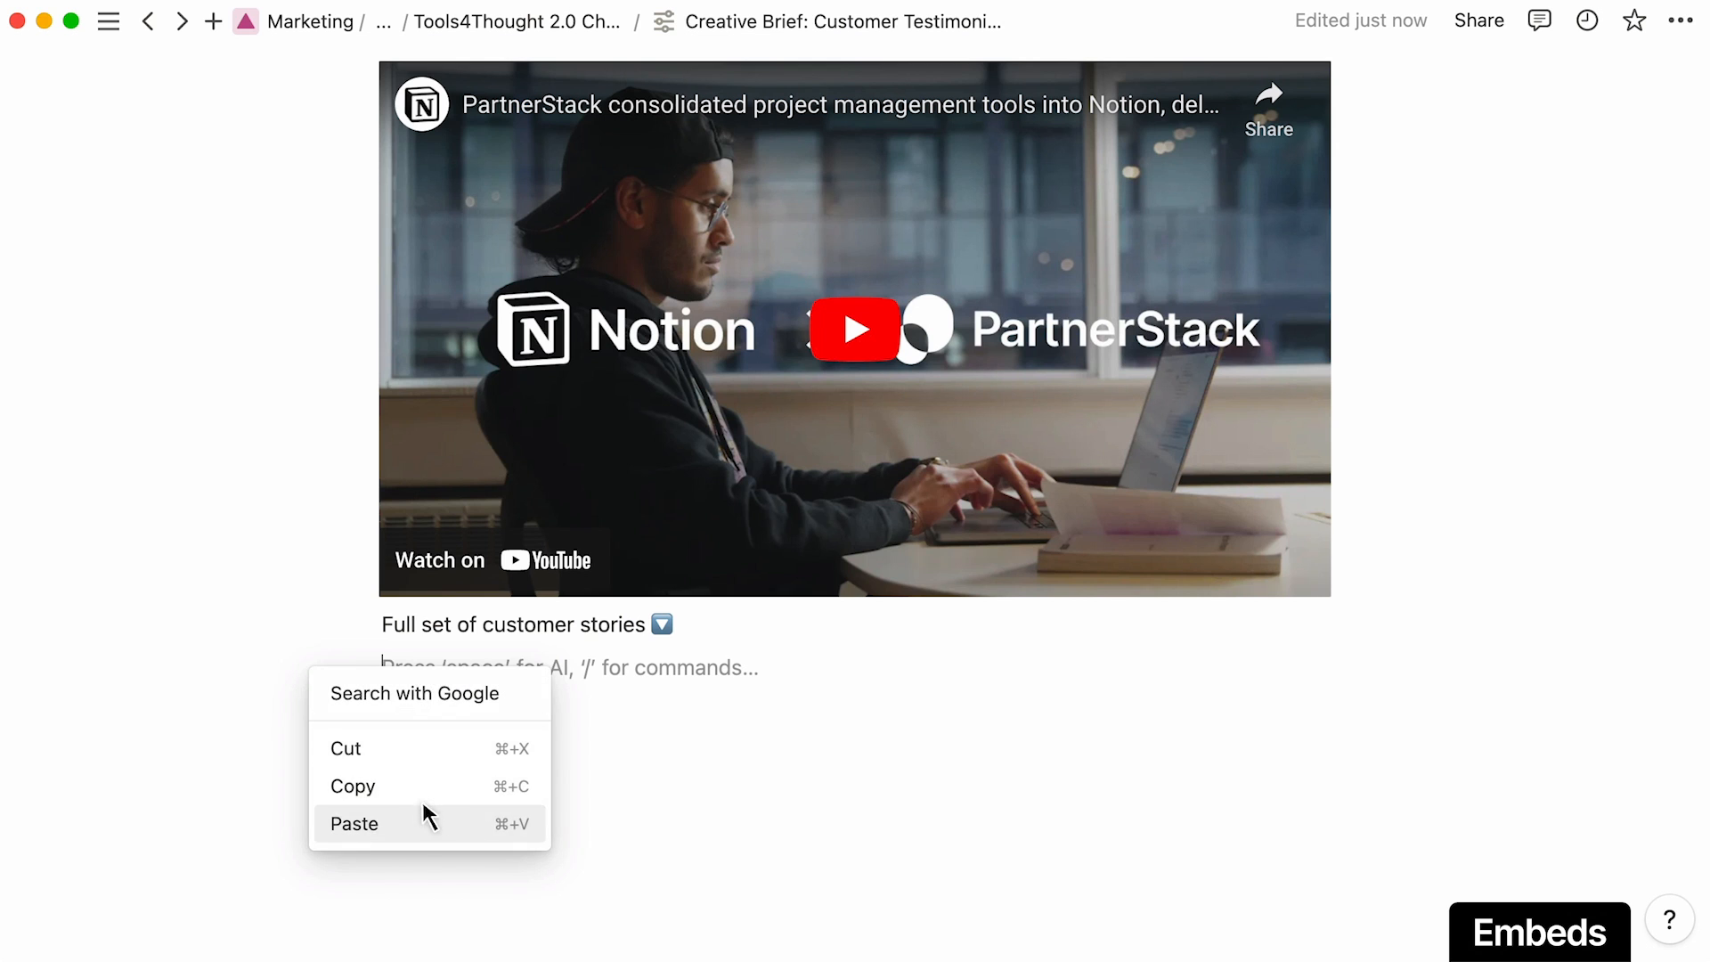
left_click(353, 823)
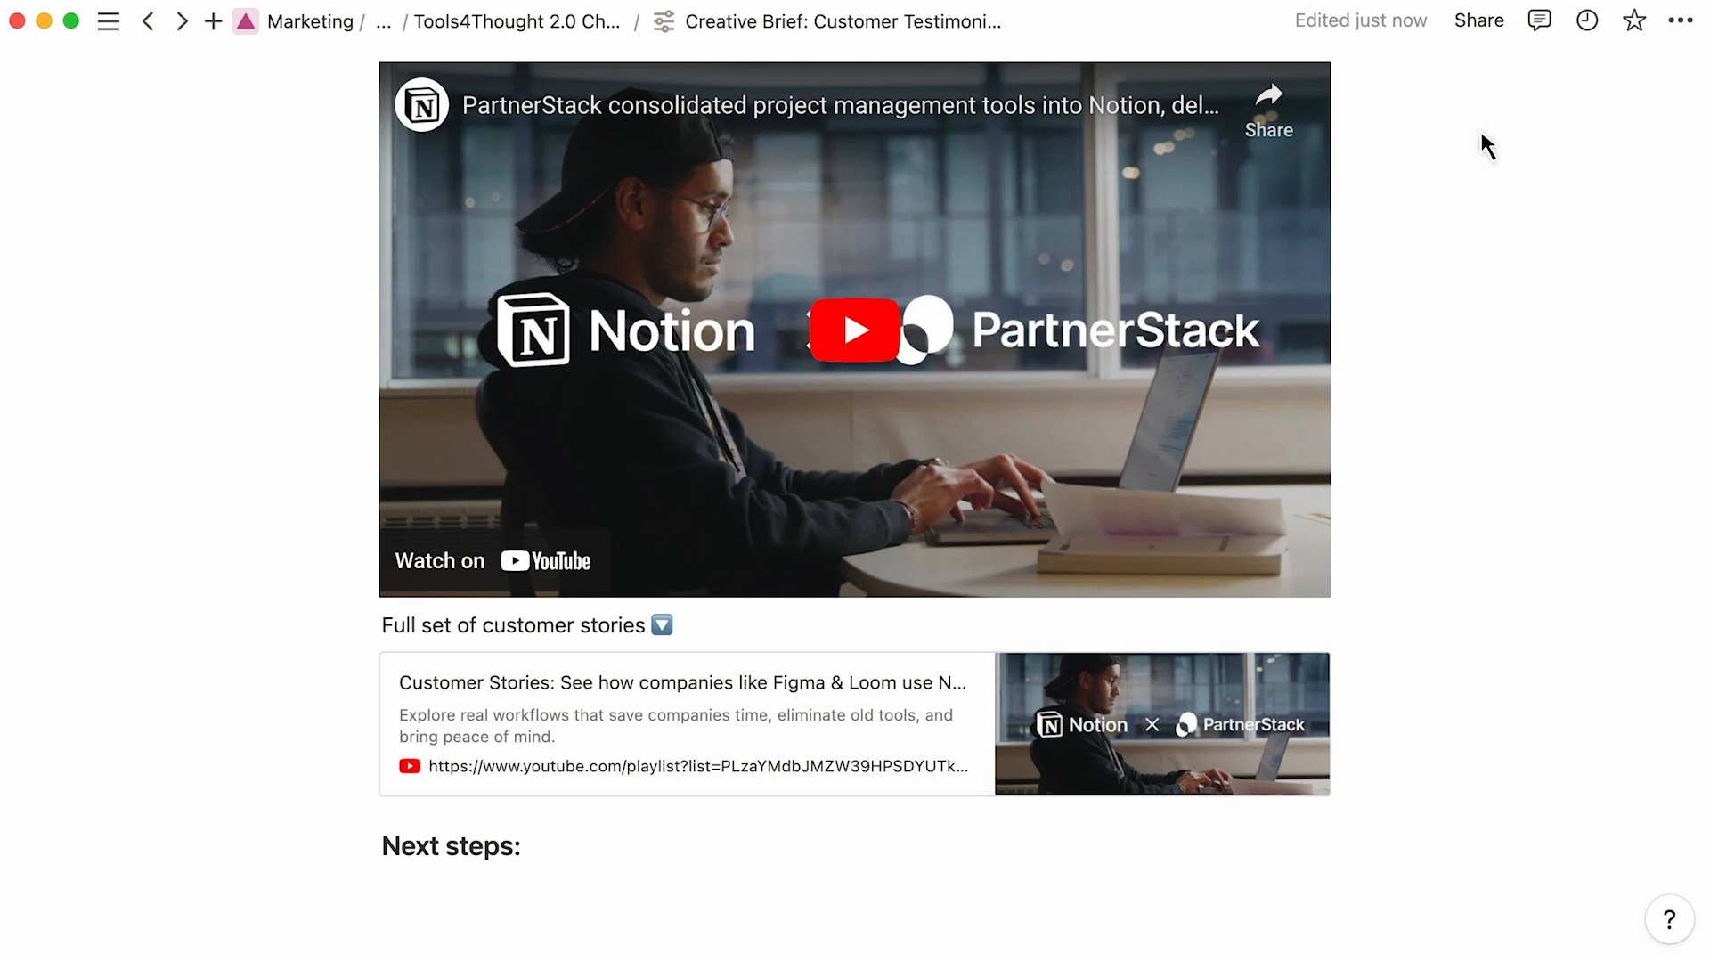
- Invite the consultant by email to the creative brief and choose their access level in Share
left_click(1478, 20)
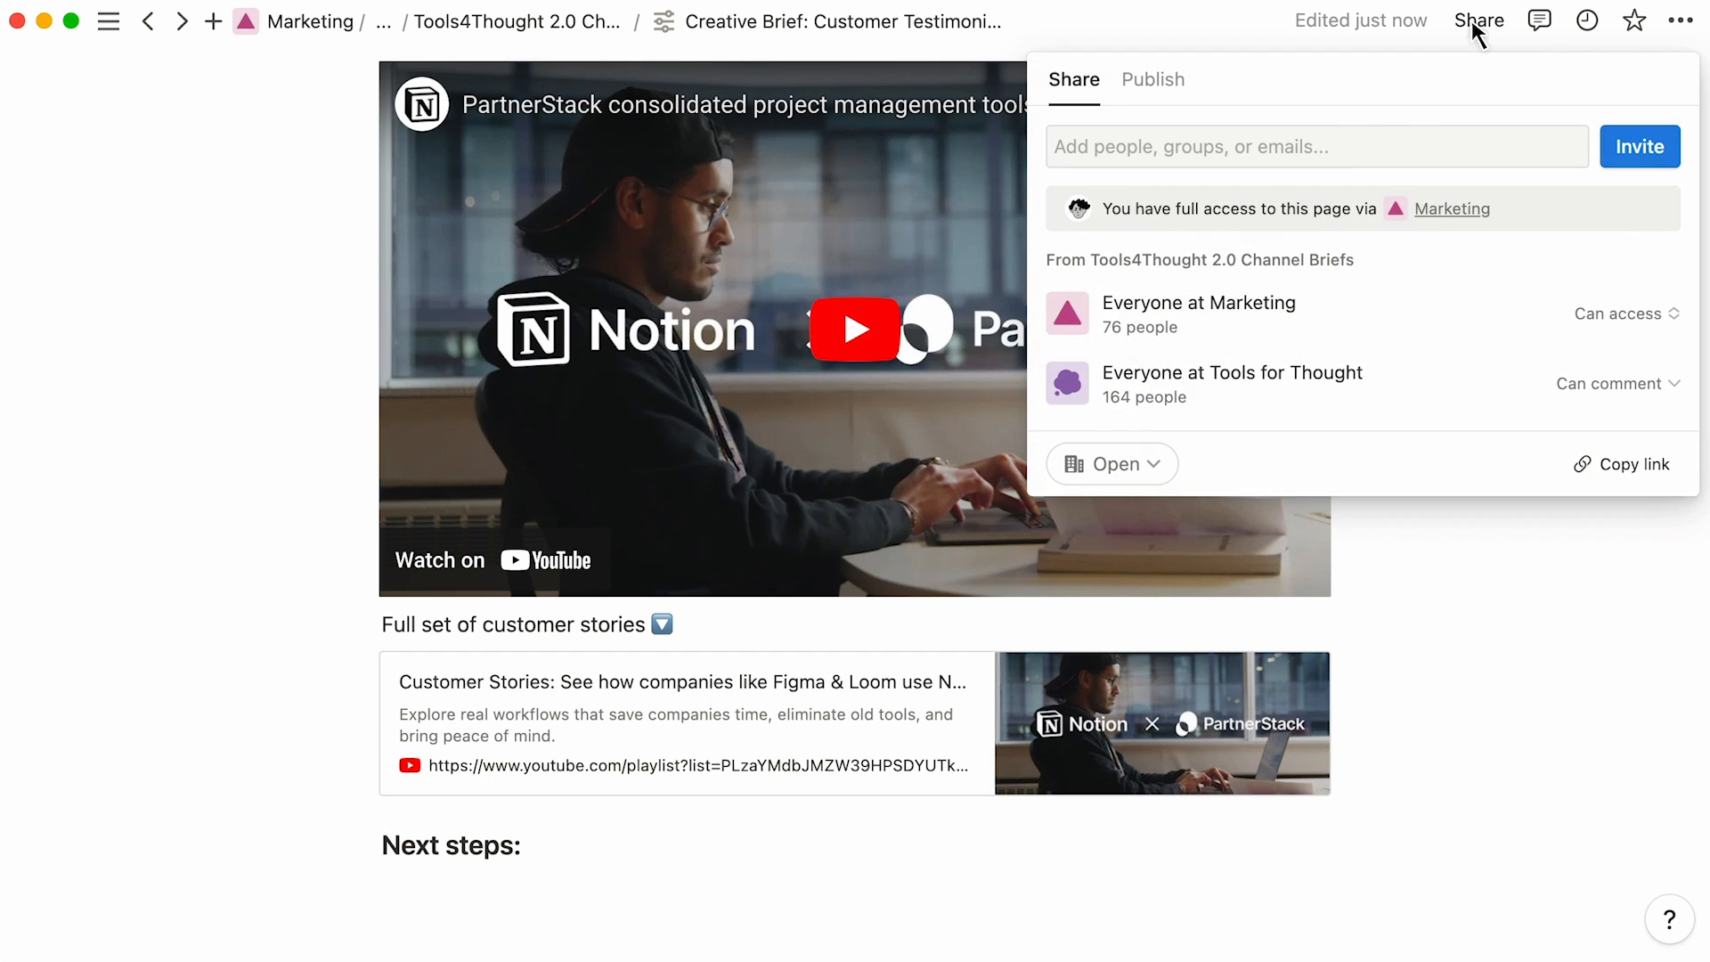
left_click(1318, 146)
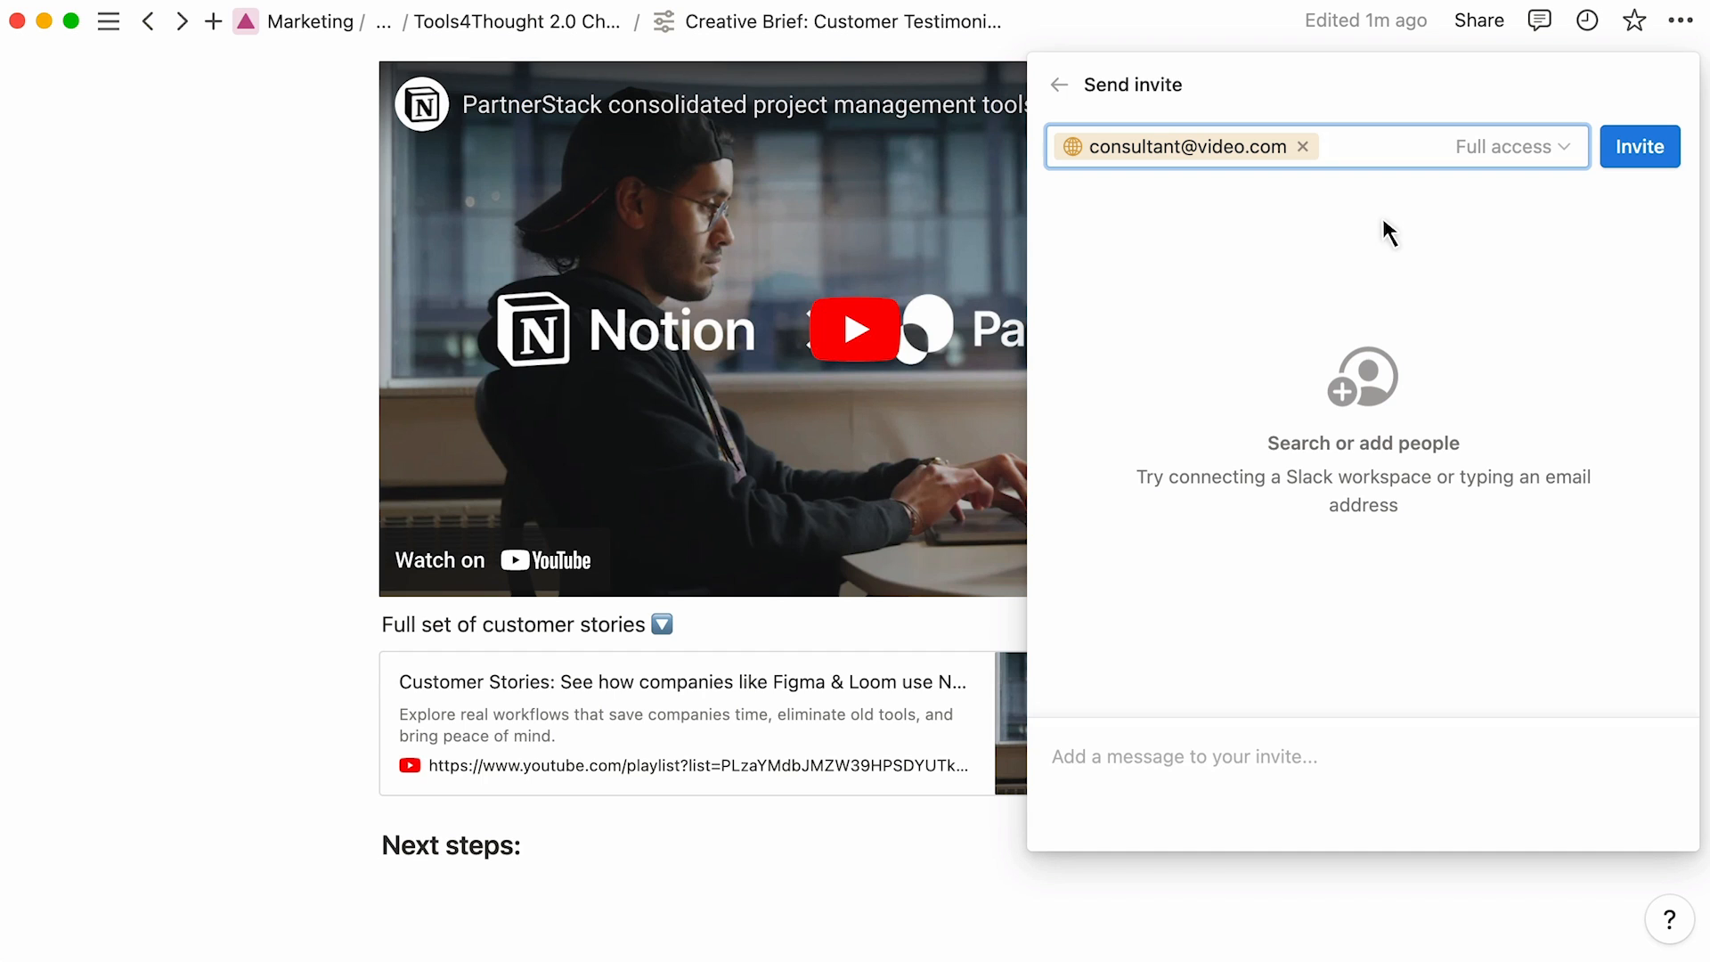
left_click(1510, 146)
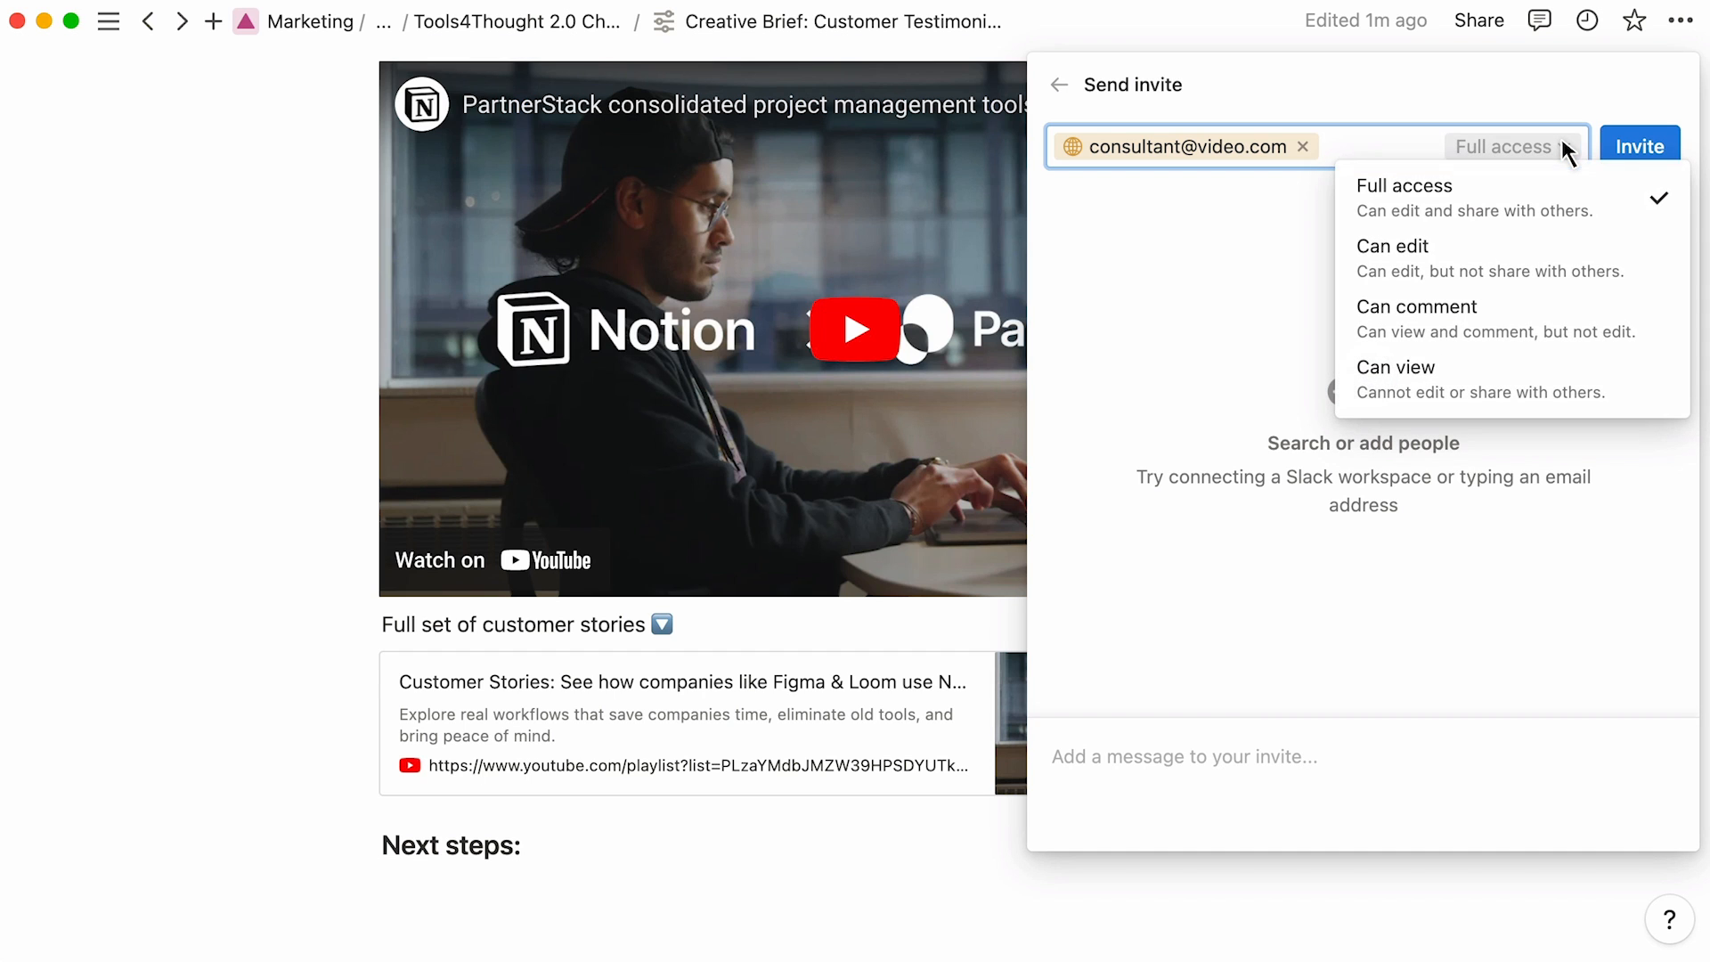
mouse_move(1638, 245)
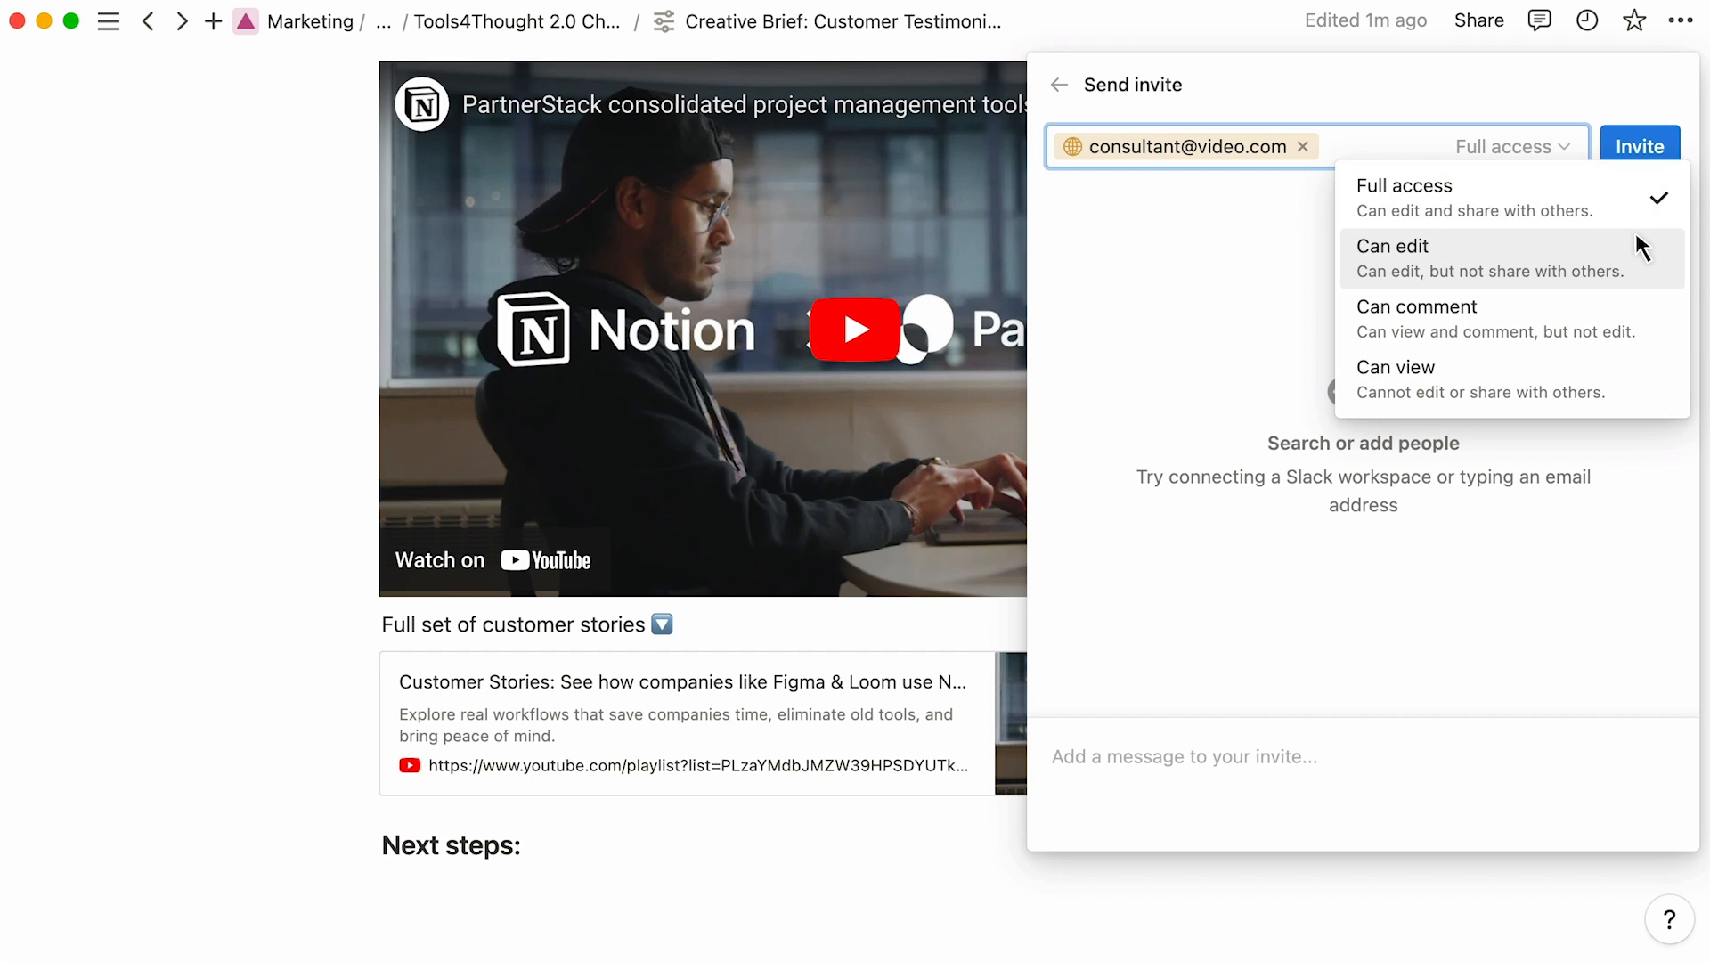
mouse_move(1631, 378)
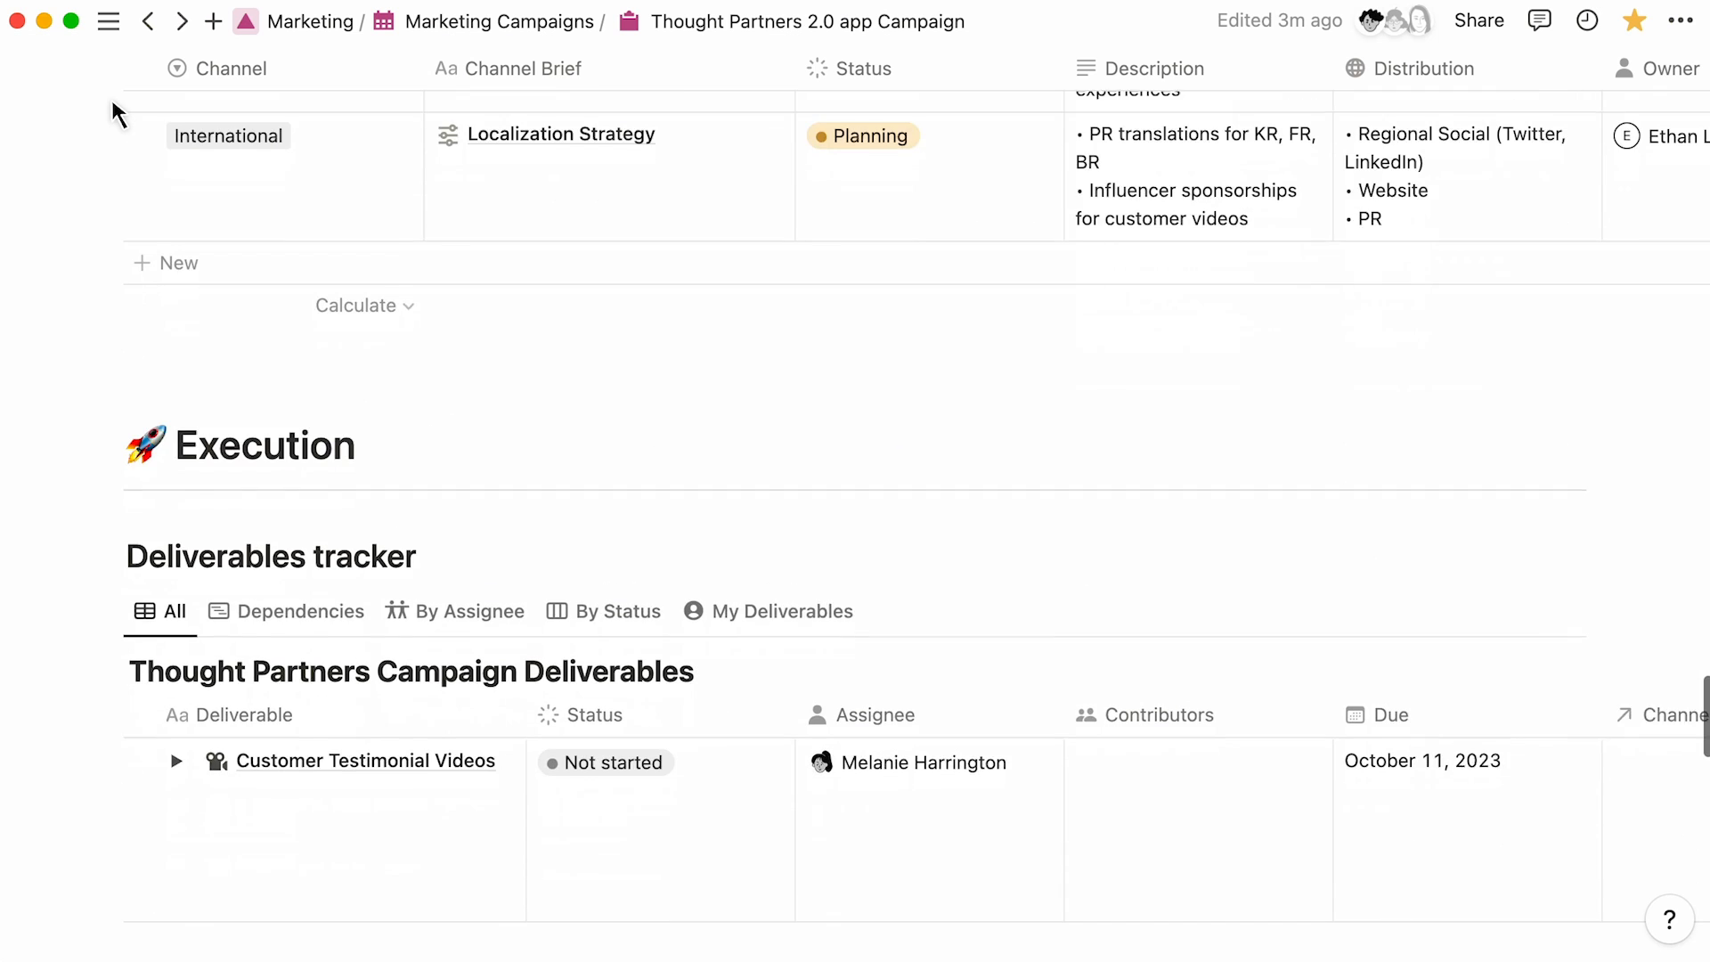
- Show the Deliverables tracker's Dependencies timeline with Customer Testimonial Videos expanded into sub-tasks
scroll("down", 3)
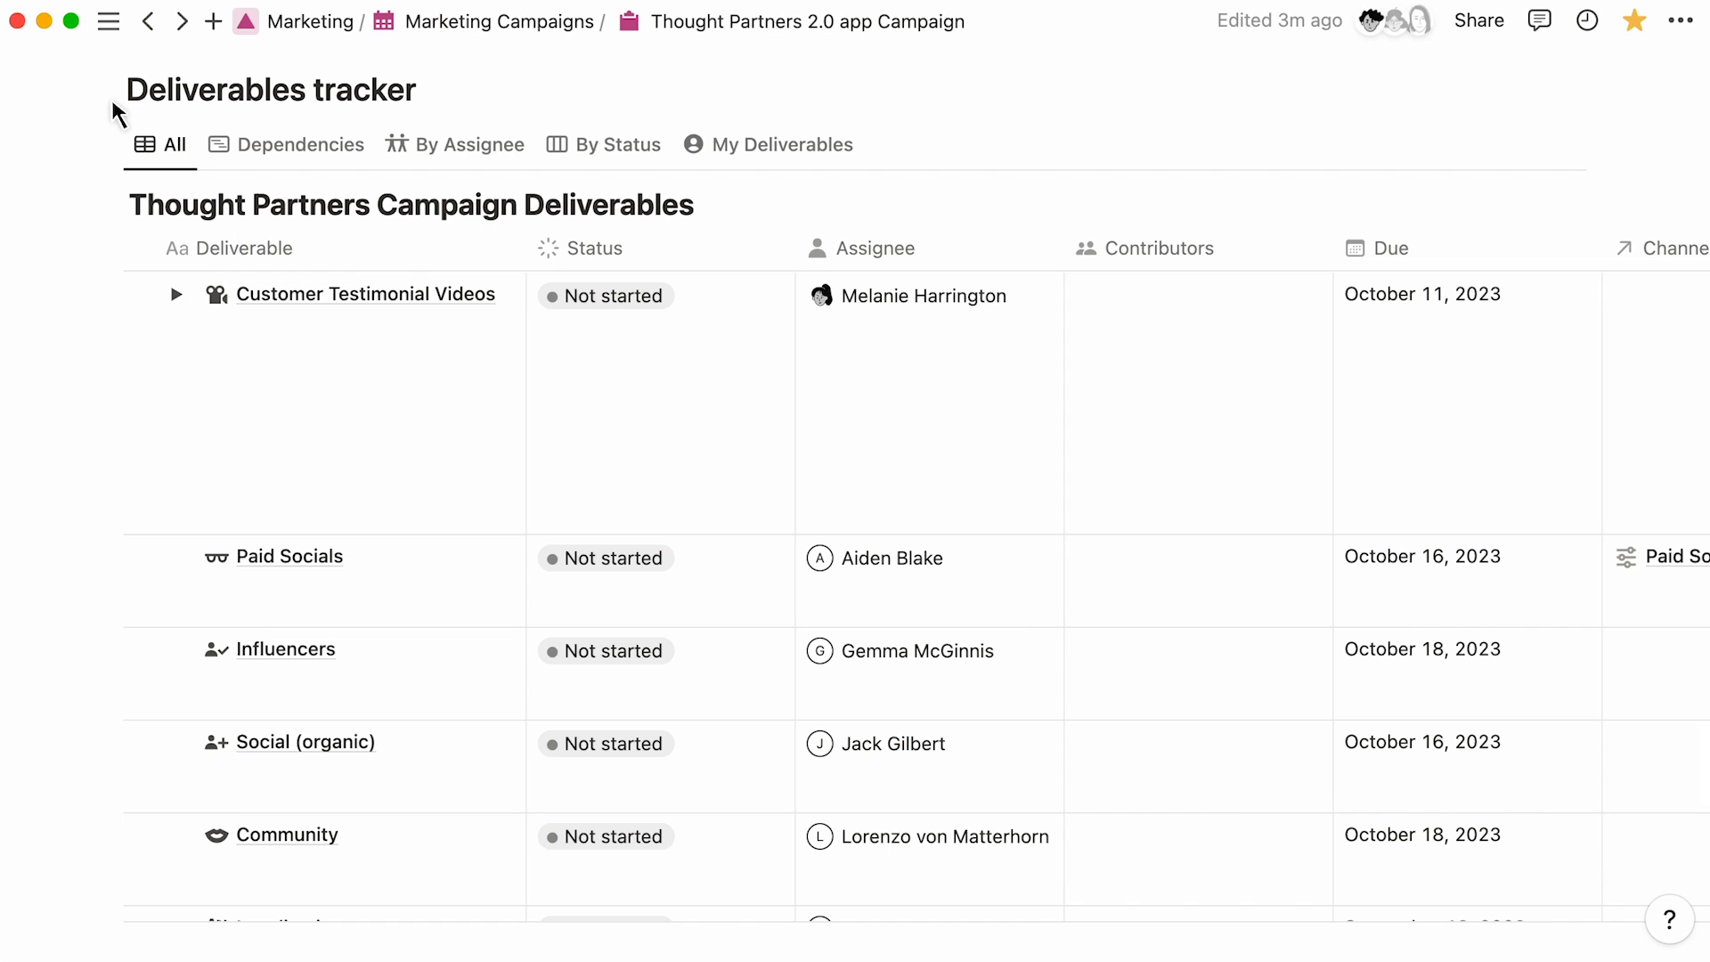
left_click(302, 144)
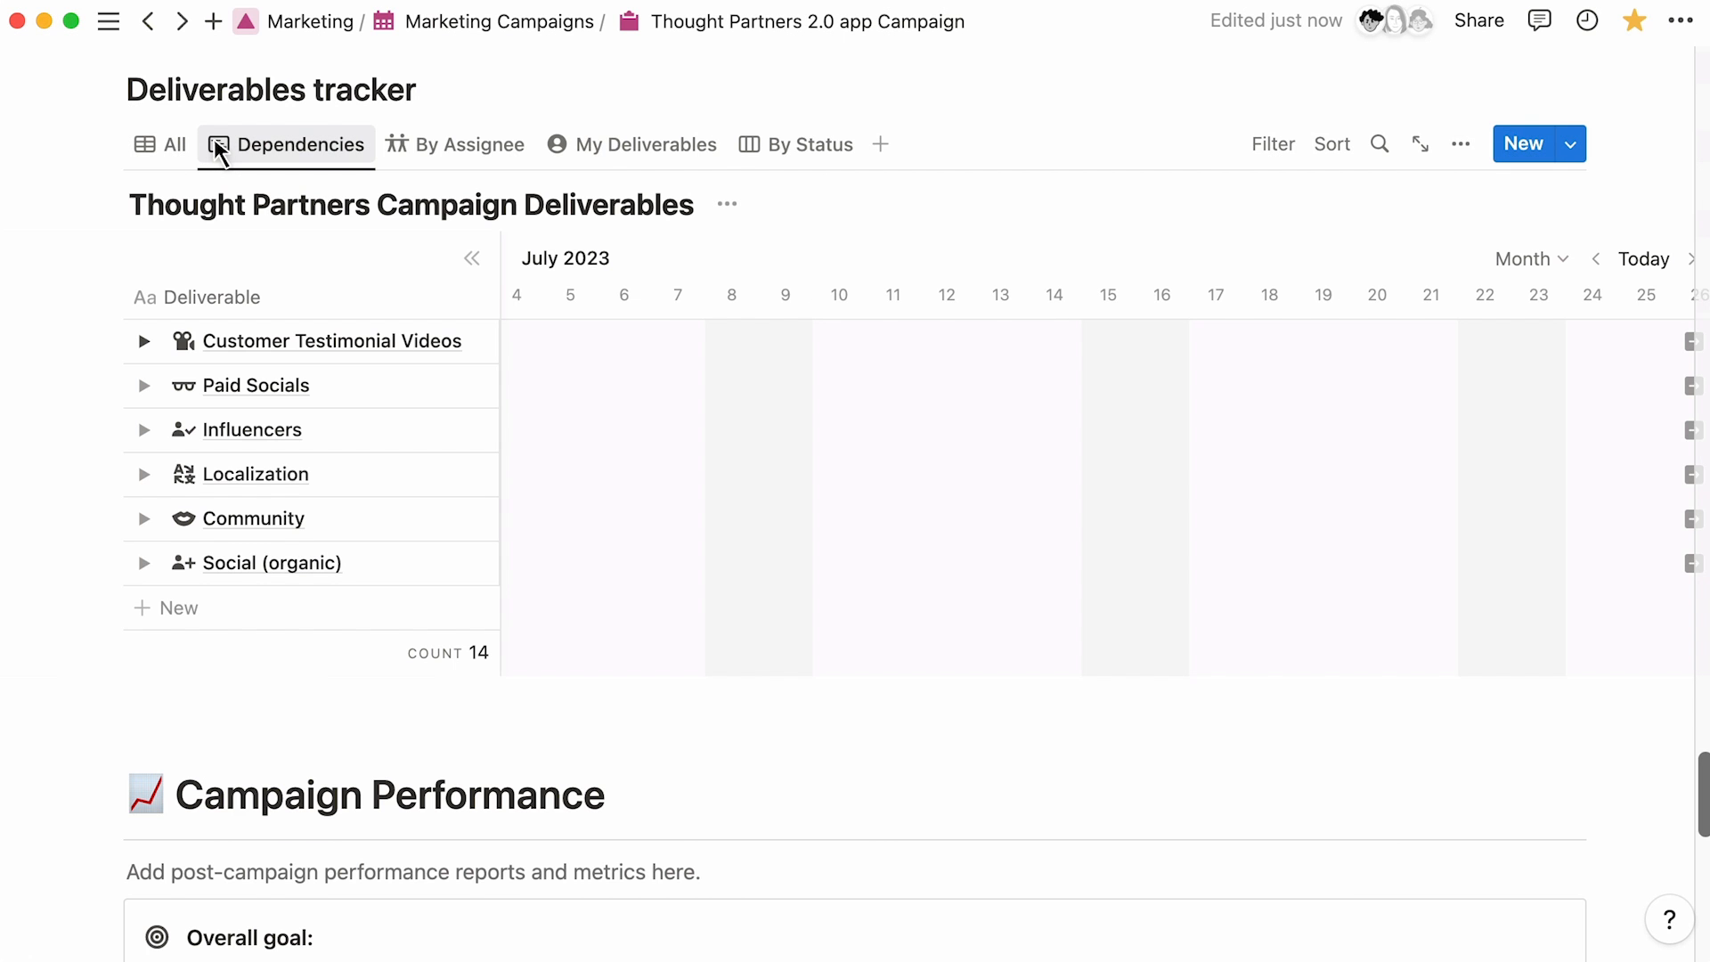
left_click(142, 340)
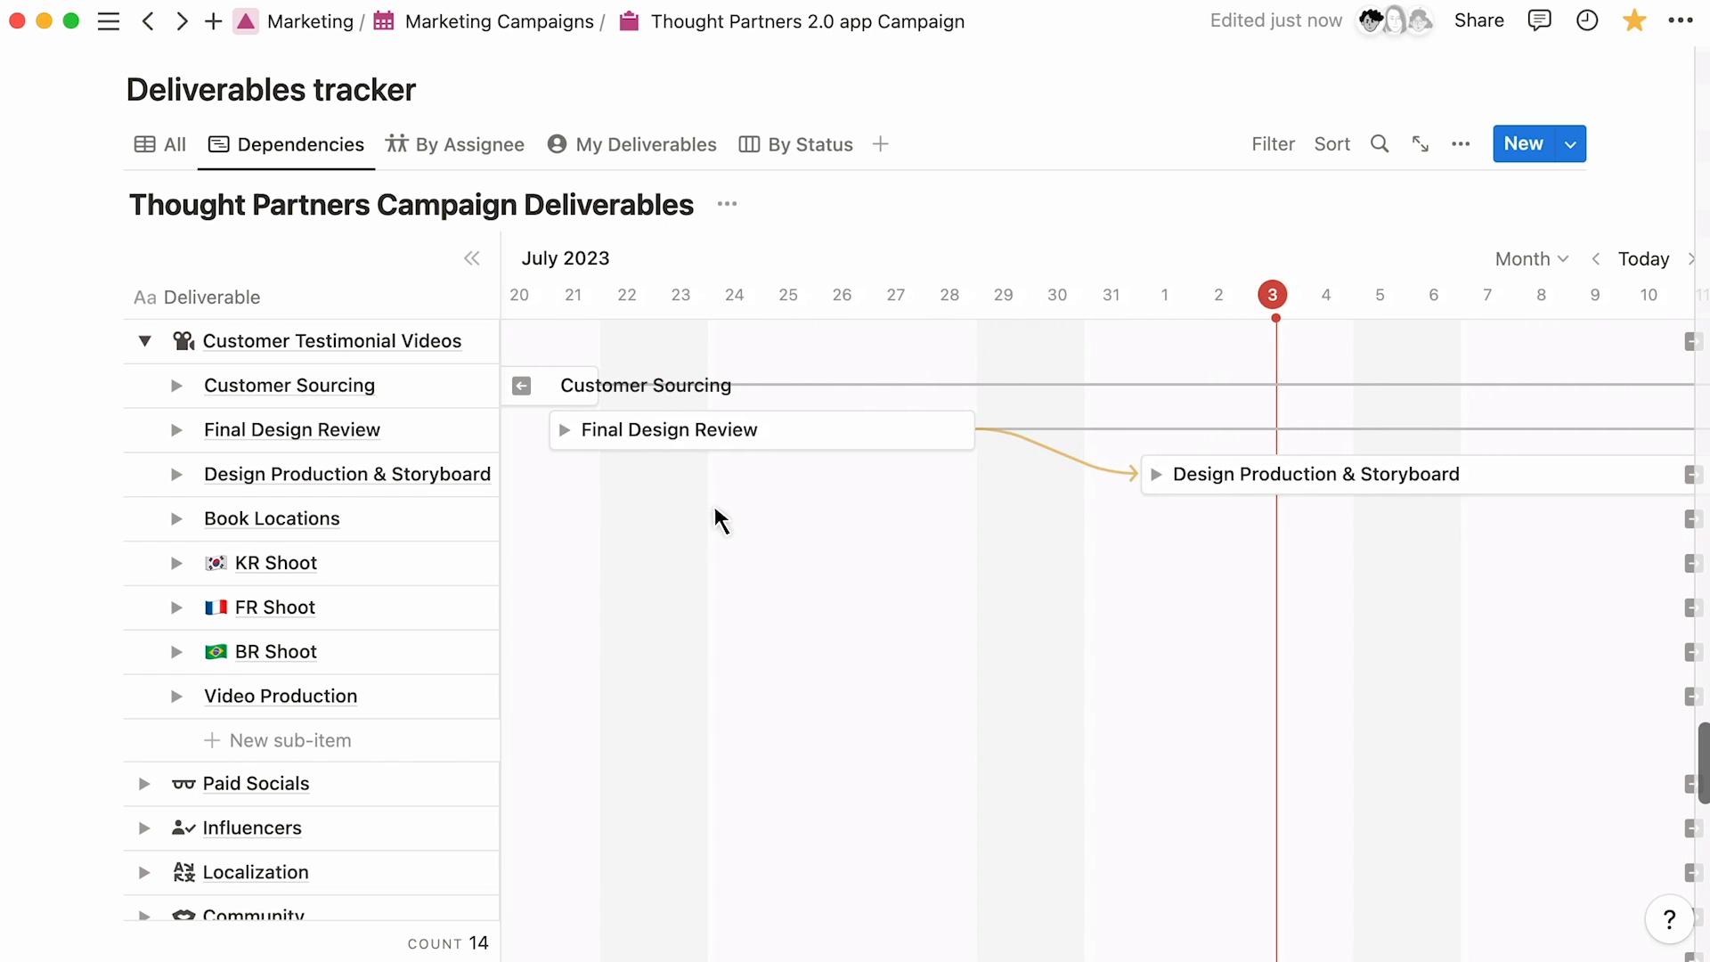
mouse_move(830, 418)
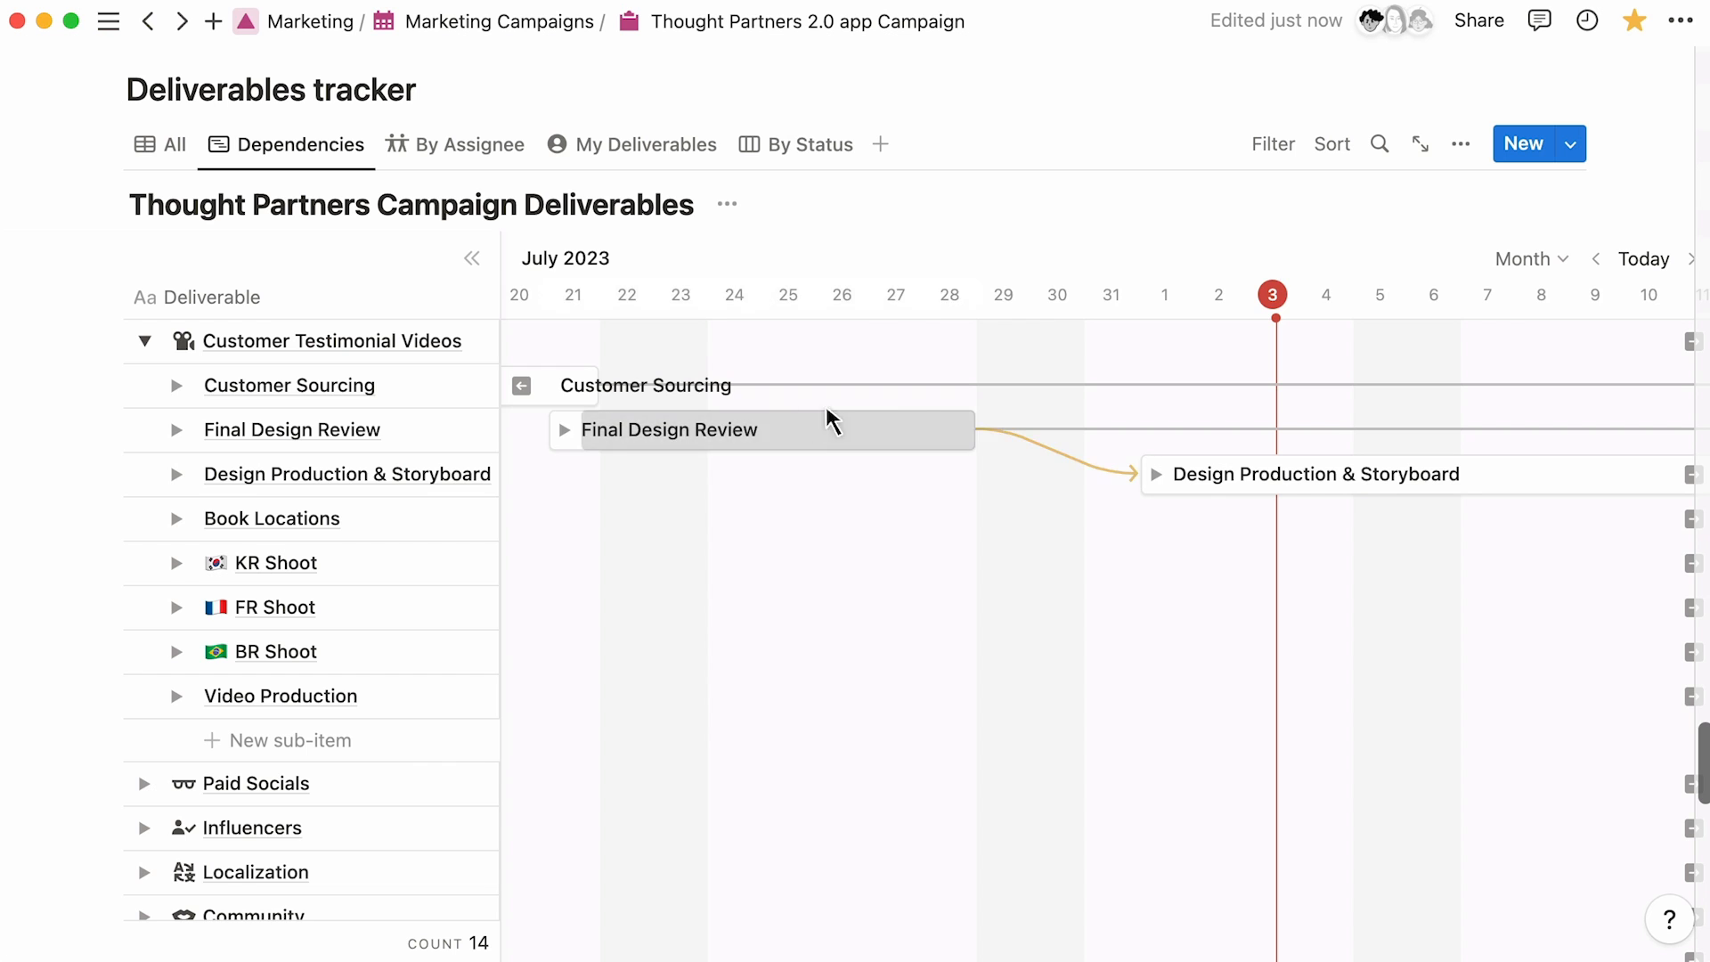
left_click_drag(764, 429, 1134, 429)
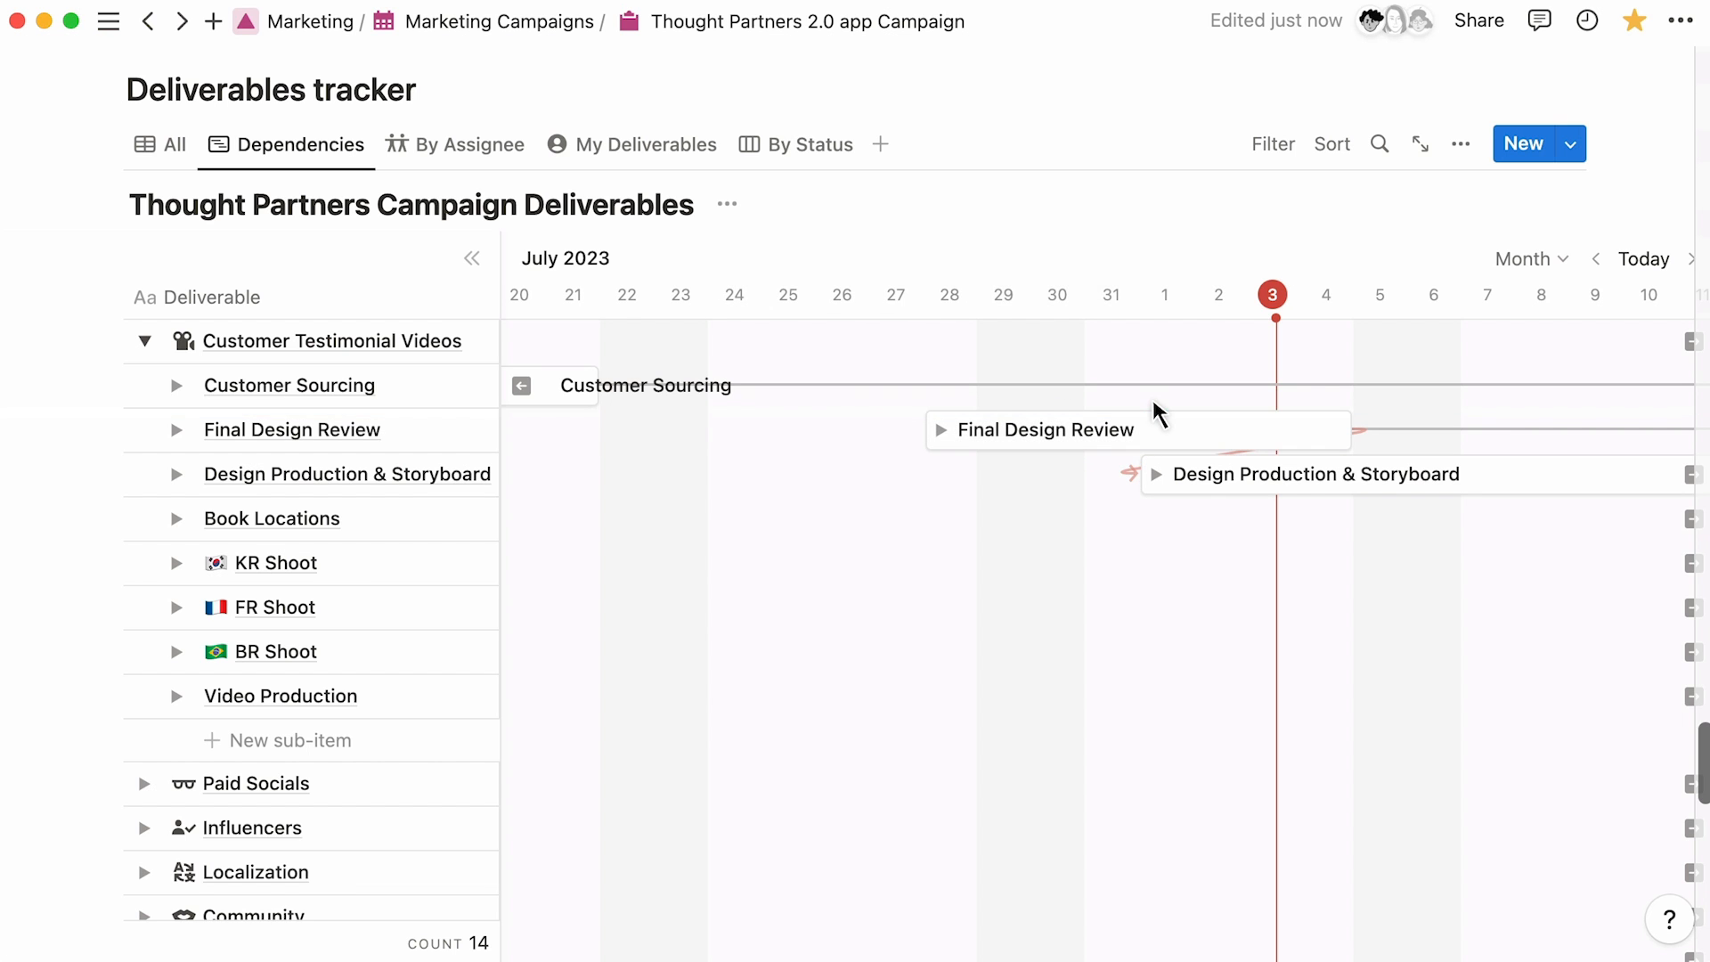
left_click(1046, 429)
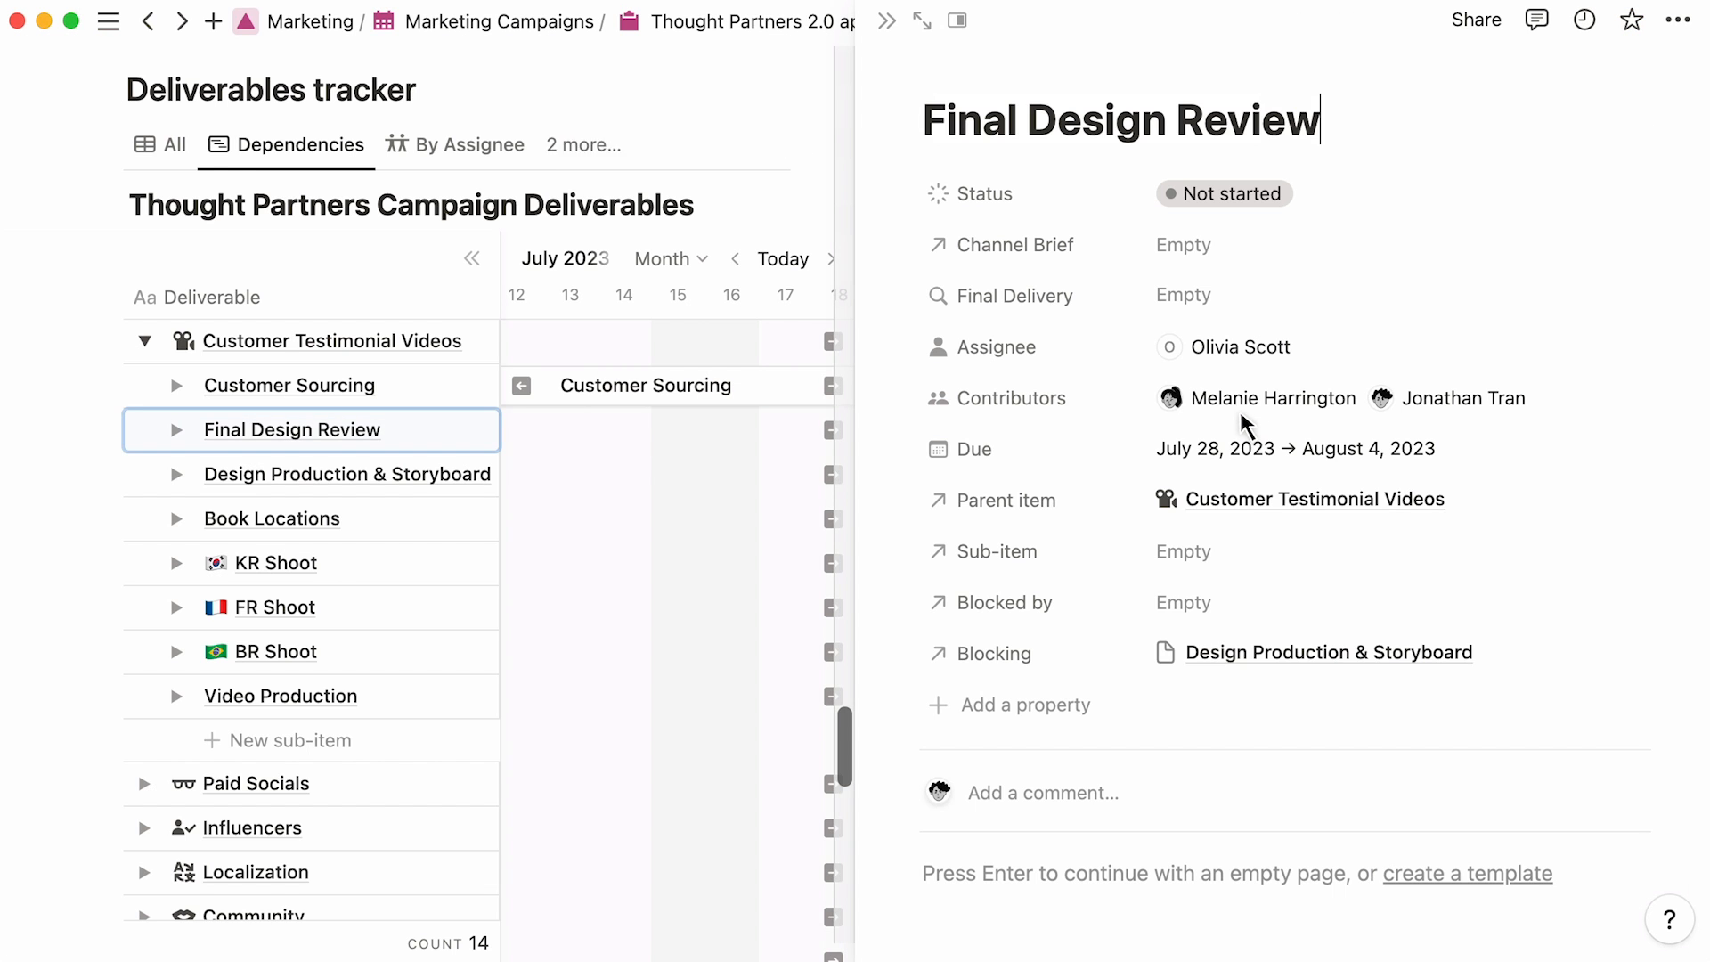
left_click(1040, 792)
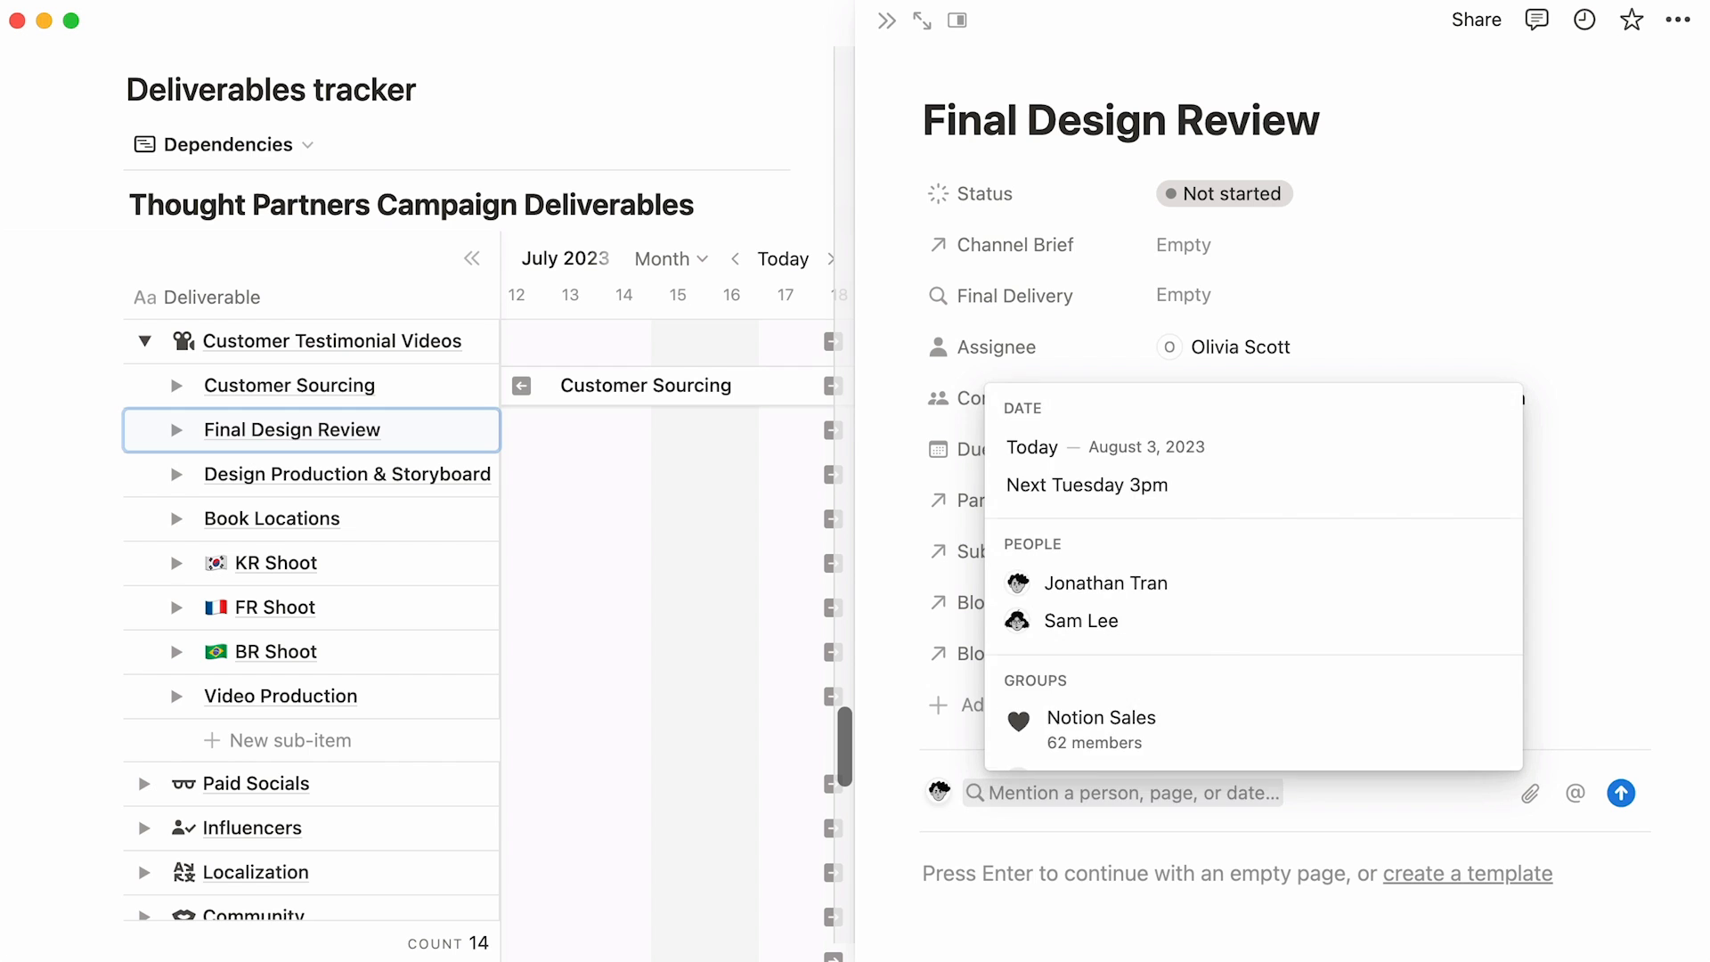
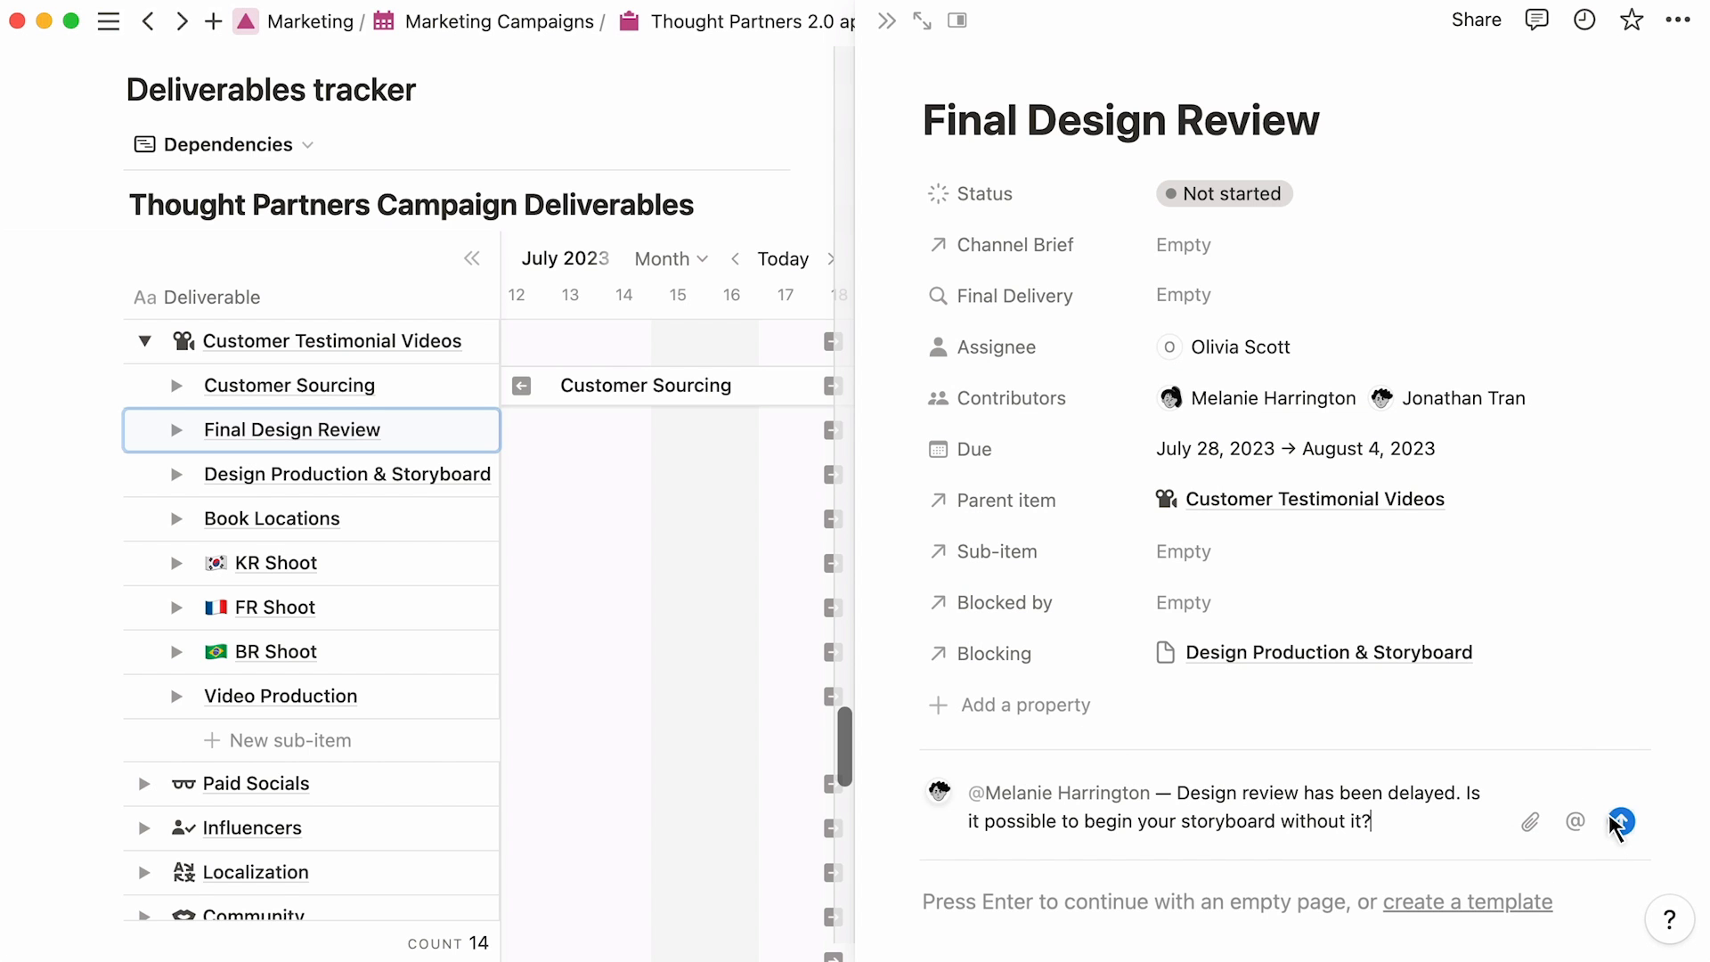
left_click(1624, 842)
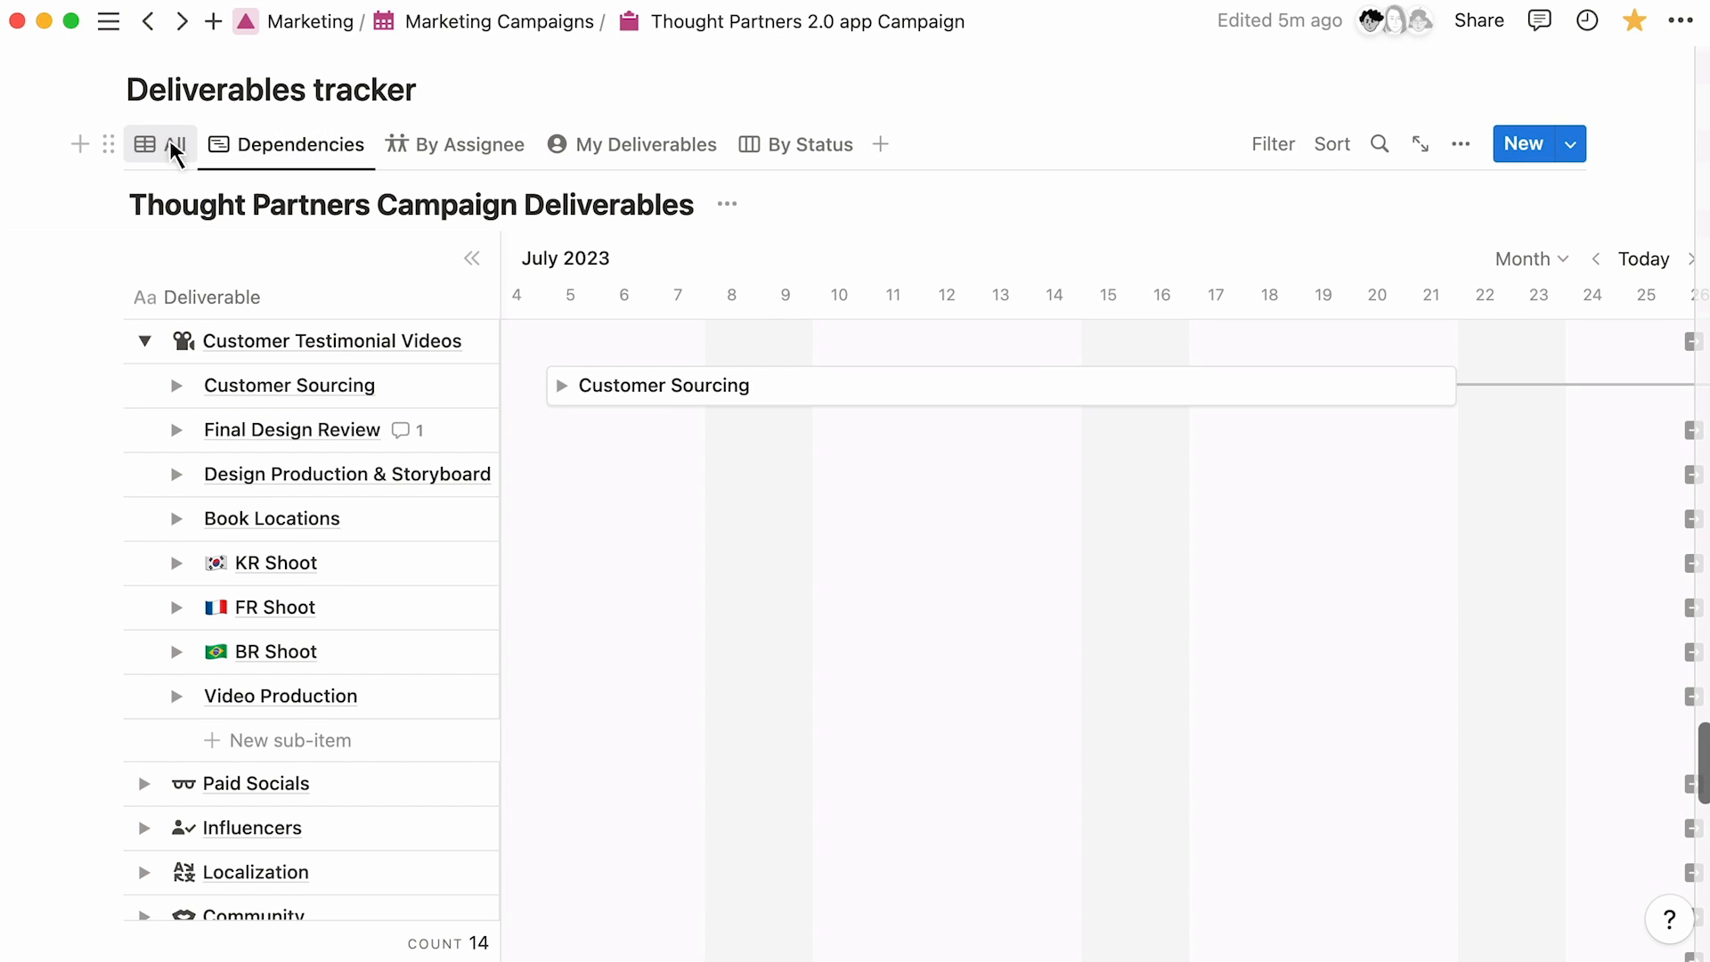
left_click(157, 146)
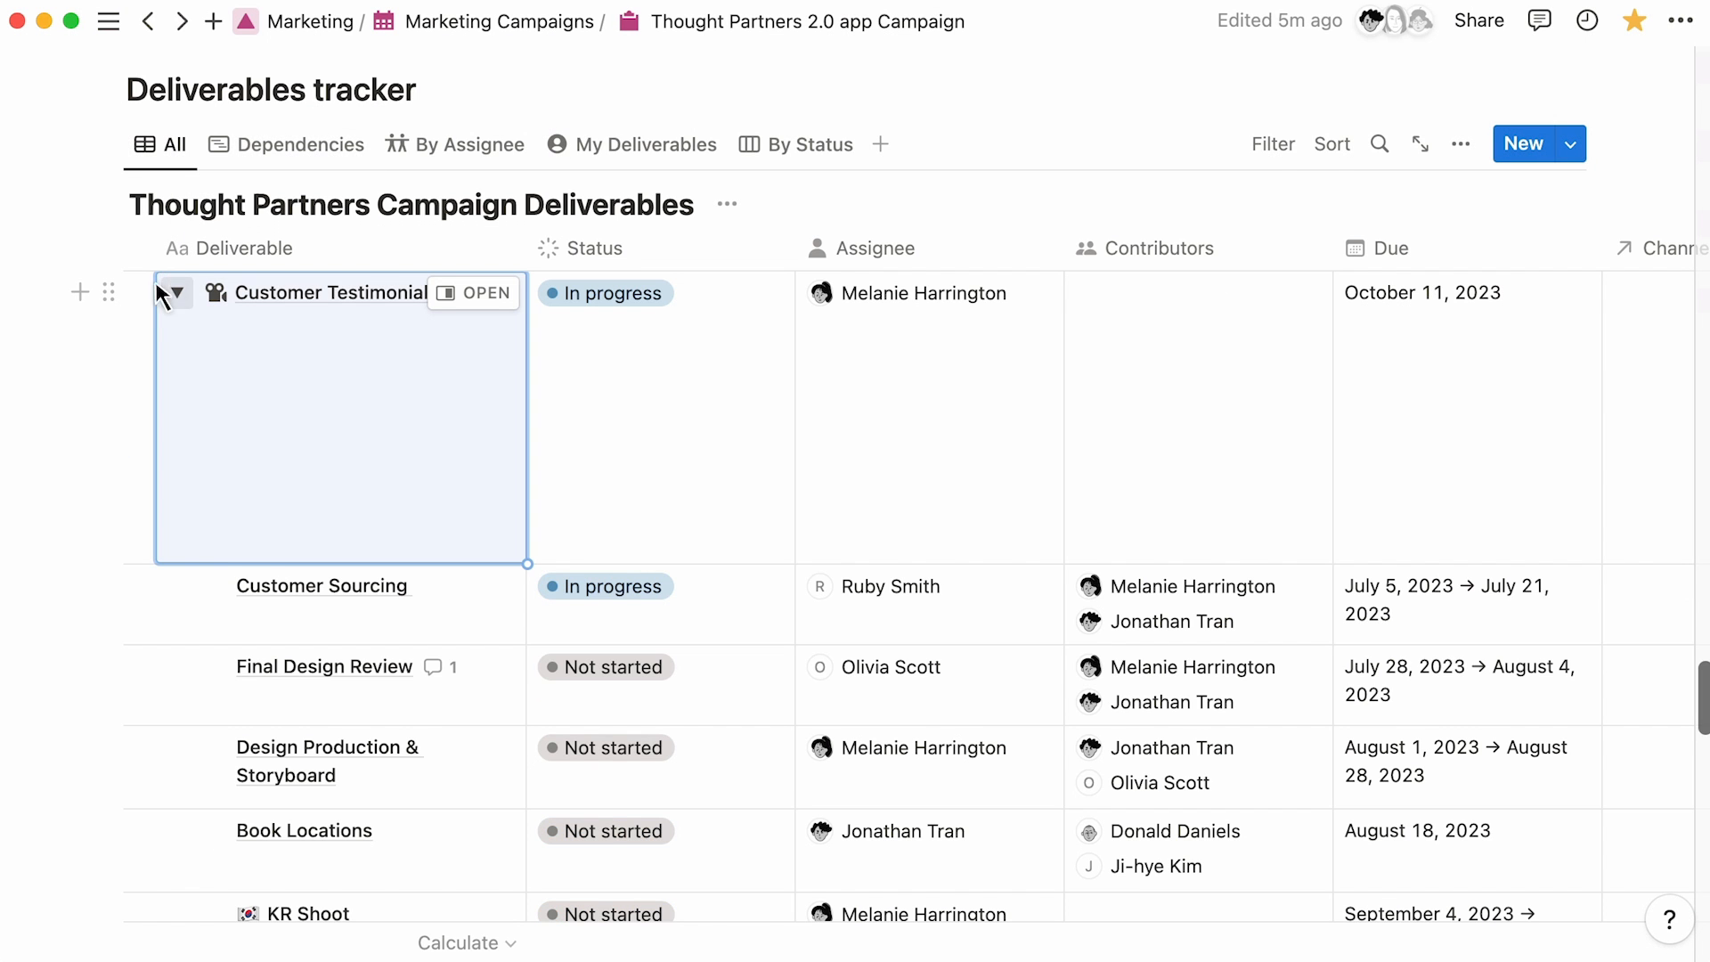